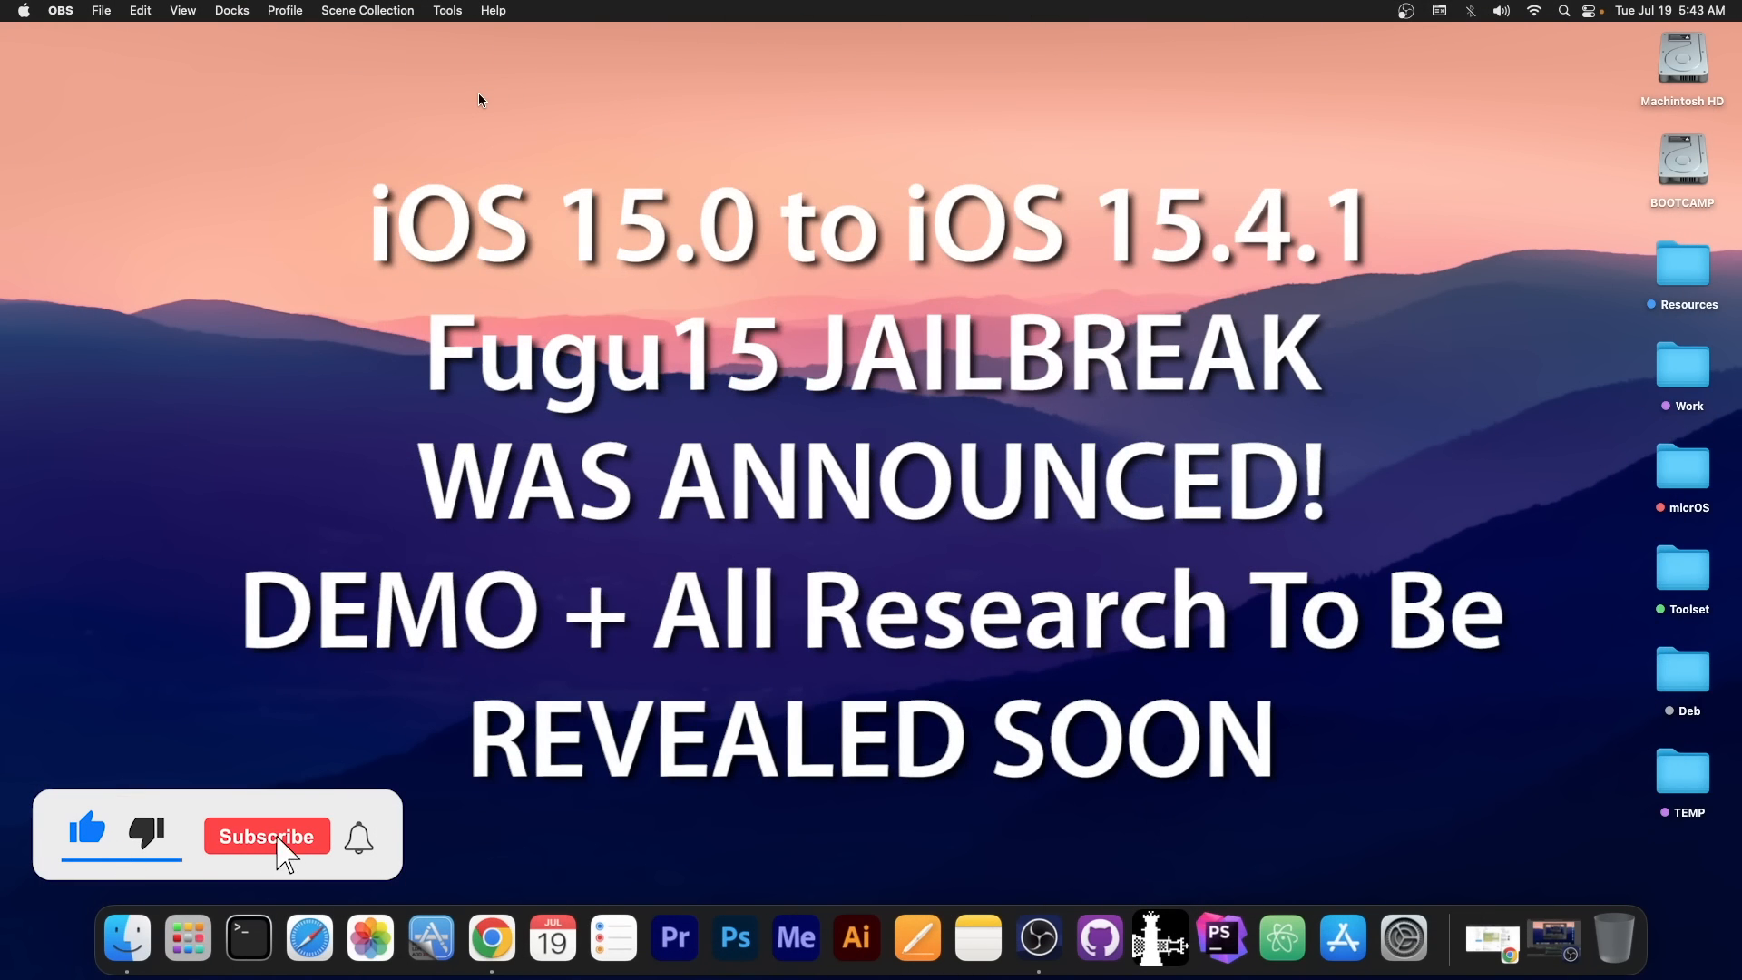
Bring the Chrome window to the front from the Dock.
left_click(267, 834)
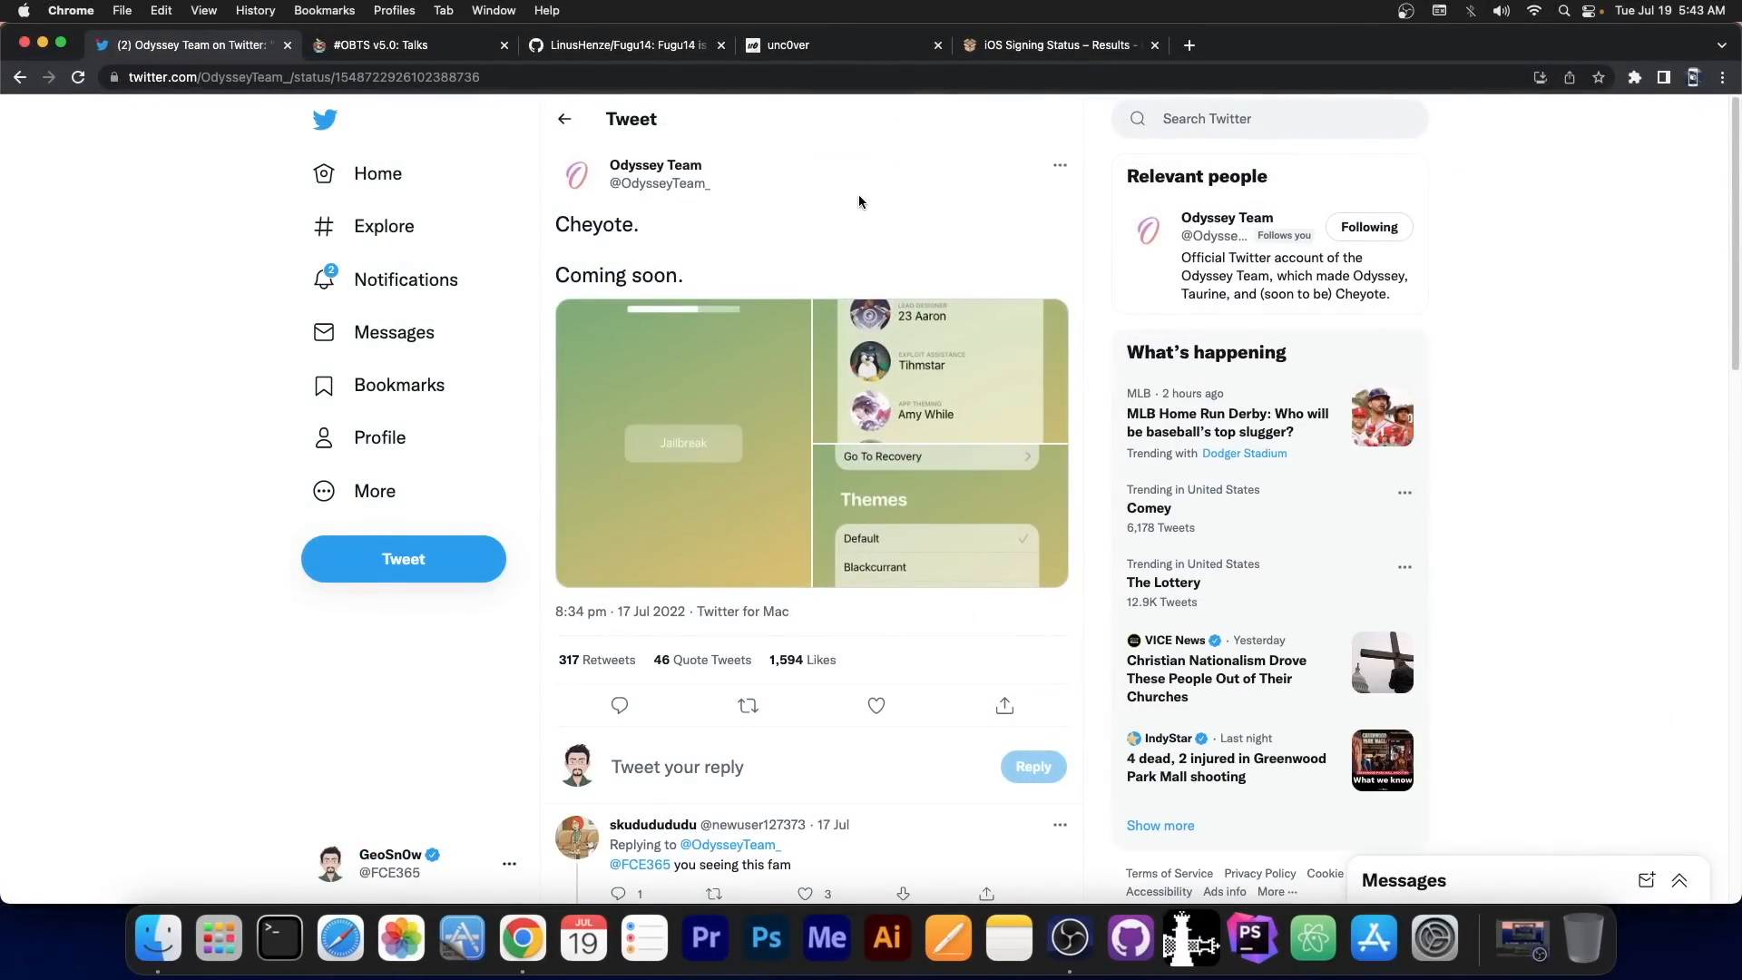
left_click(715, 379)
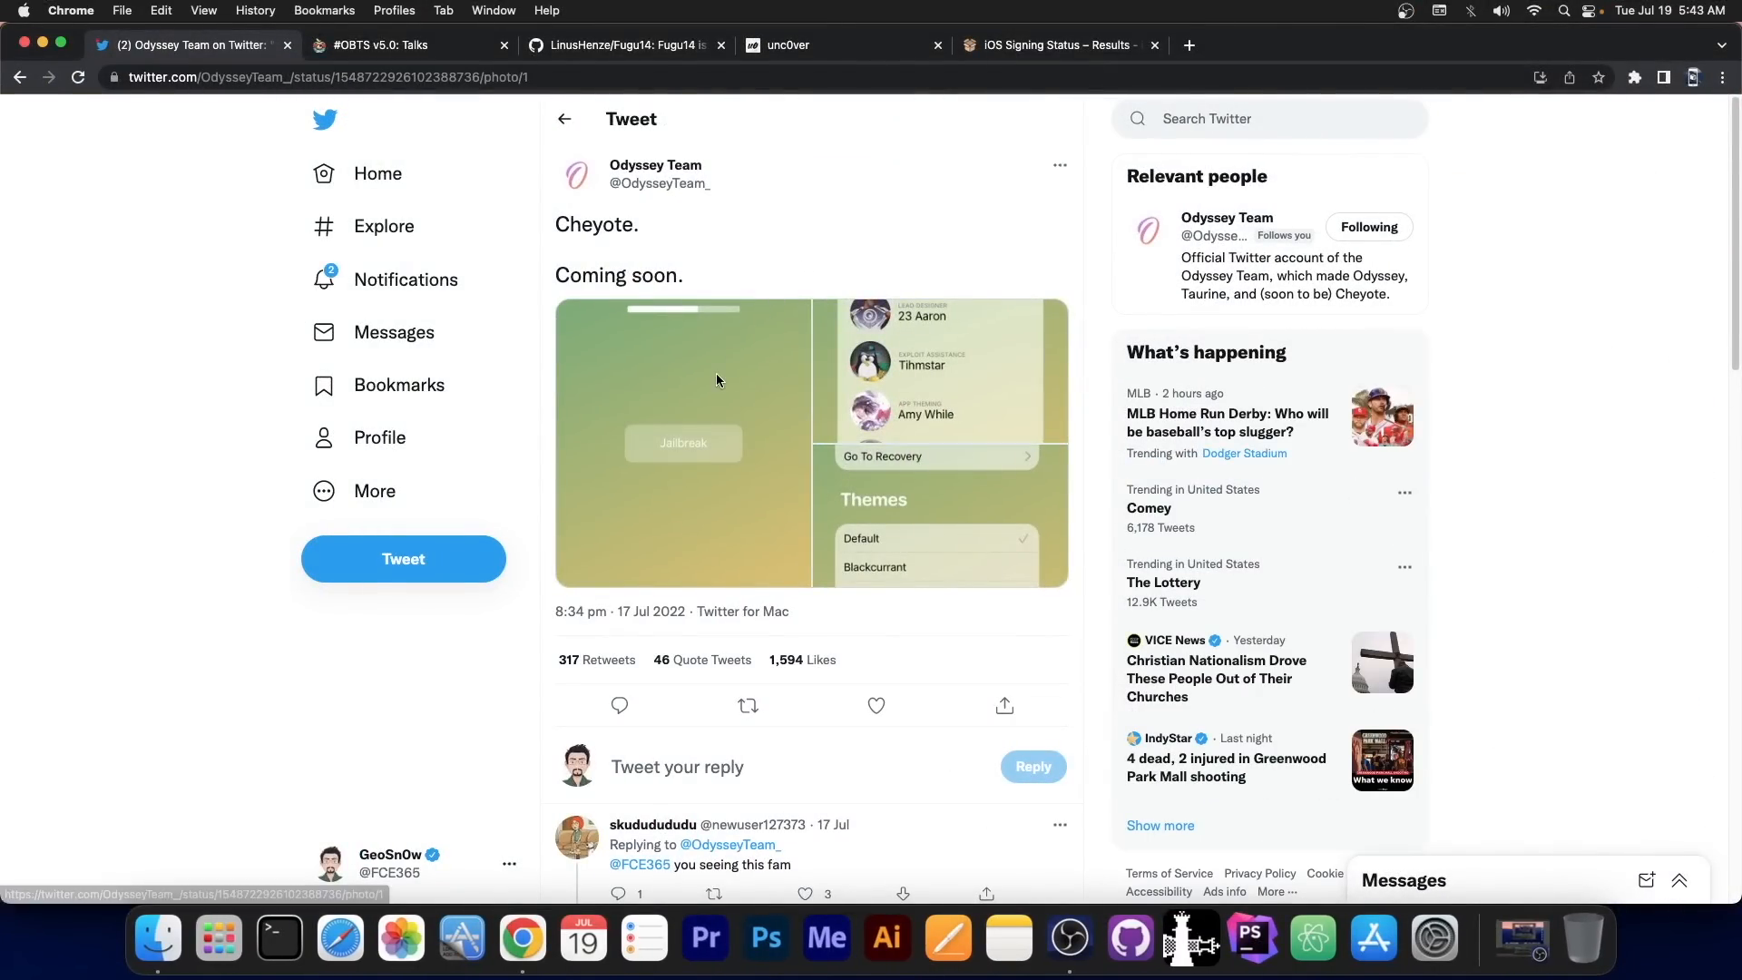
left_click(682, 443)
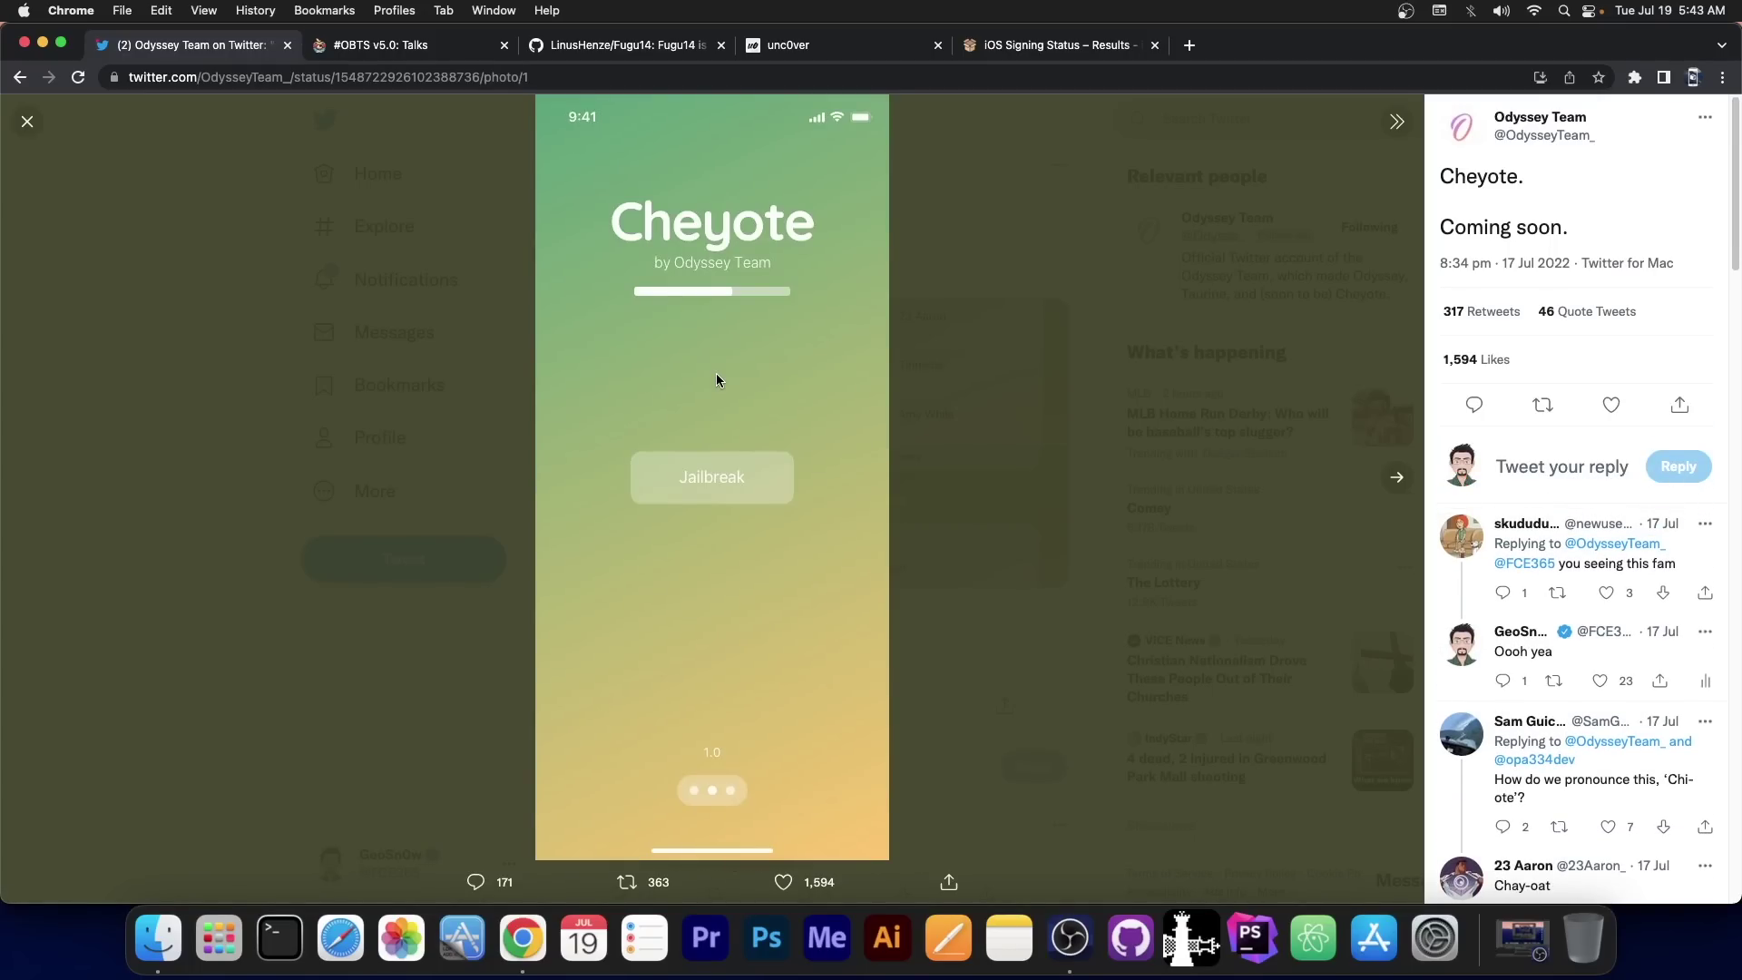
left_click(27, 122)
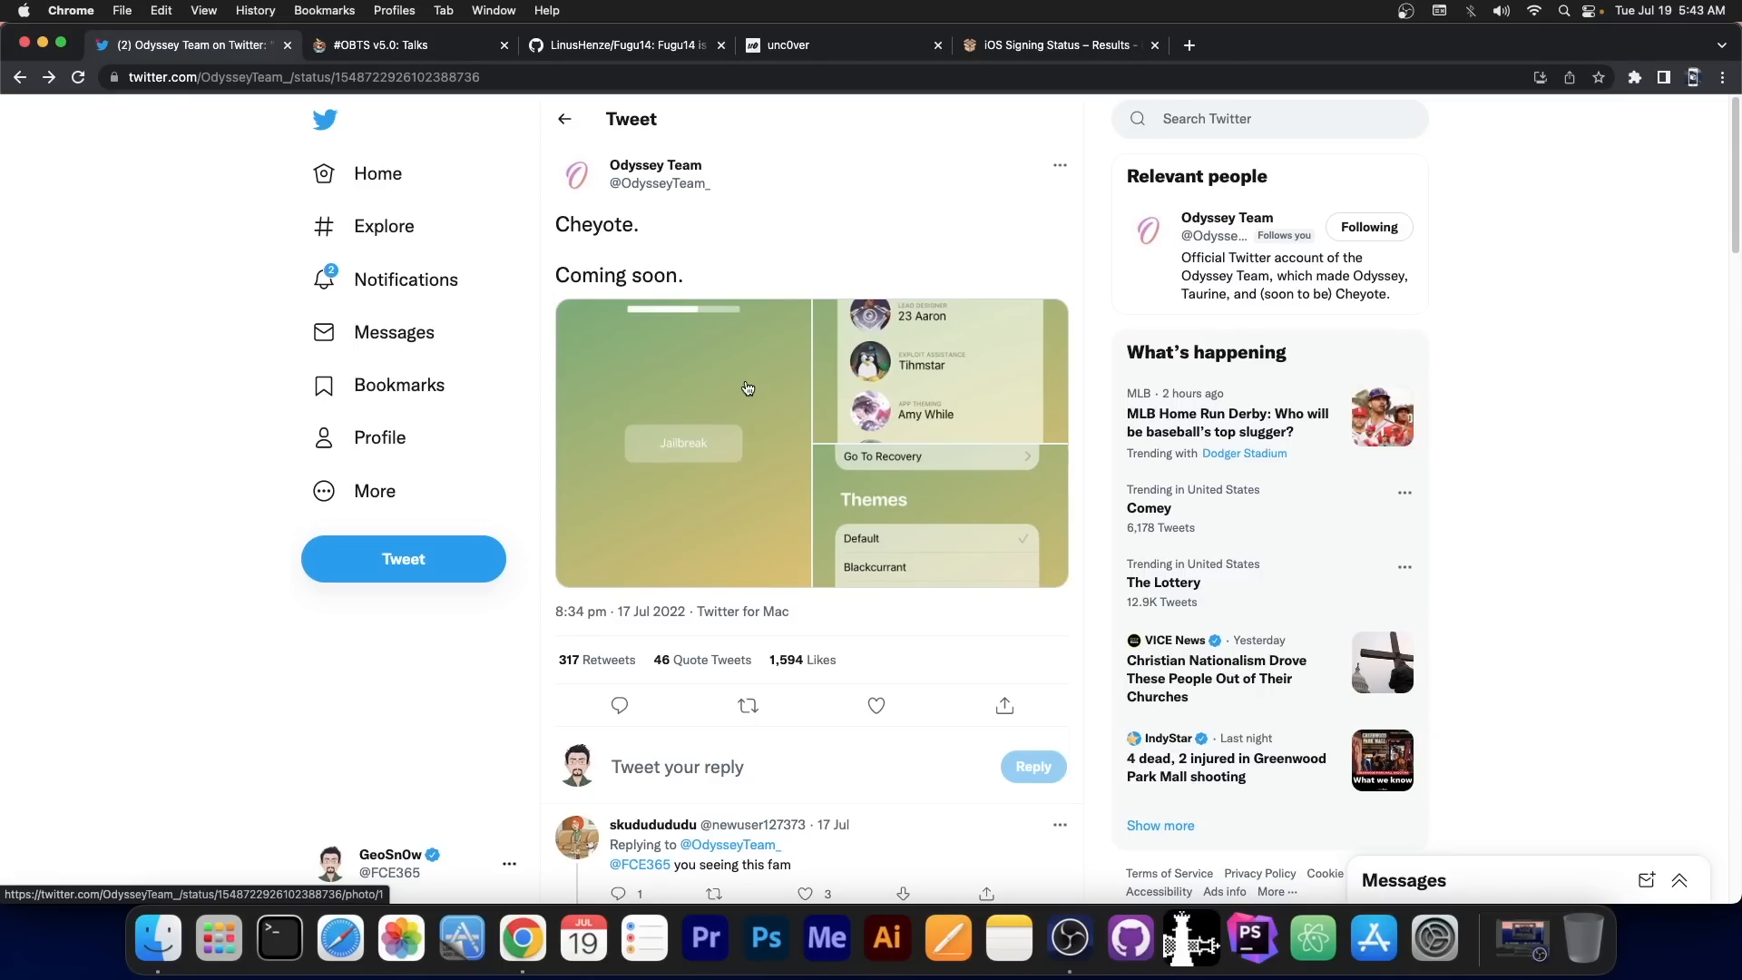
Glance at the iOS signing status list, then show Linus Henze's Fugu15 talk on the OBTS v5.0 page.
left_click(1050, 44)
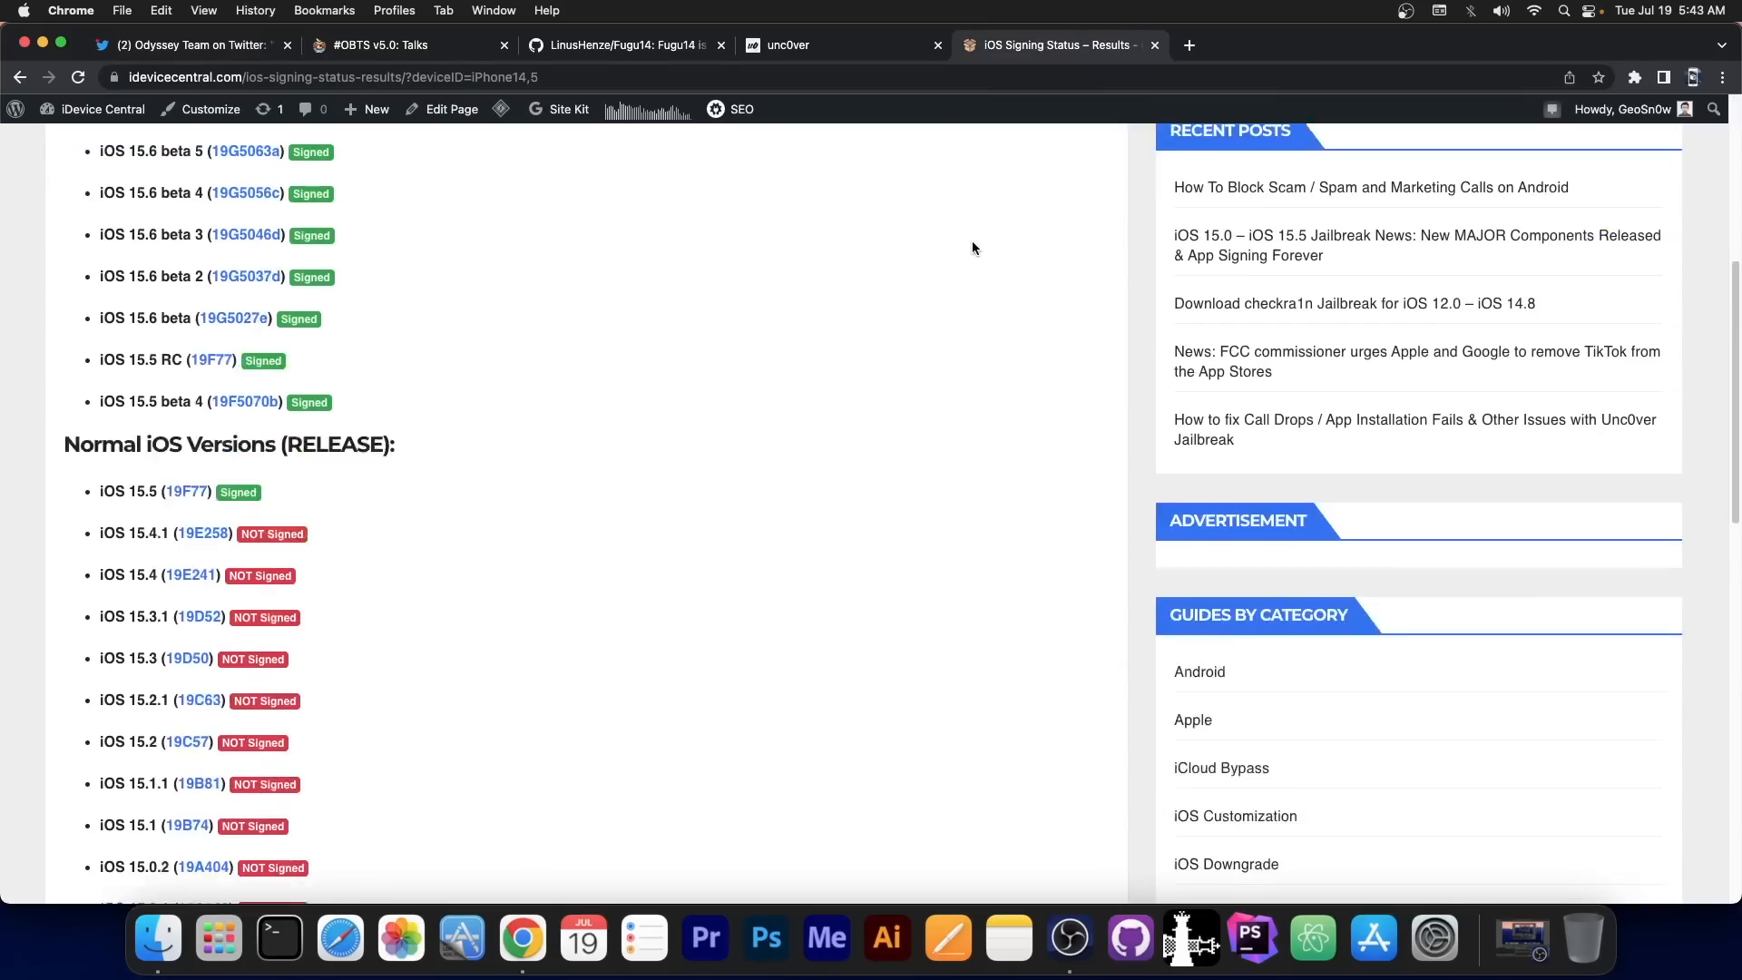
scroll("down", 3)
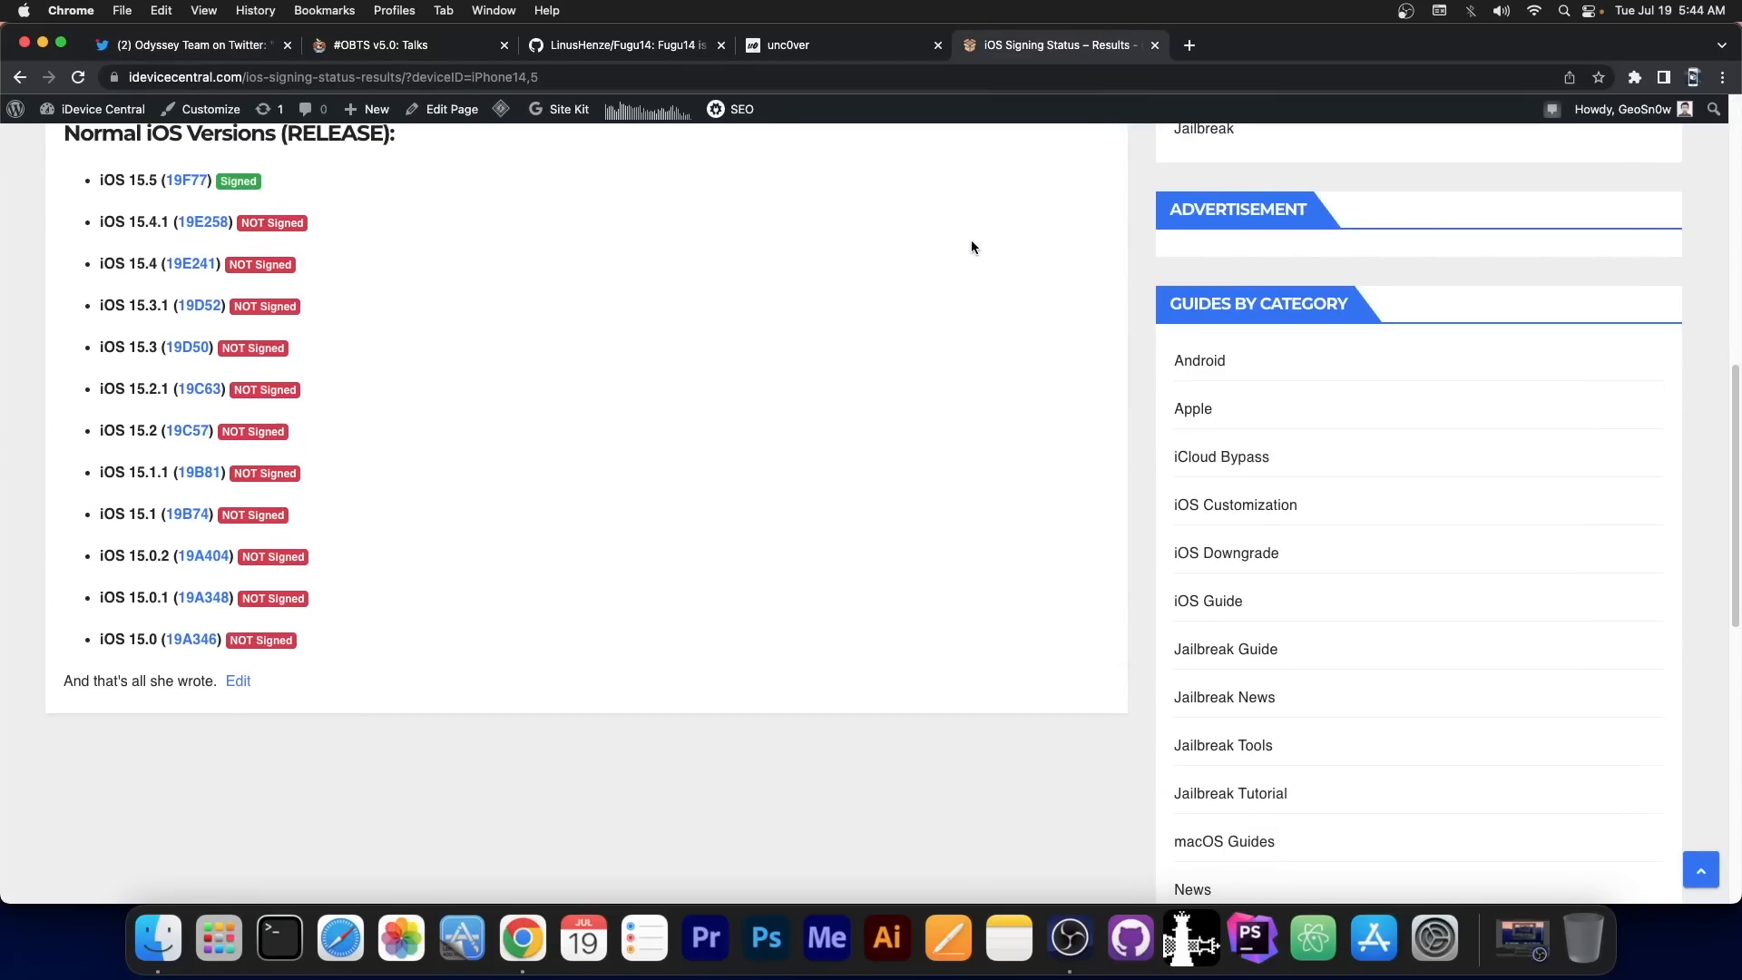
left_click(412, 44)
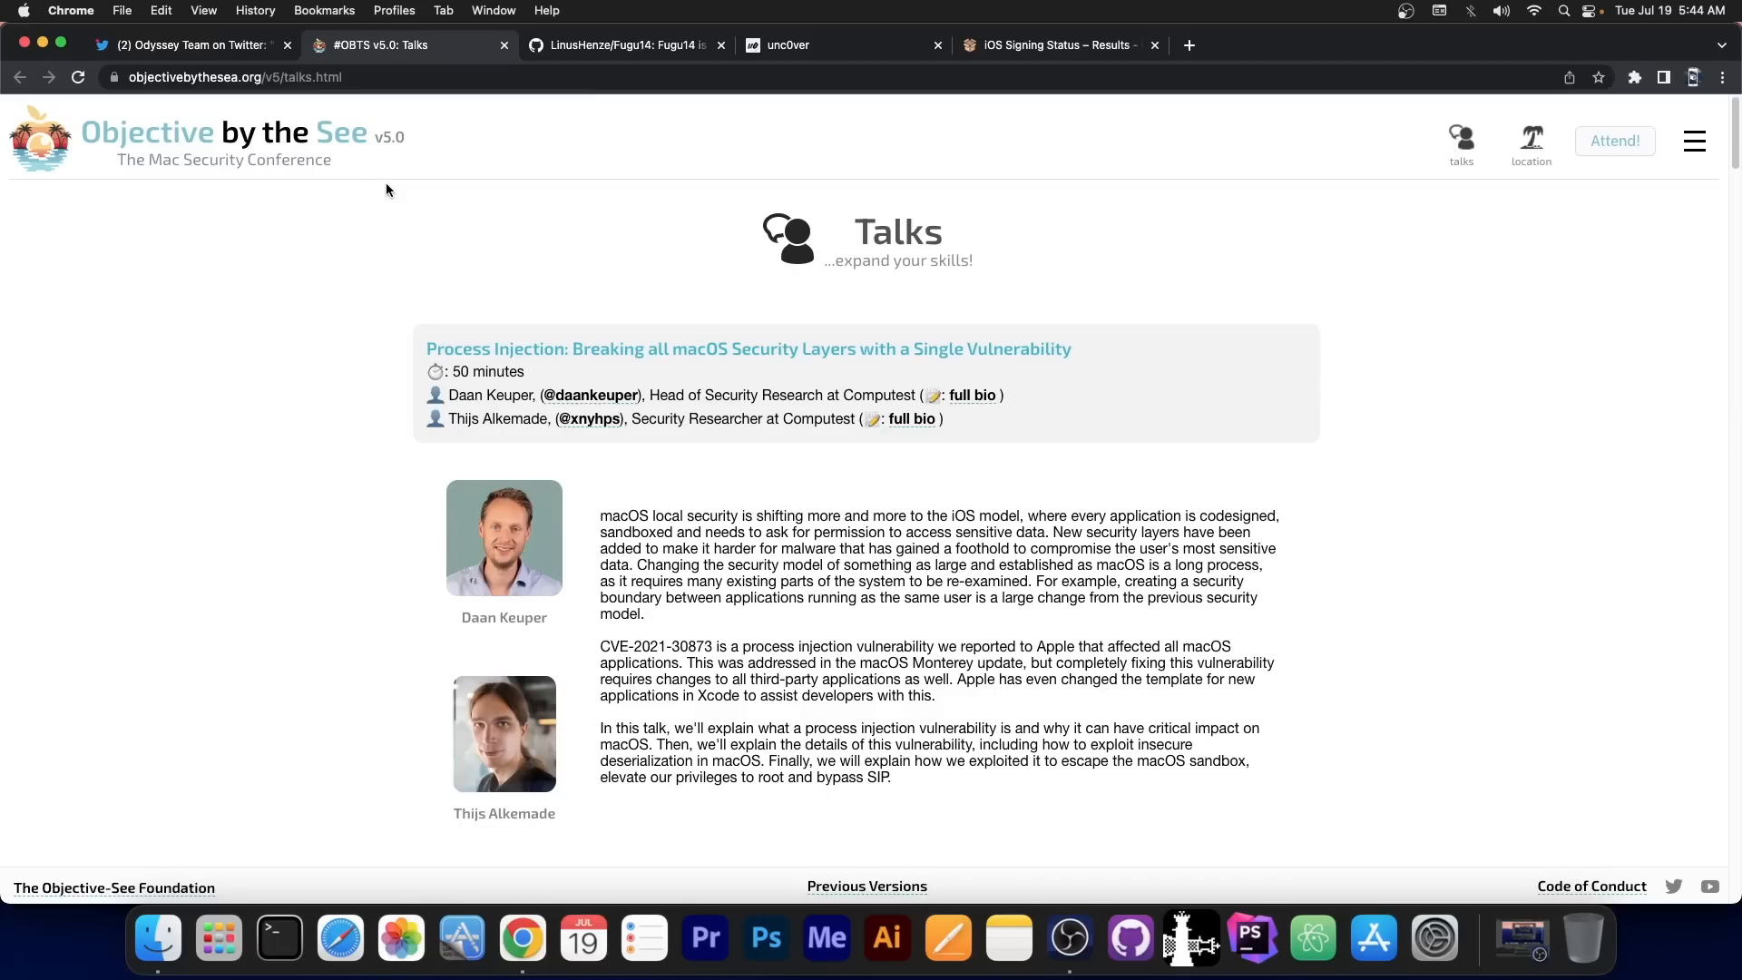
mouse_move(378, 245)
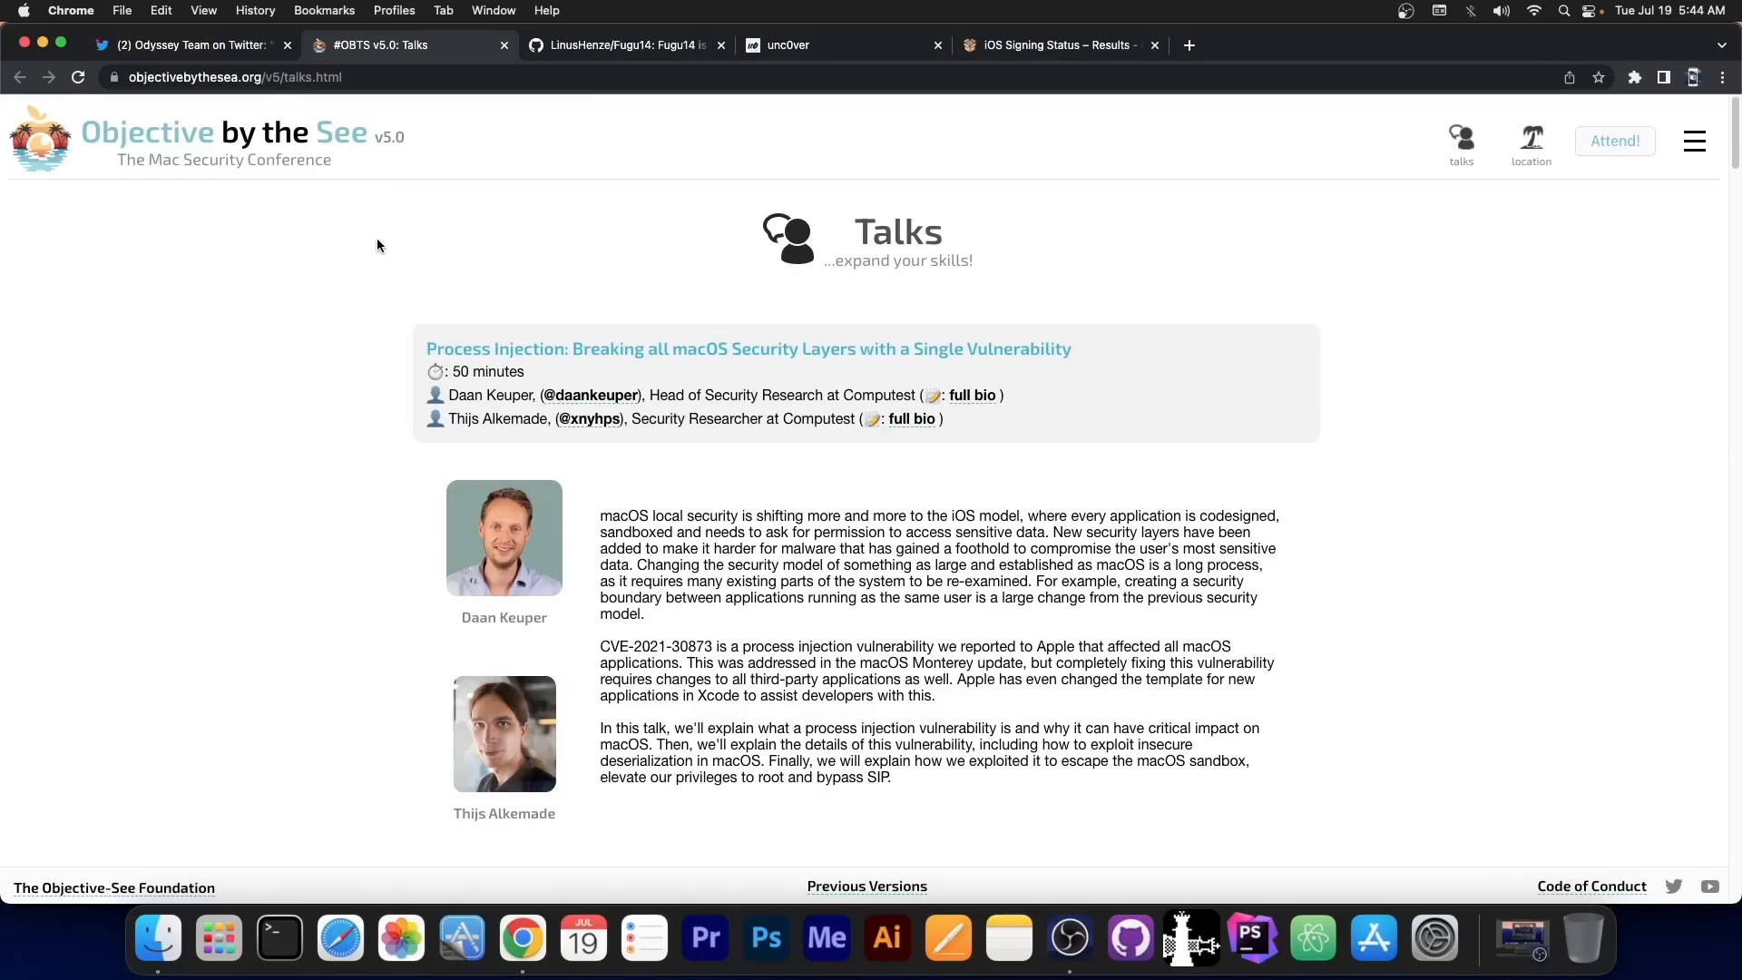
mouse_move(739, 314)
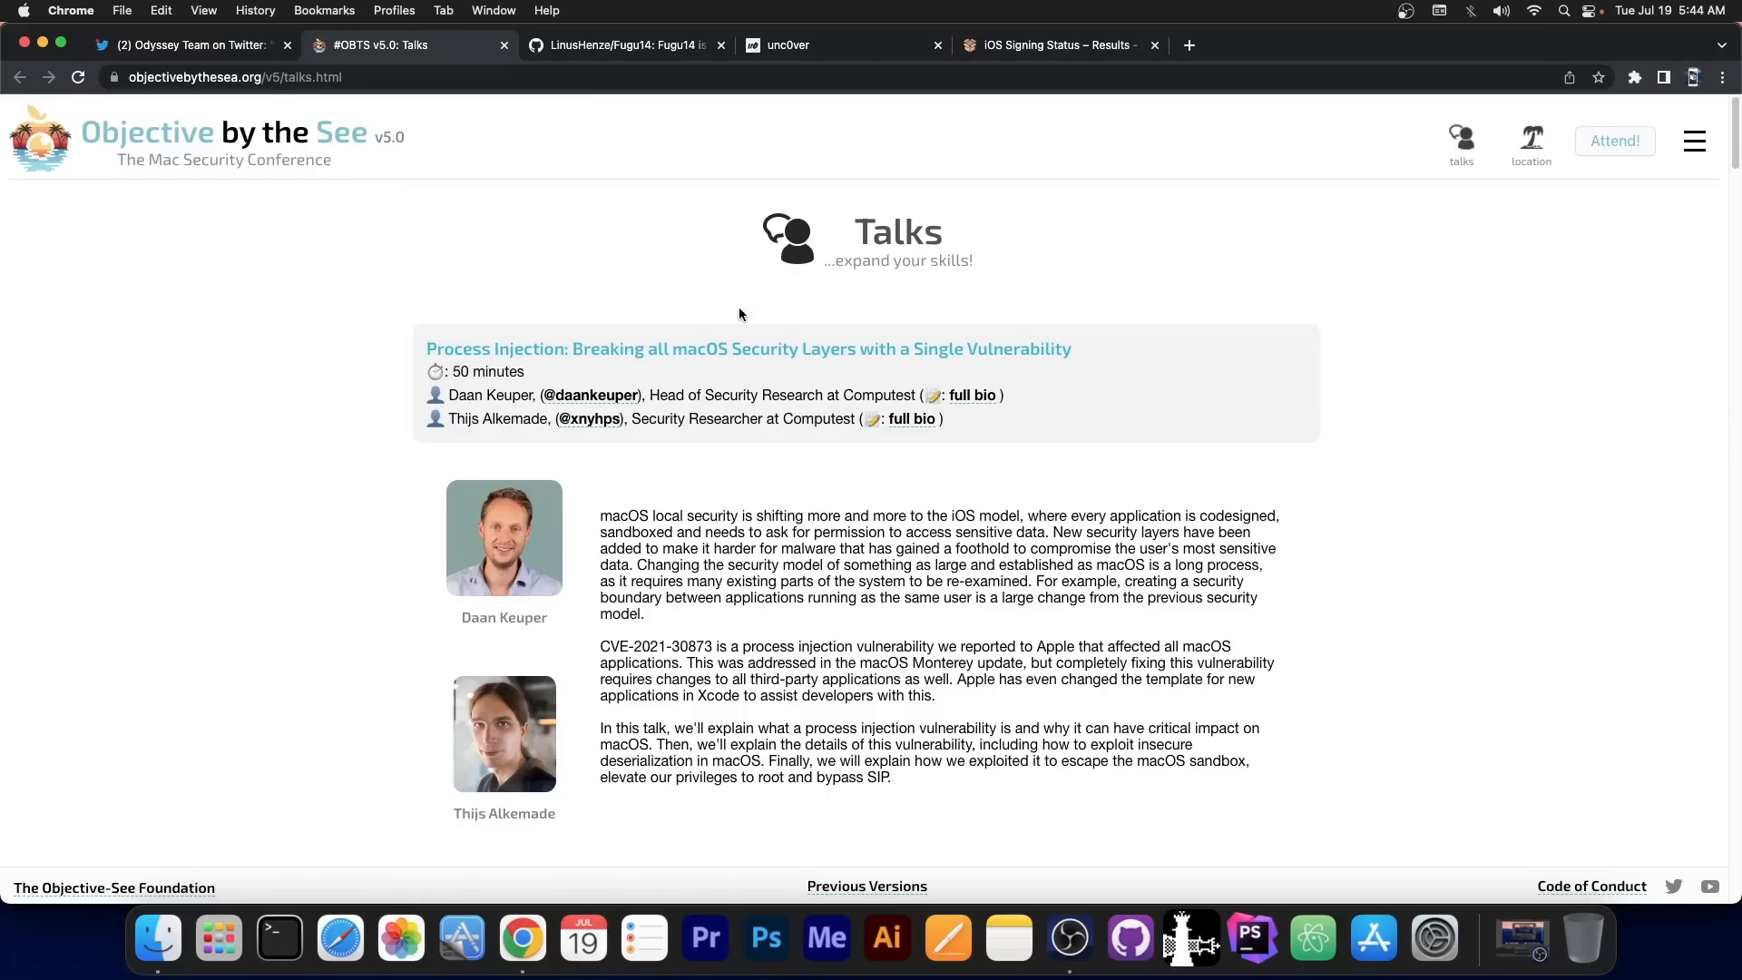
mouse_move(920, 249)
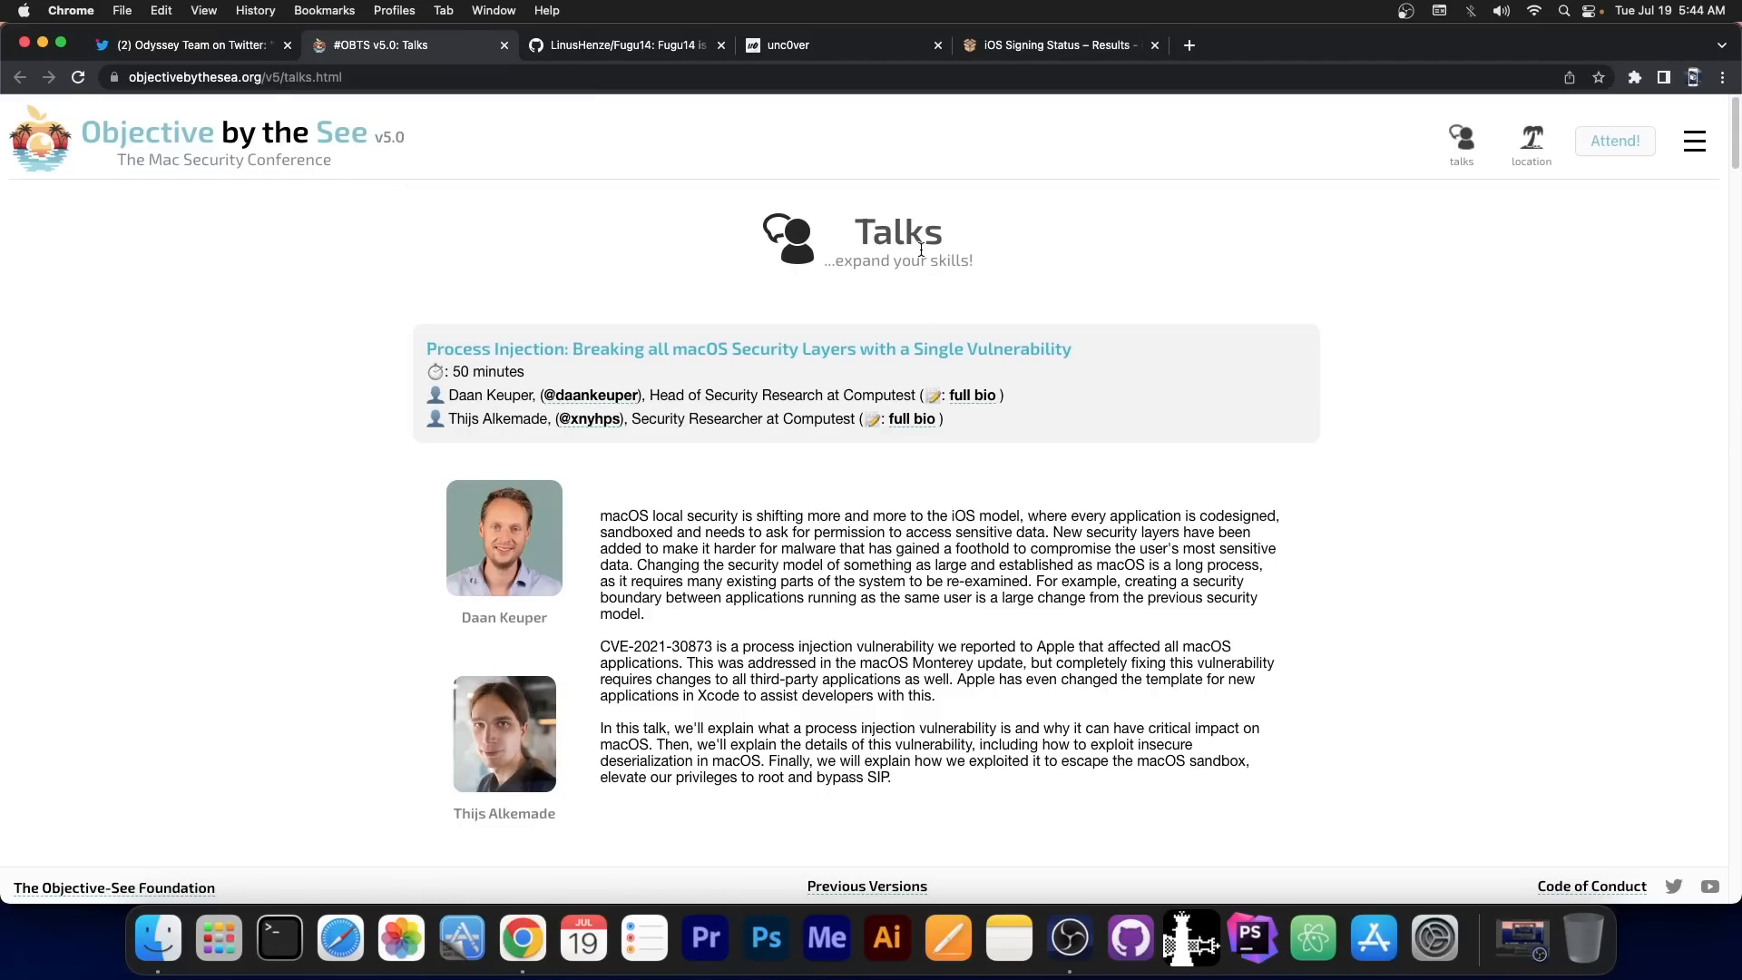
scroll("down", 3)
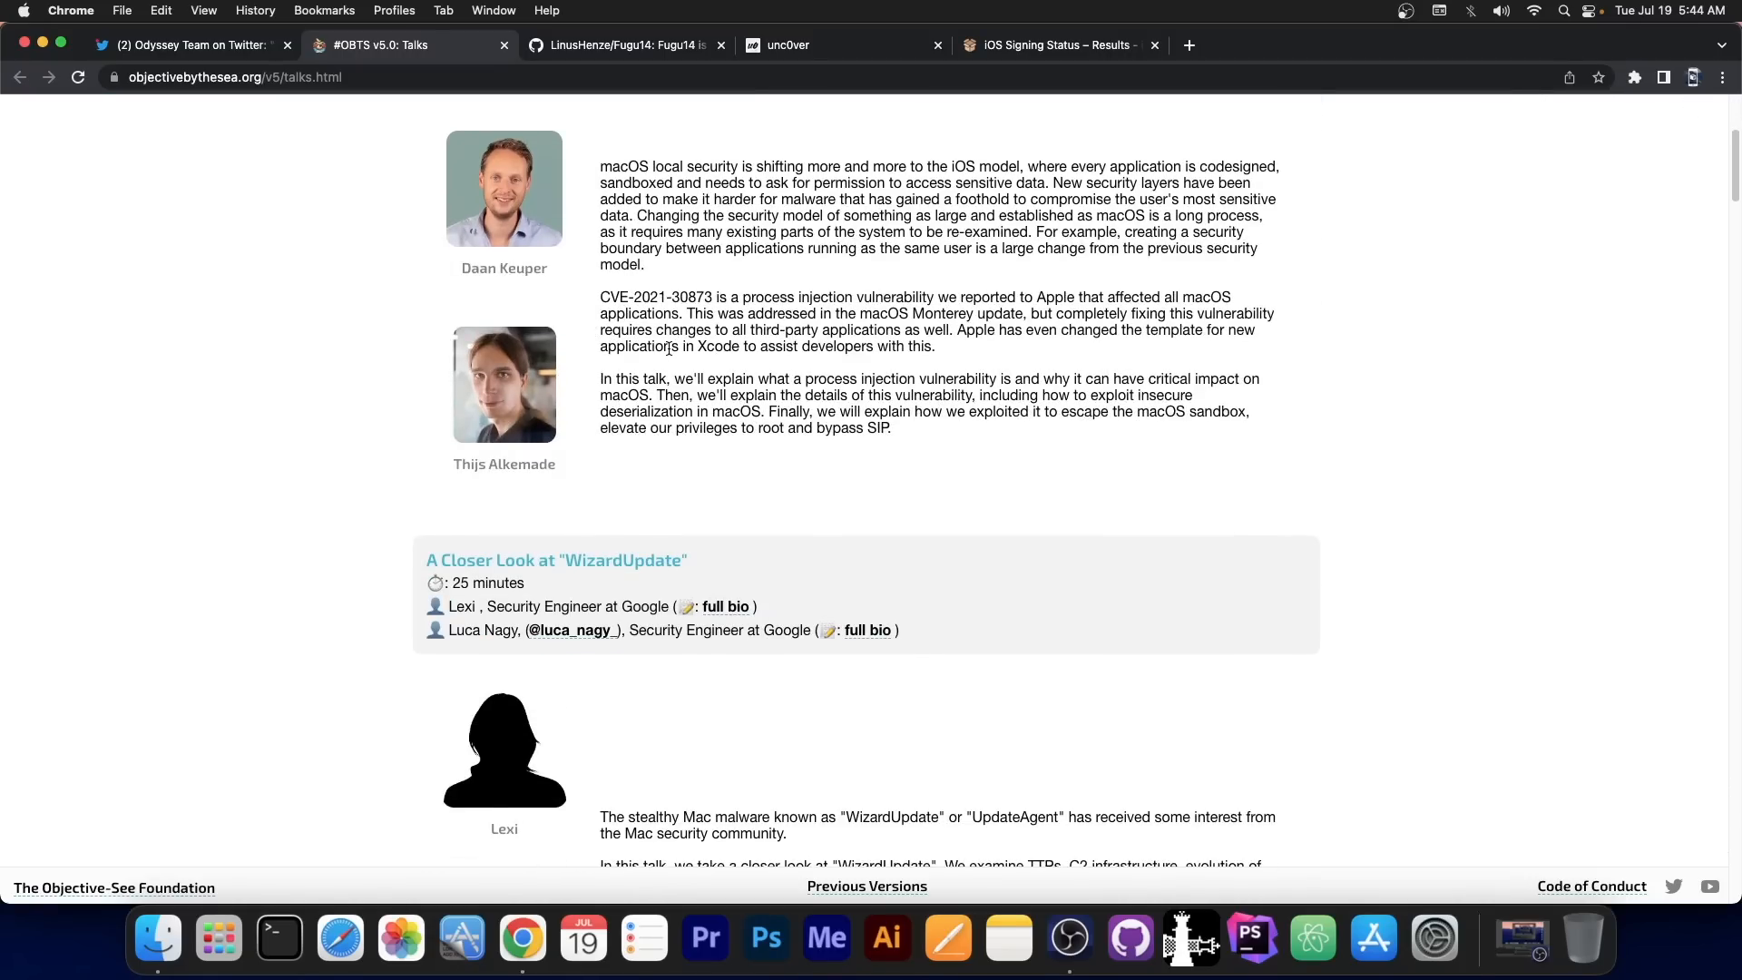
scroll("down", 3)
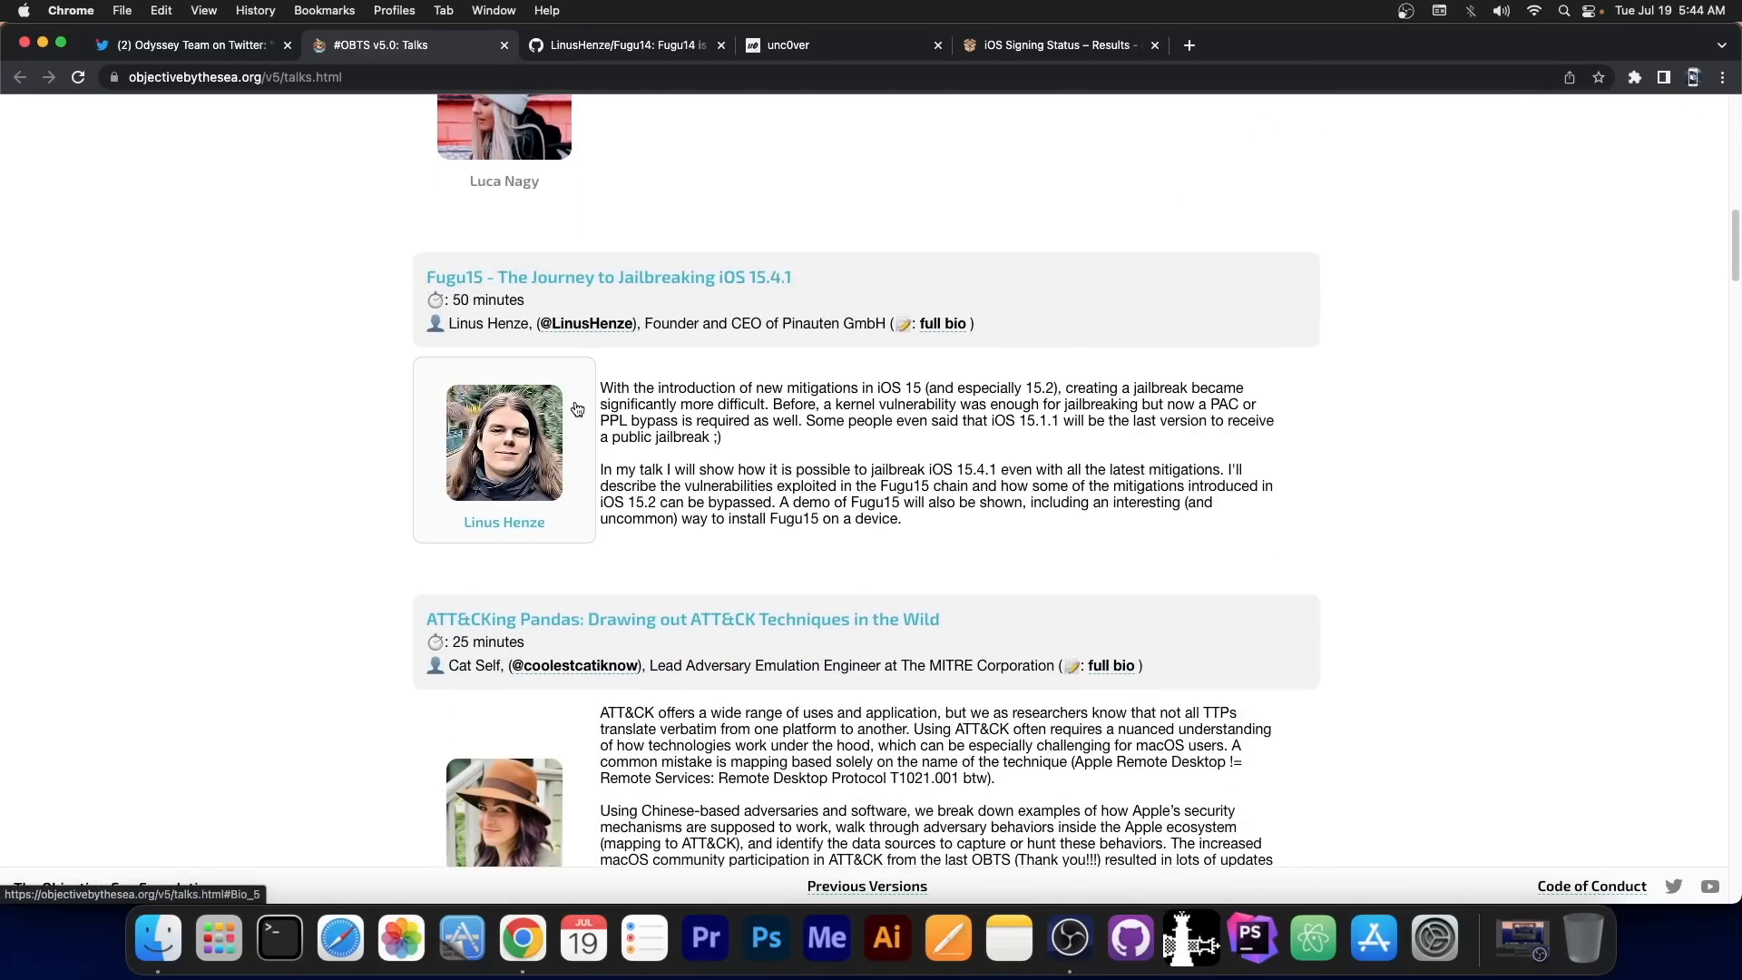
Show the Fugu14 GitHub repo, peek at the unc0ver site, and return to the repo top.
left_click(622, 44)
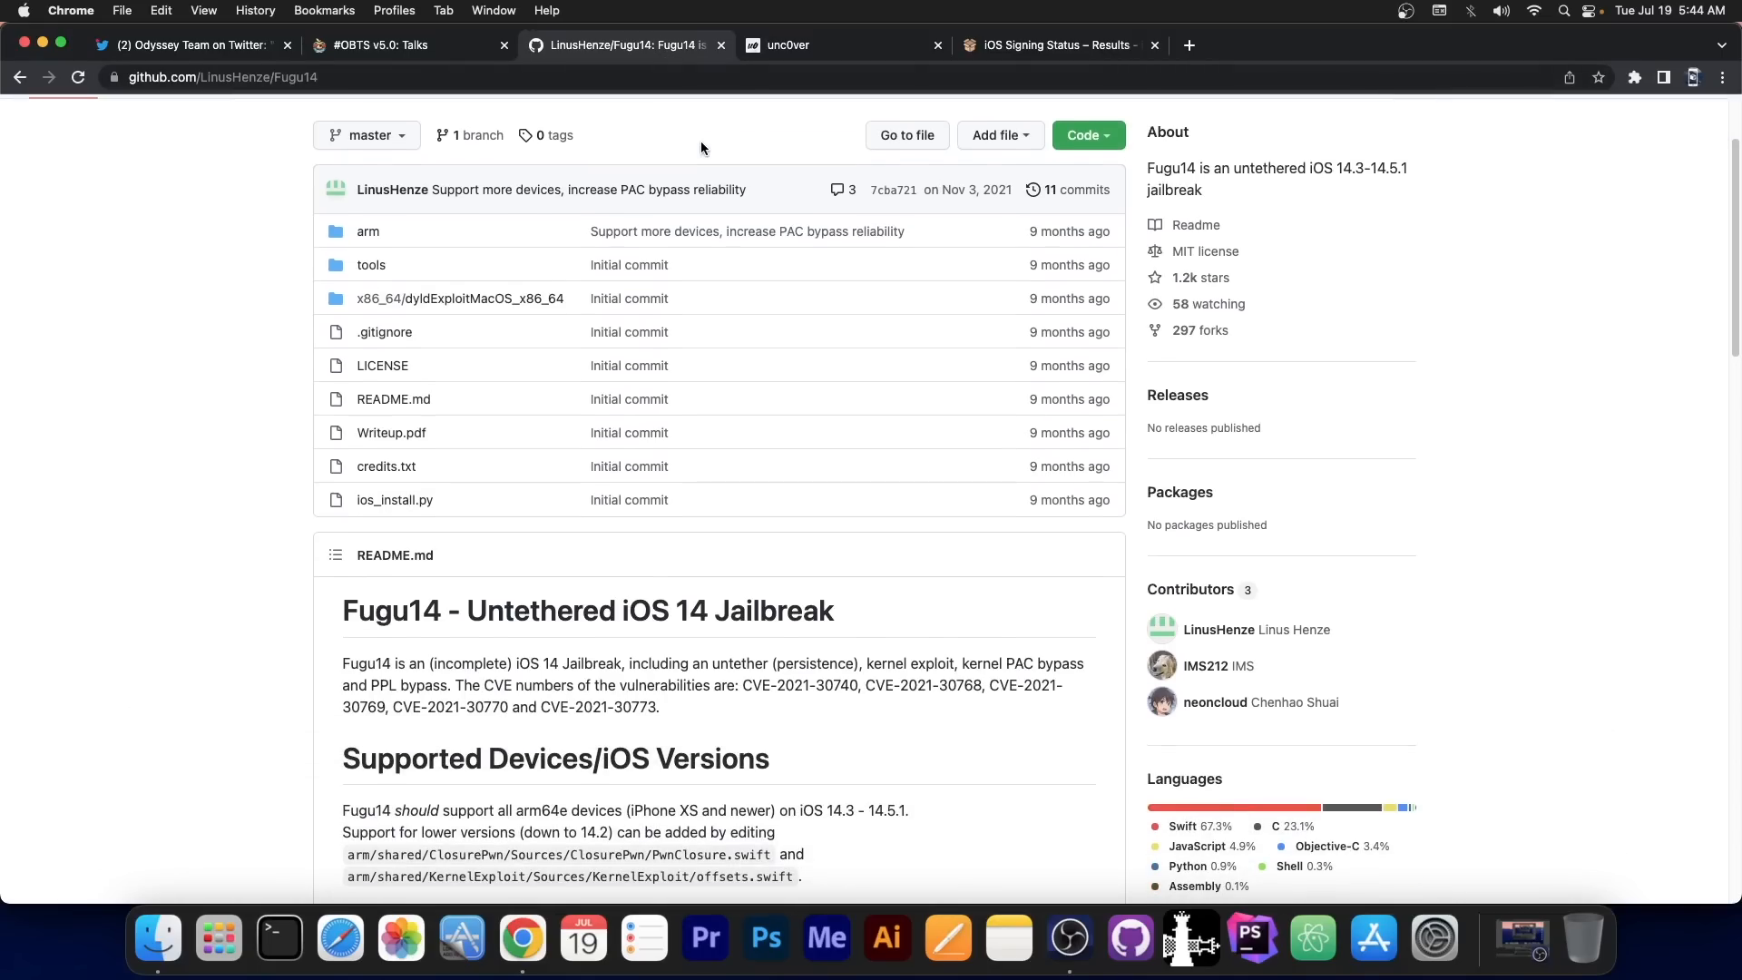
scroll("down", 3)
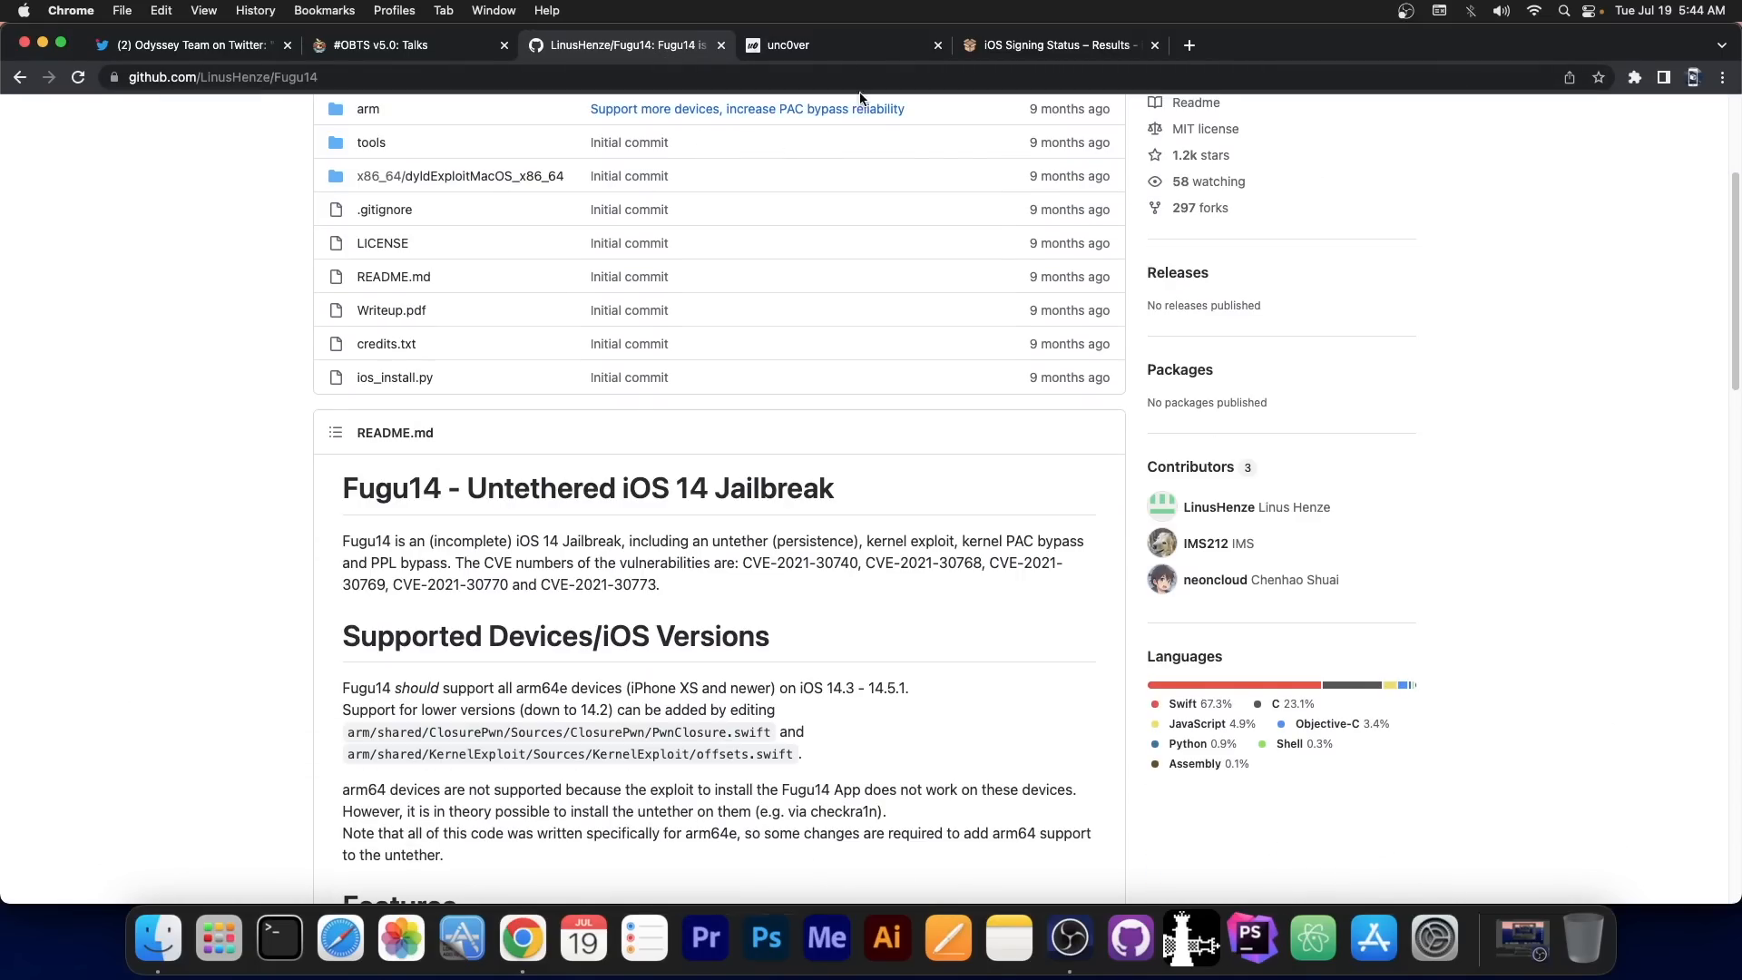
left_click(789, 44)
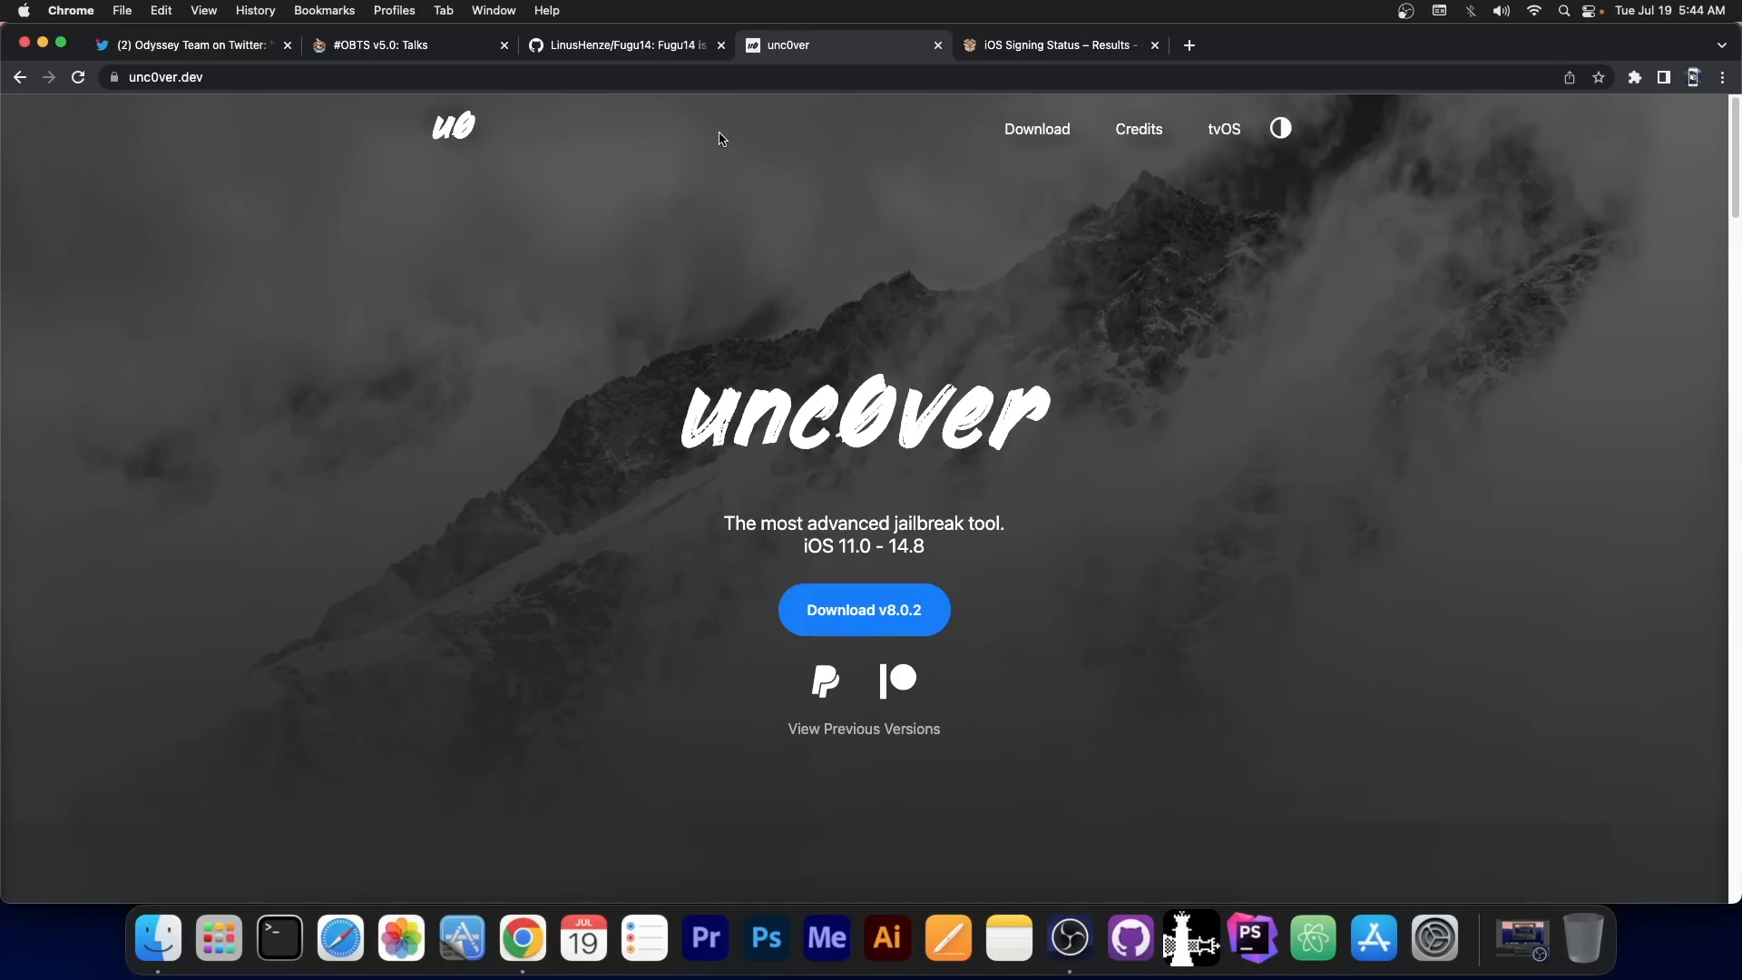
mouse_move(912, 439)
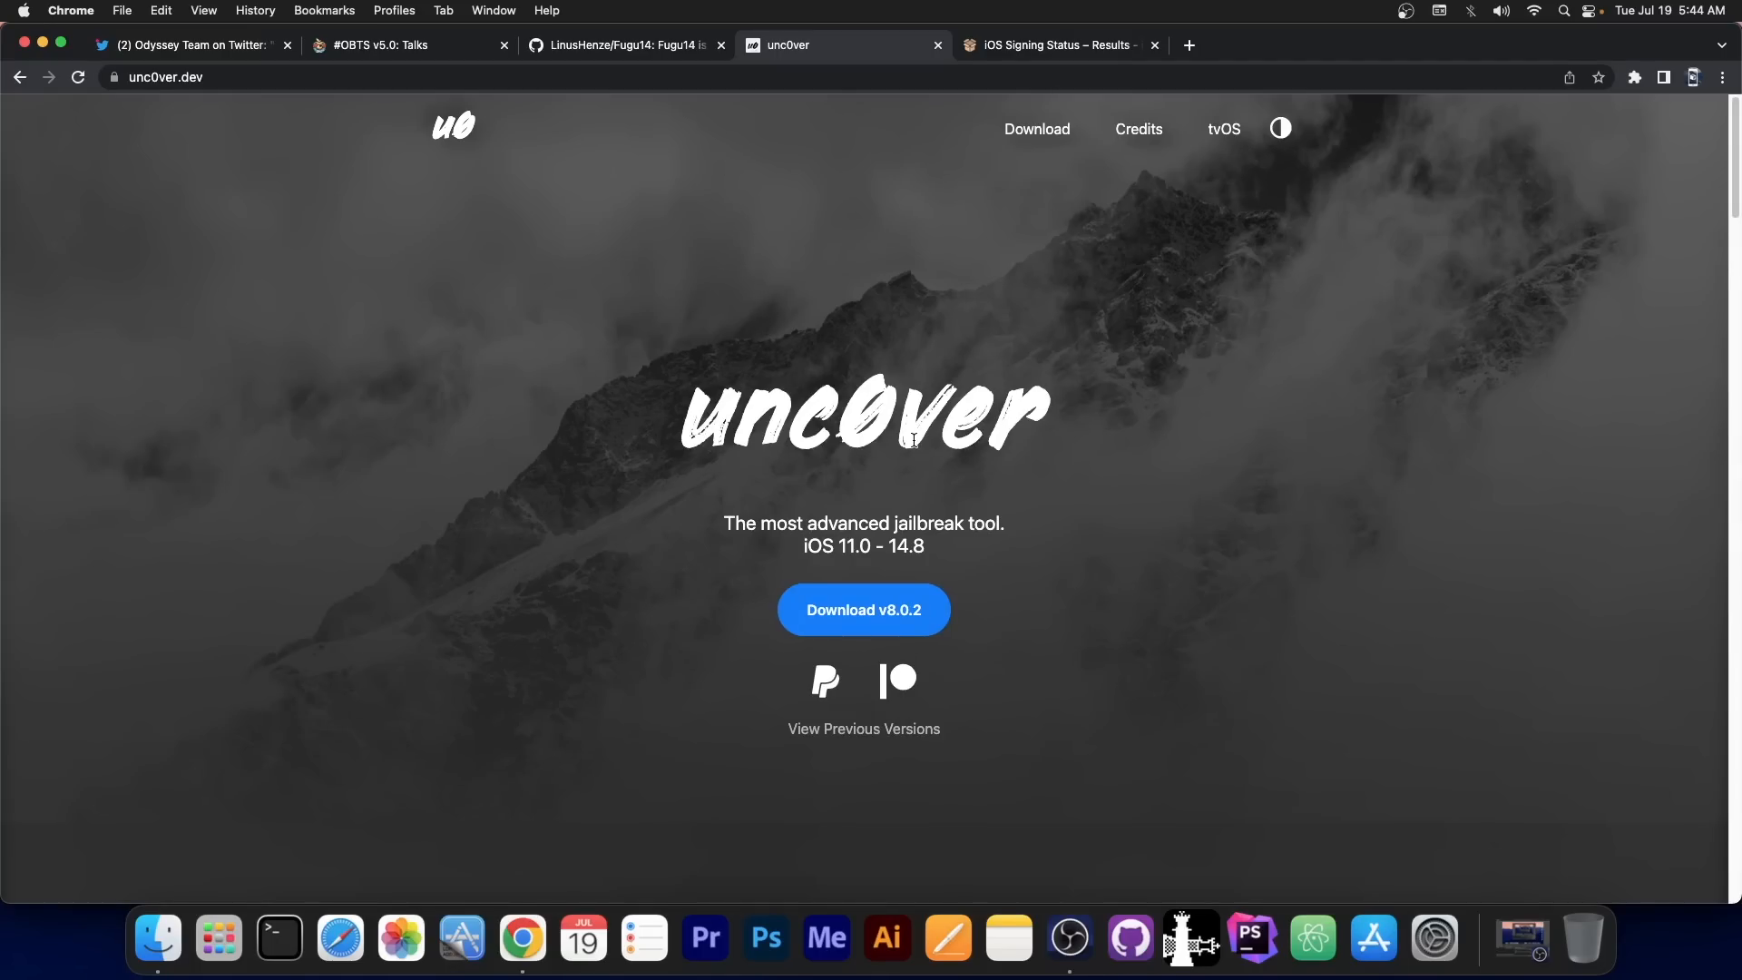
mouse_move(921, 564)
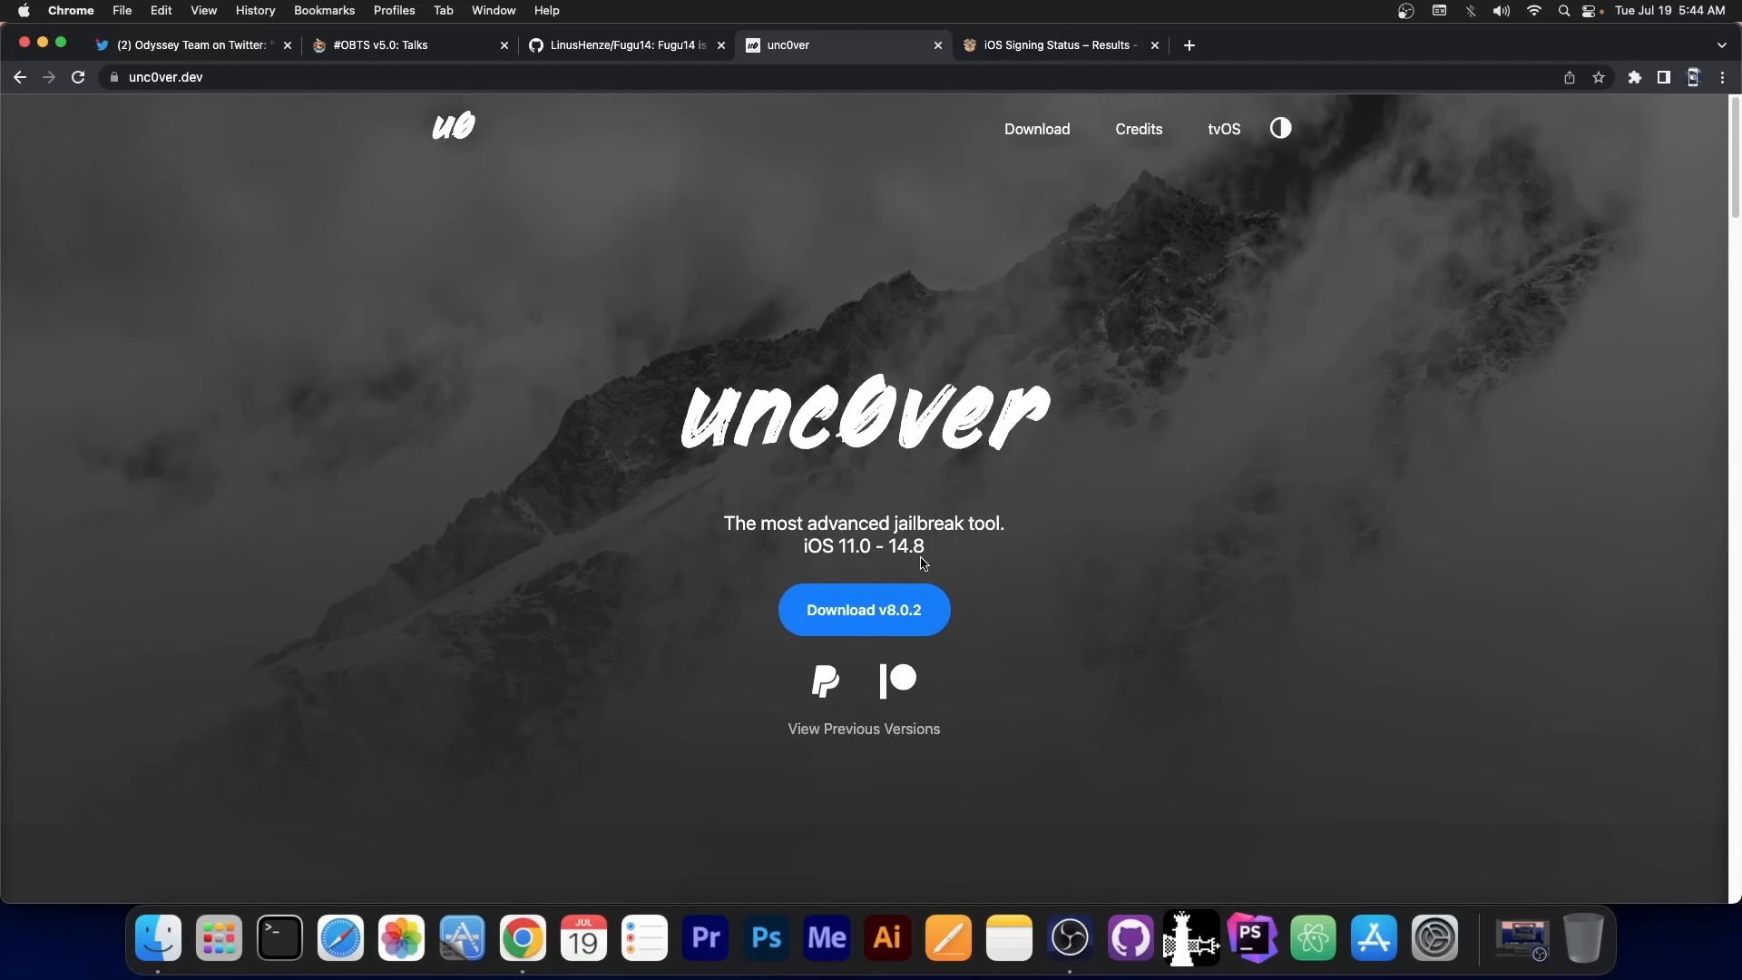
left_click(623, 43)
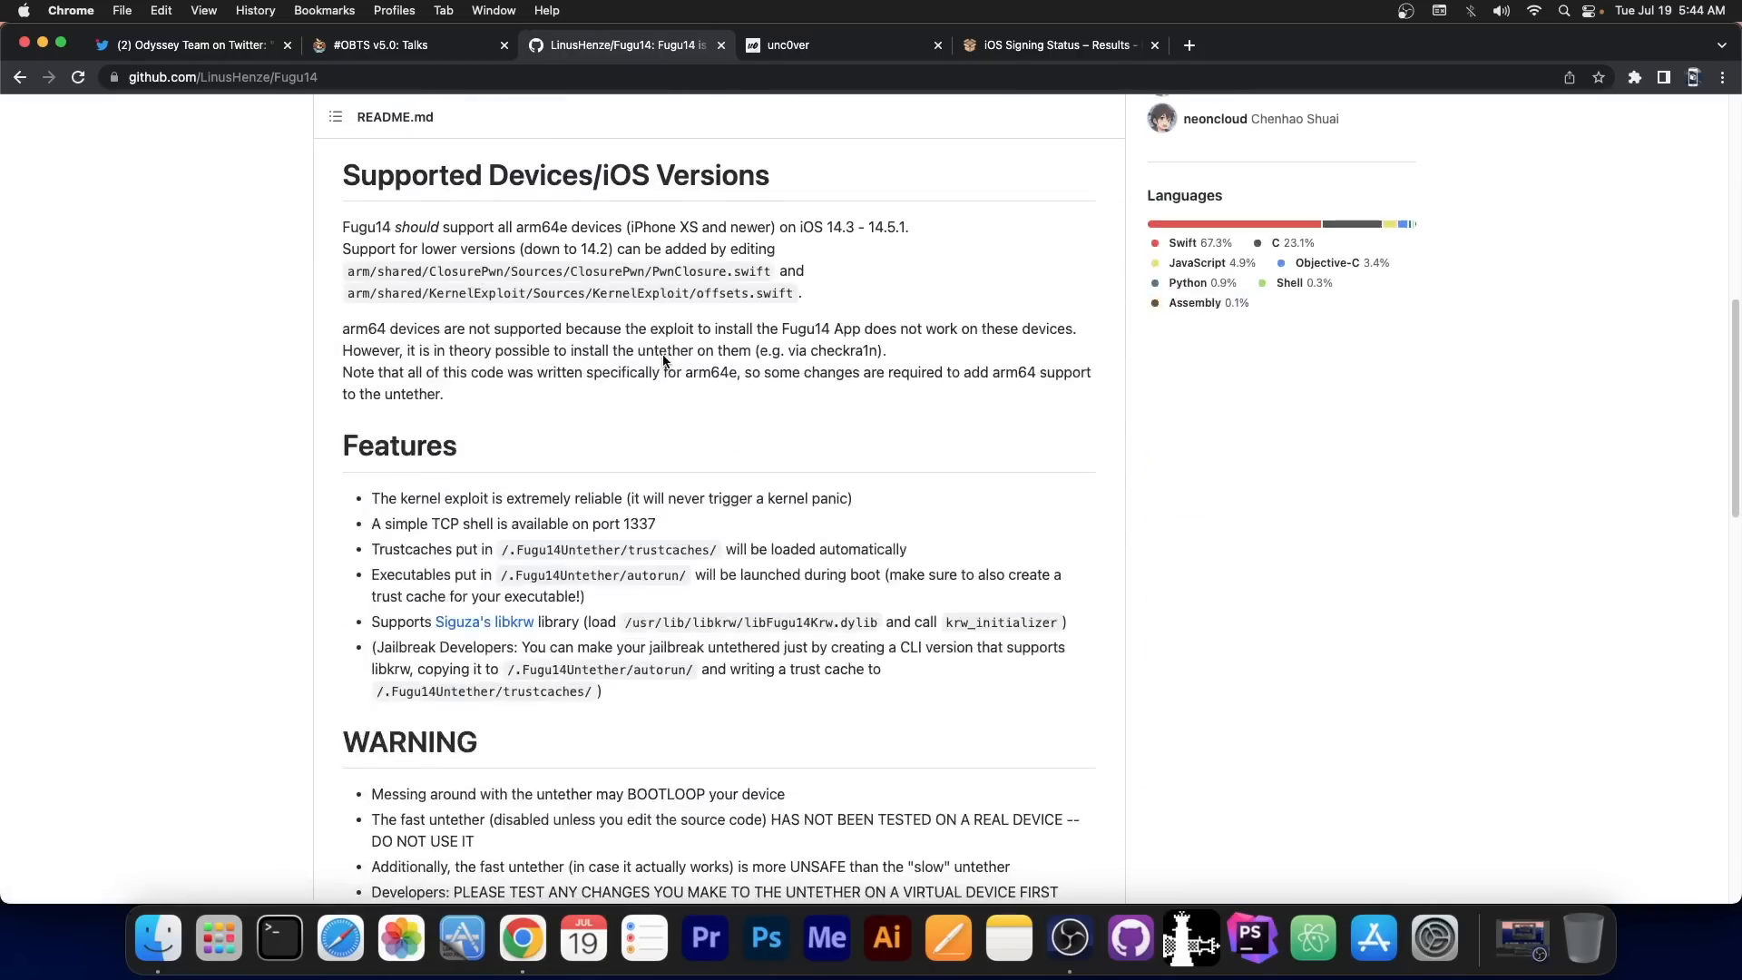
scroll("up", 3)
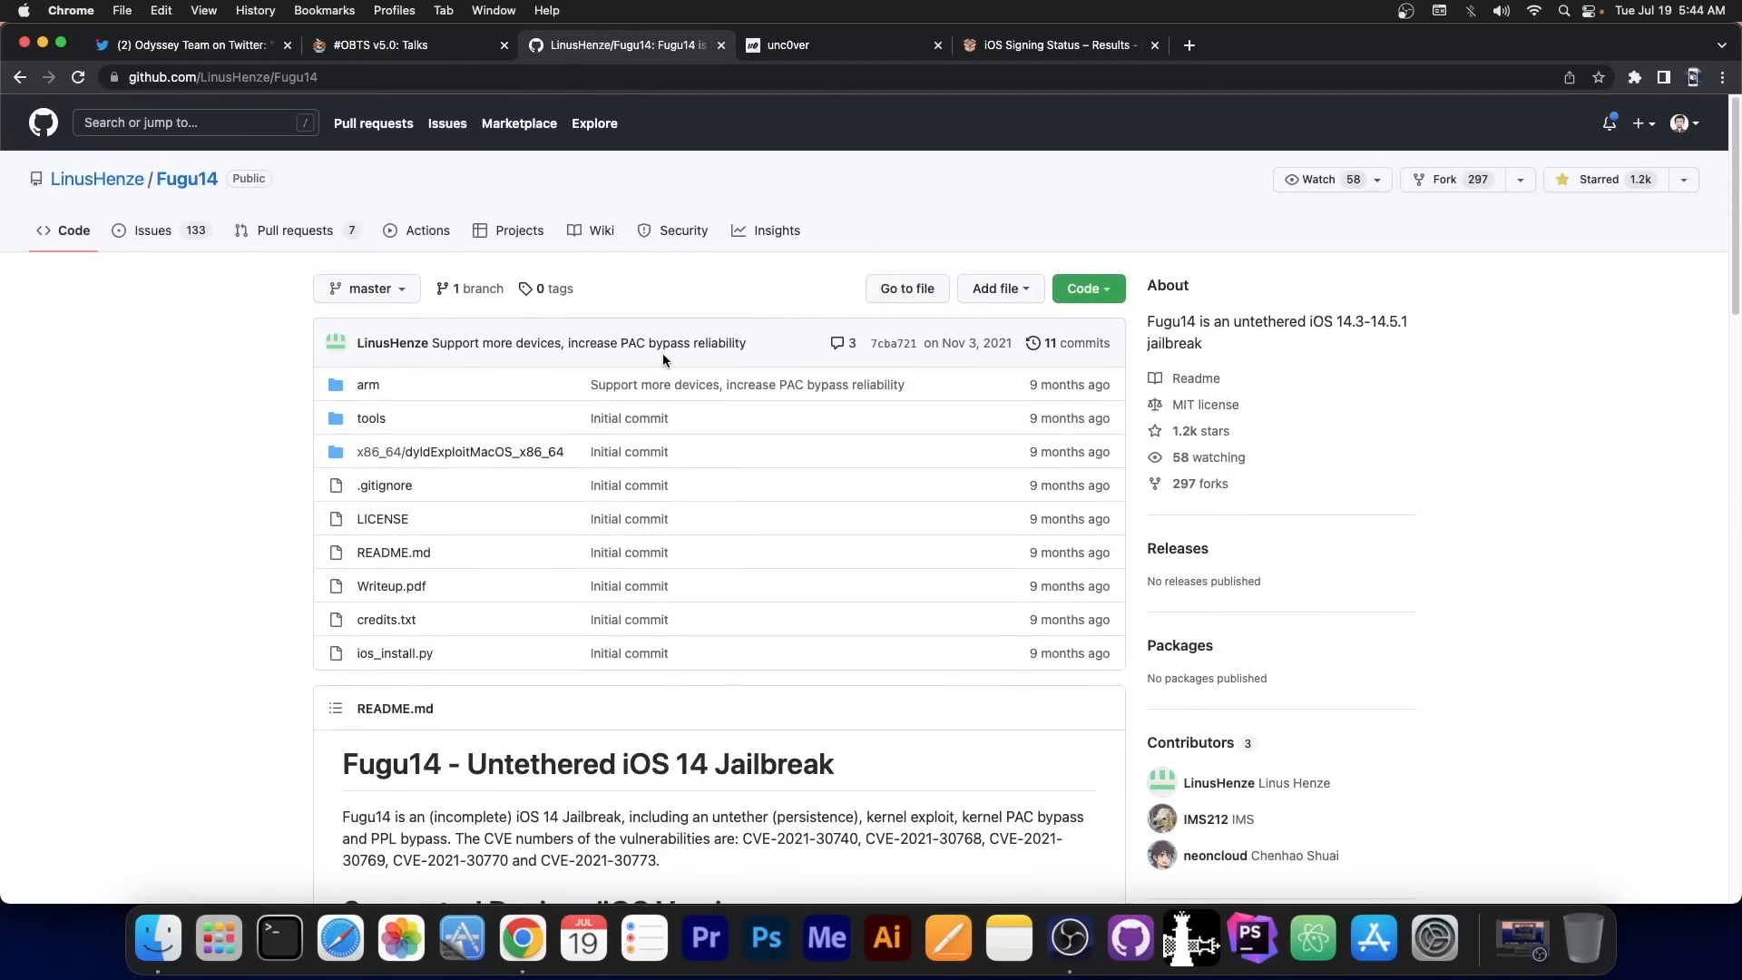
Revisit the OBTS Fugu15 talk, then show the signing list with only iOS 15.5 signed.
left_click(381, 45)
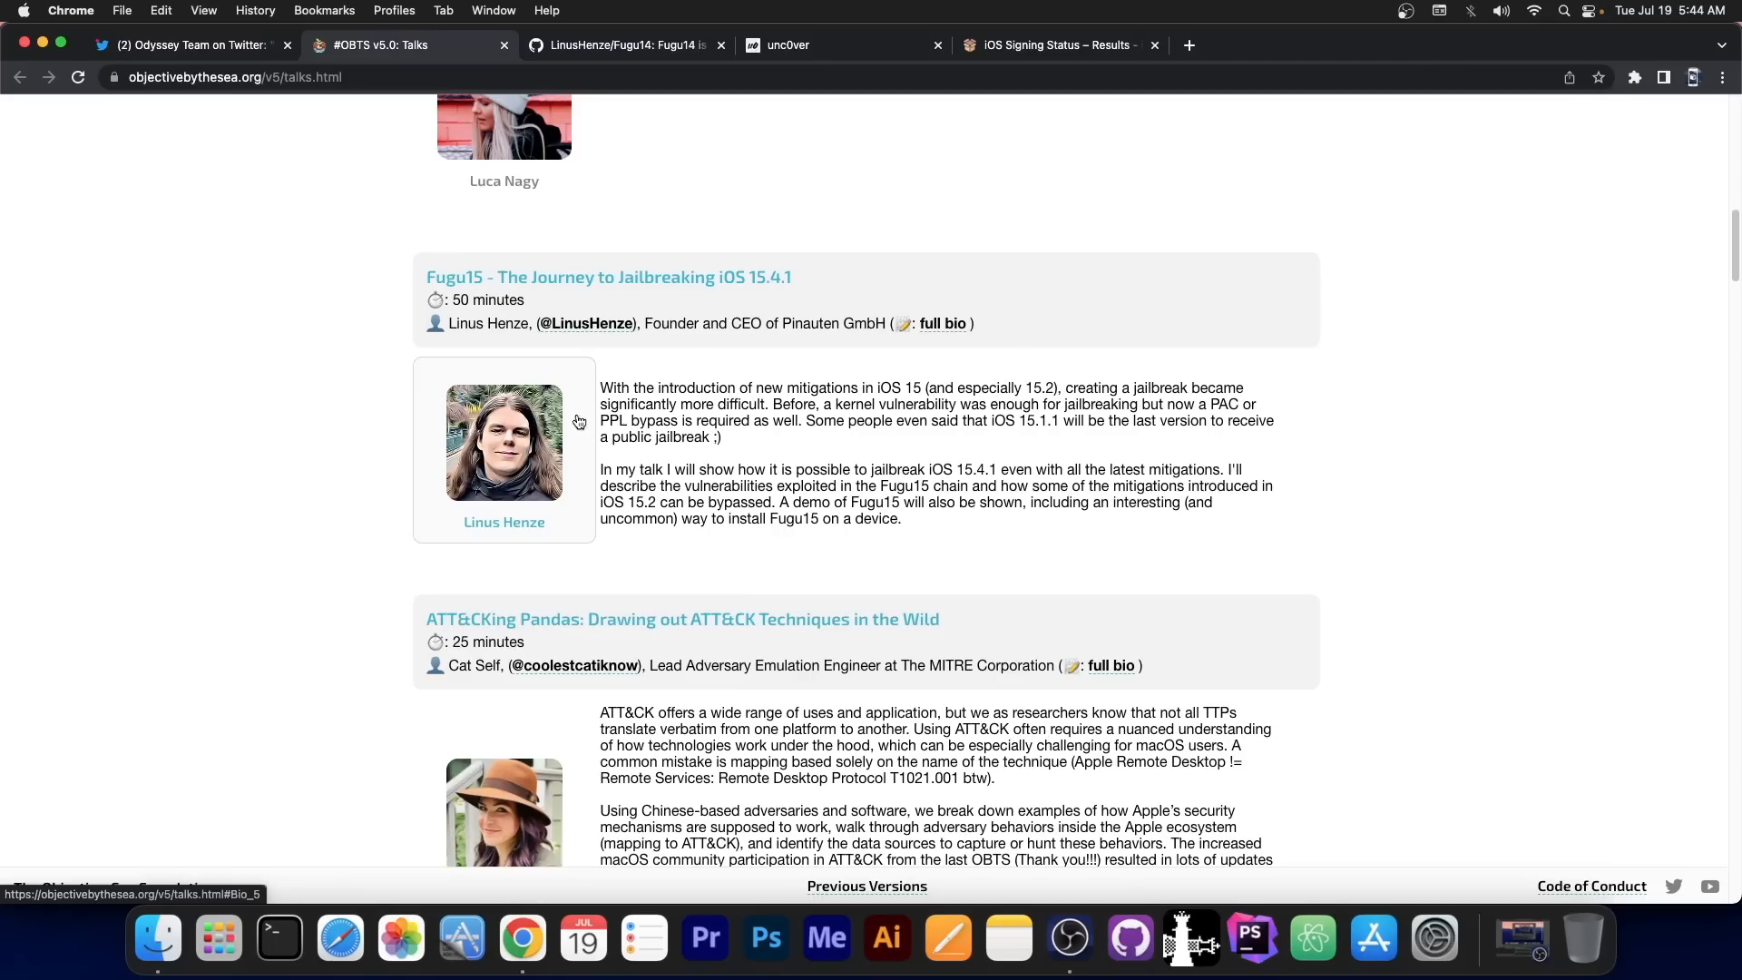
mouse_move(453, 323)
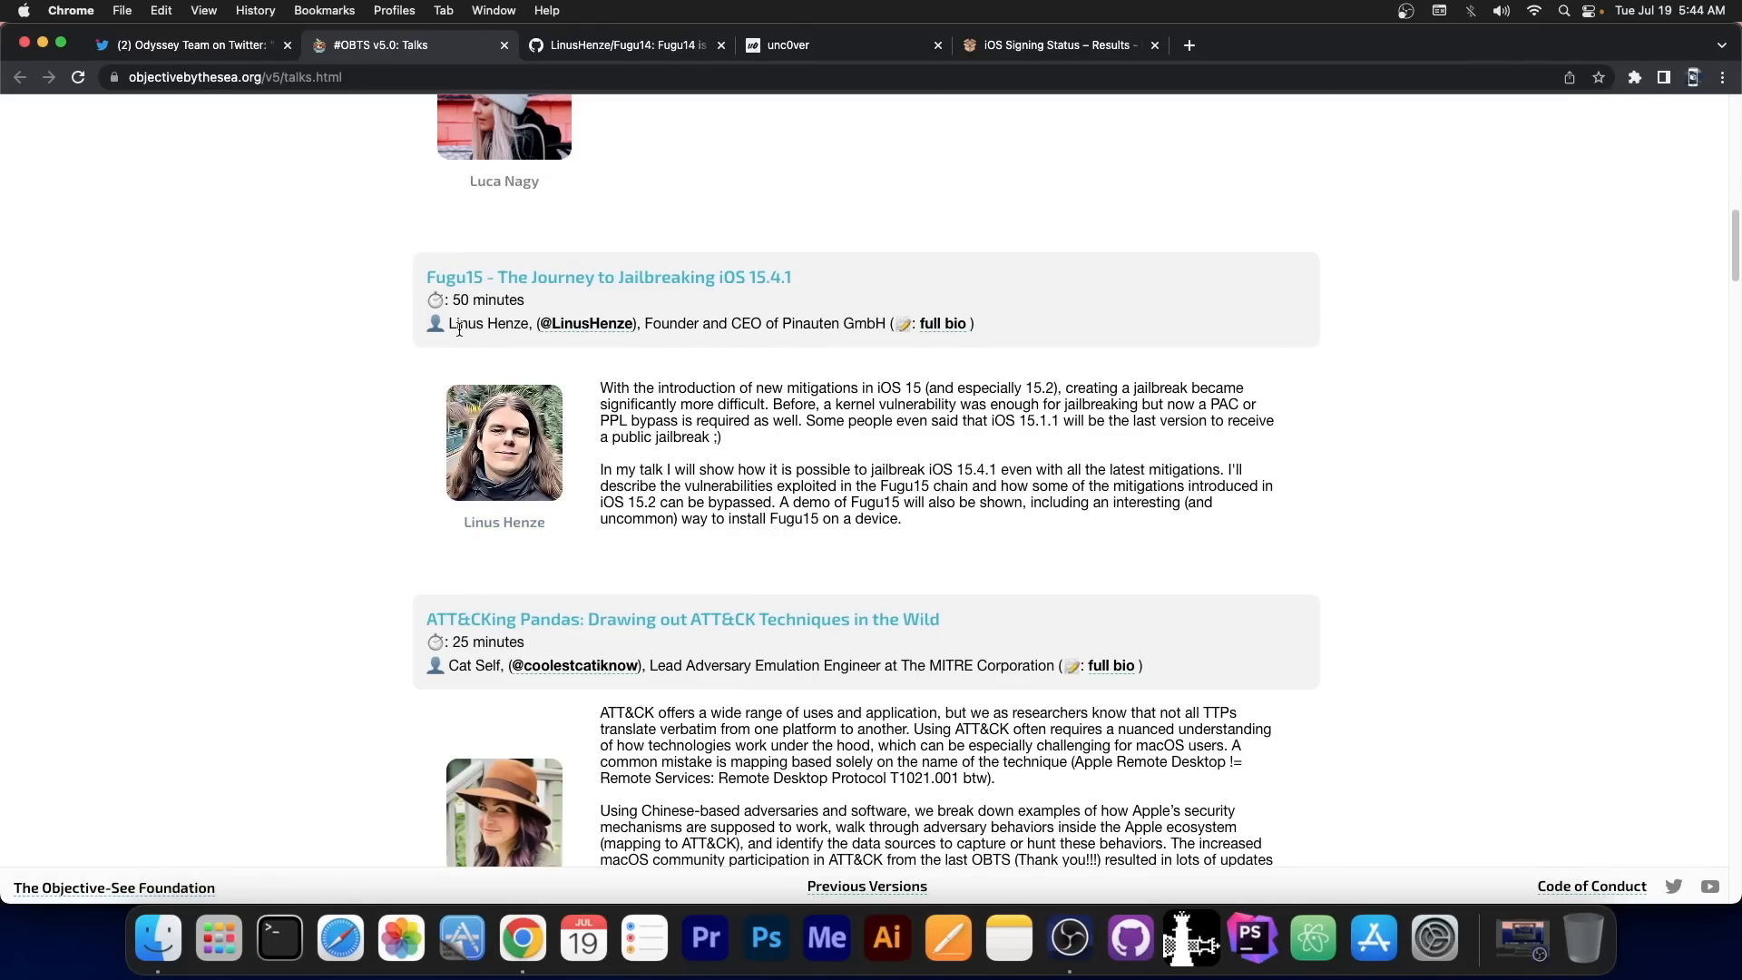
mouse_move(555, 306)
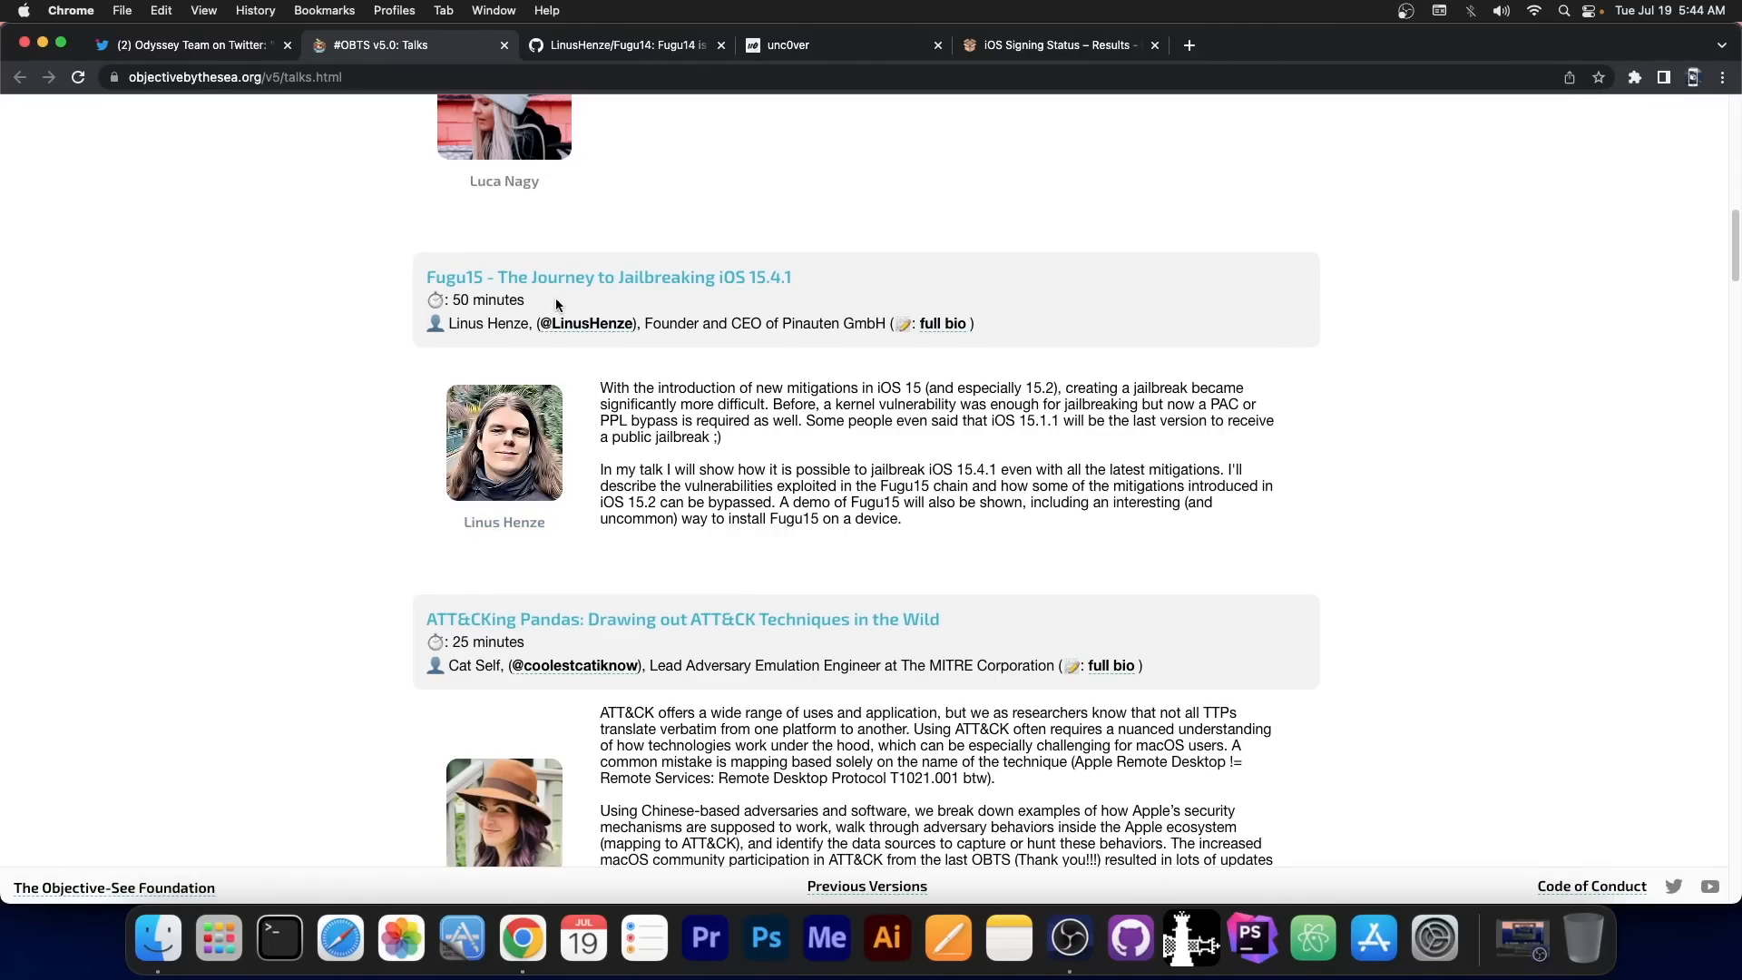
left_click(1050, 44)
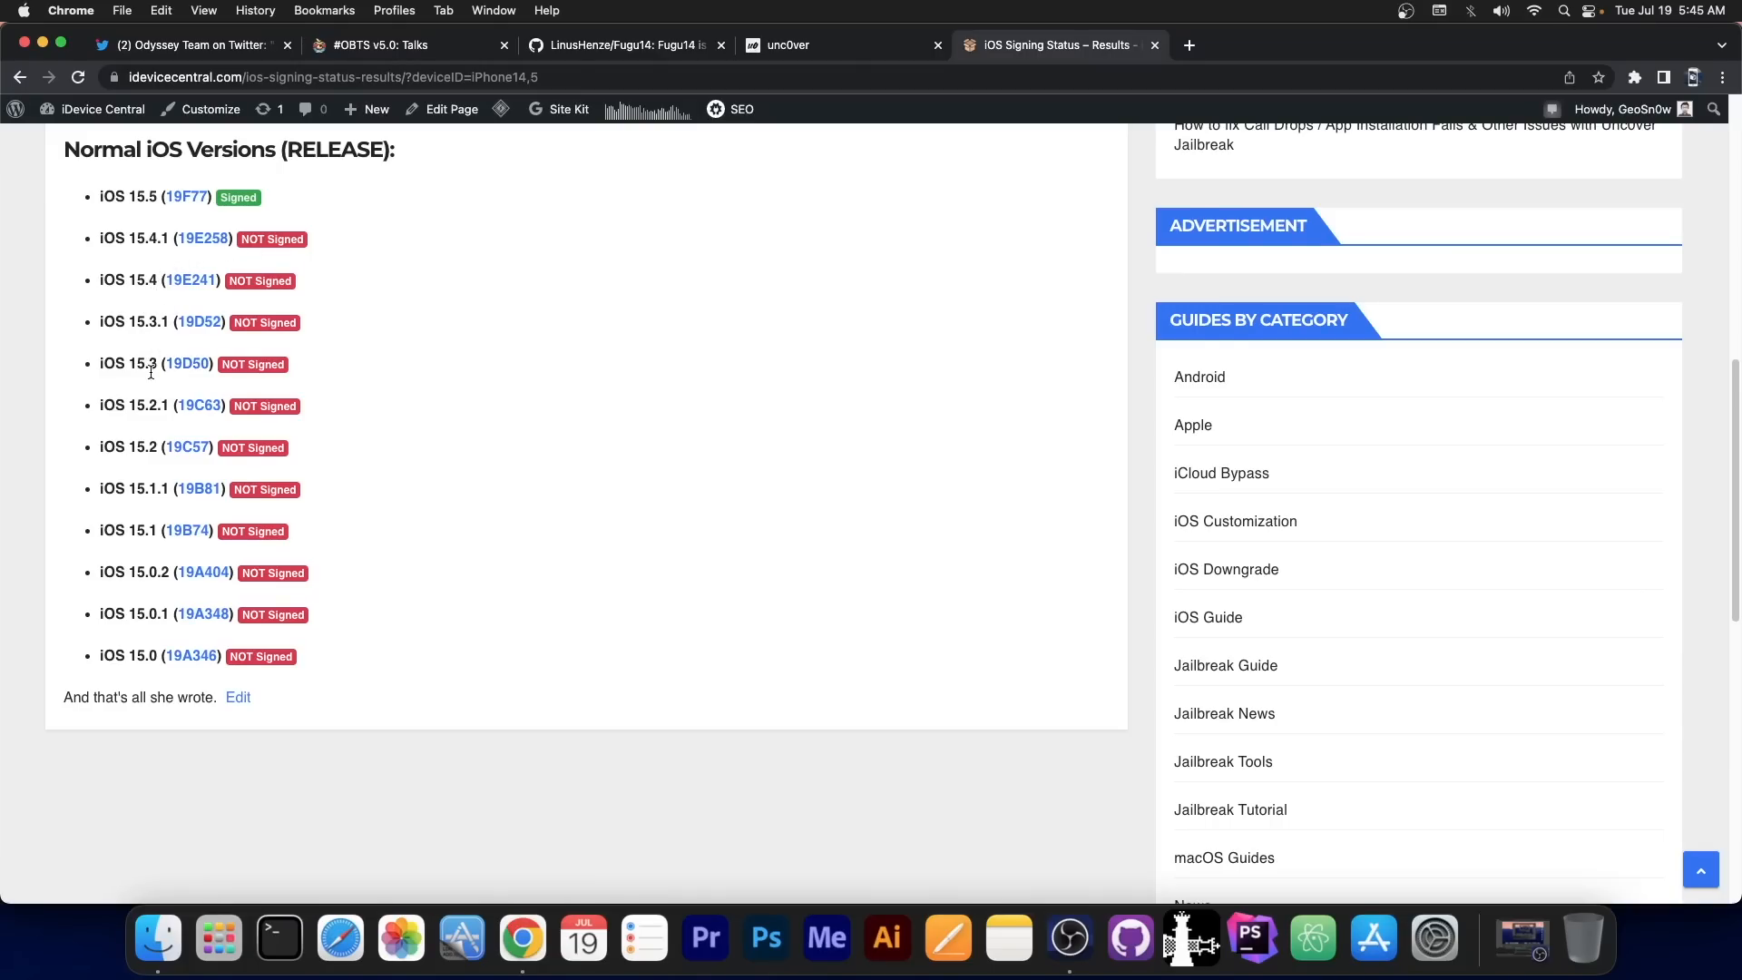
mouse_move(119, 433)
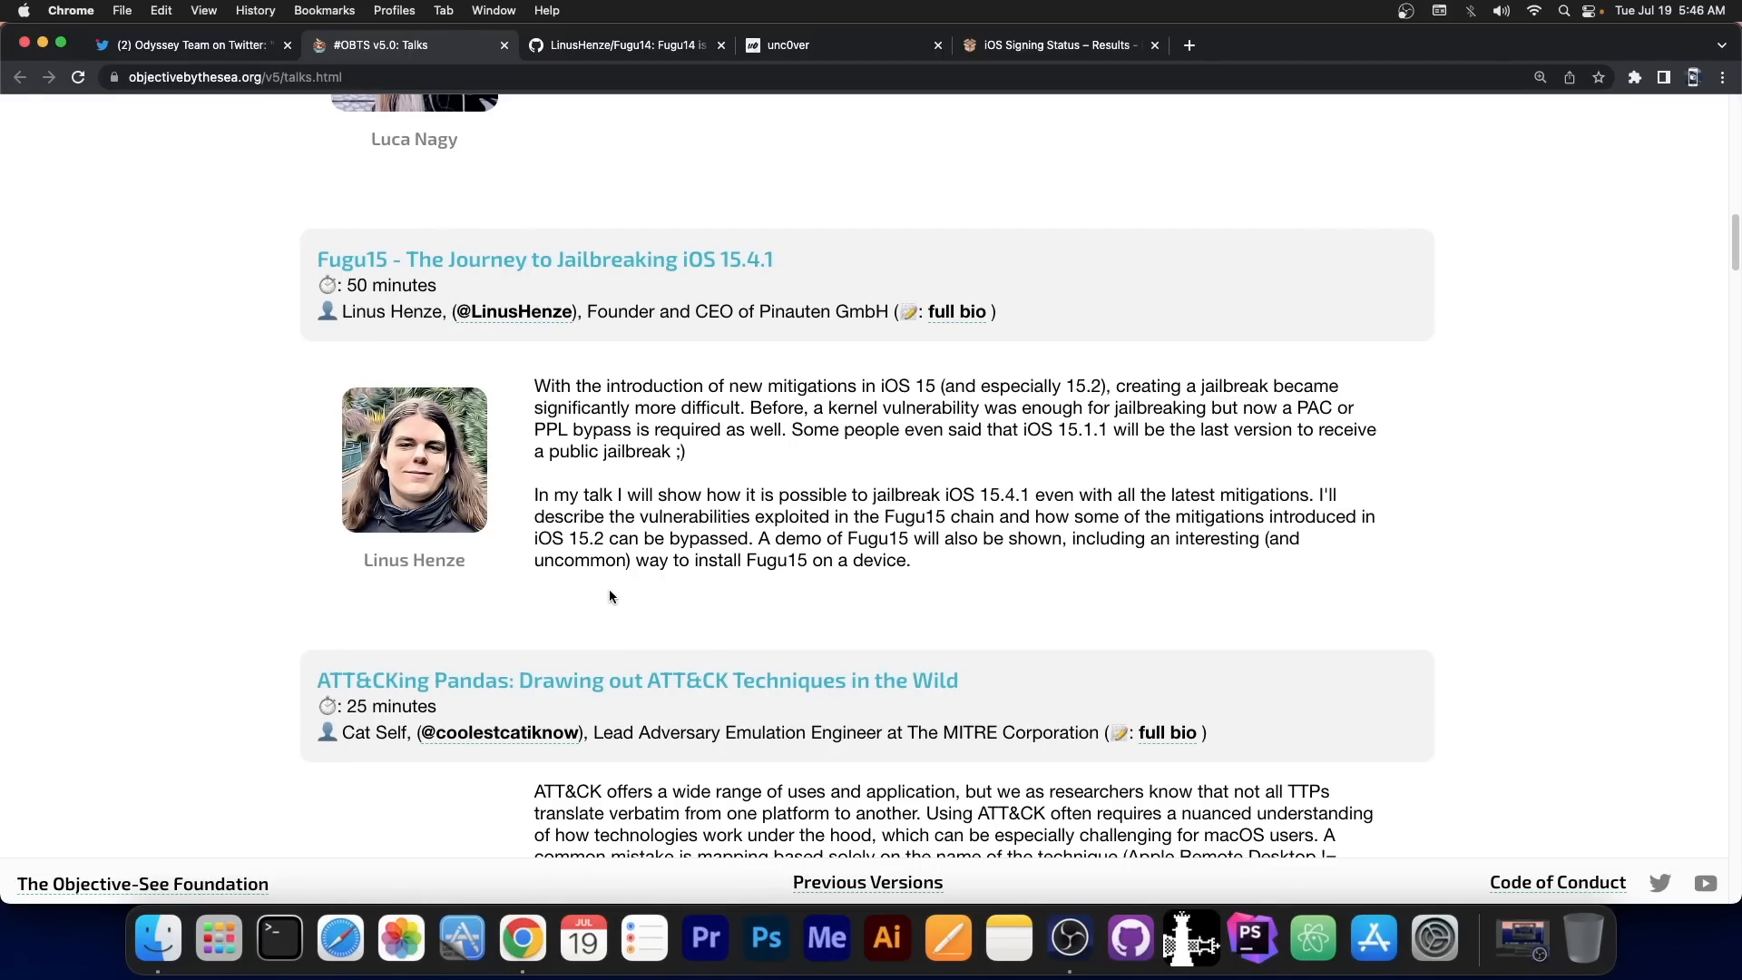
Revisit the Fugu14 repo and the unc0ver site, then return to the OBTS talks page.
left_click(623, 43)
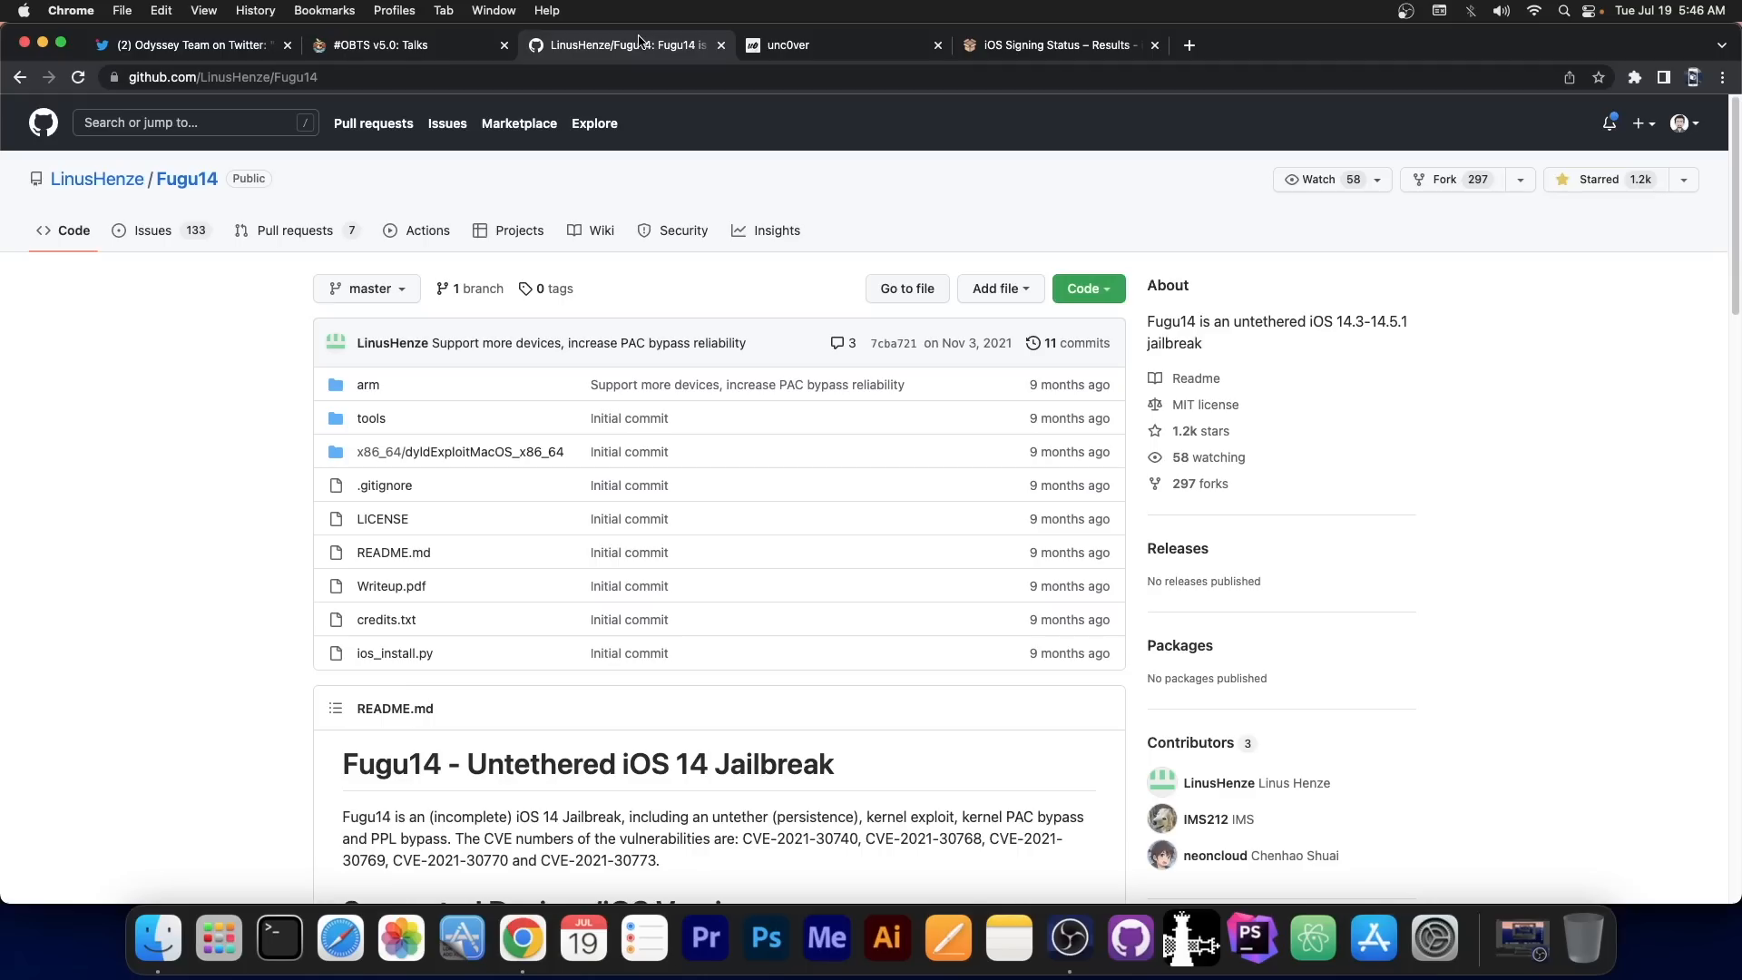
scroll("down", 3)
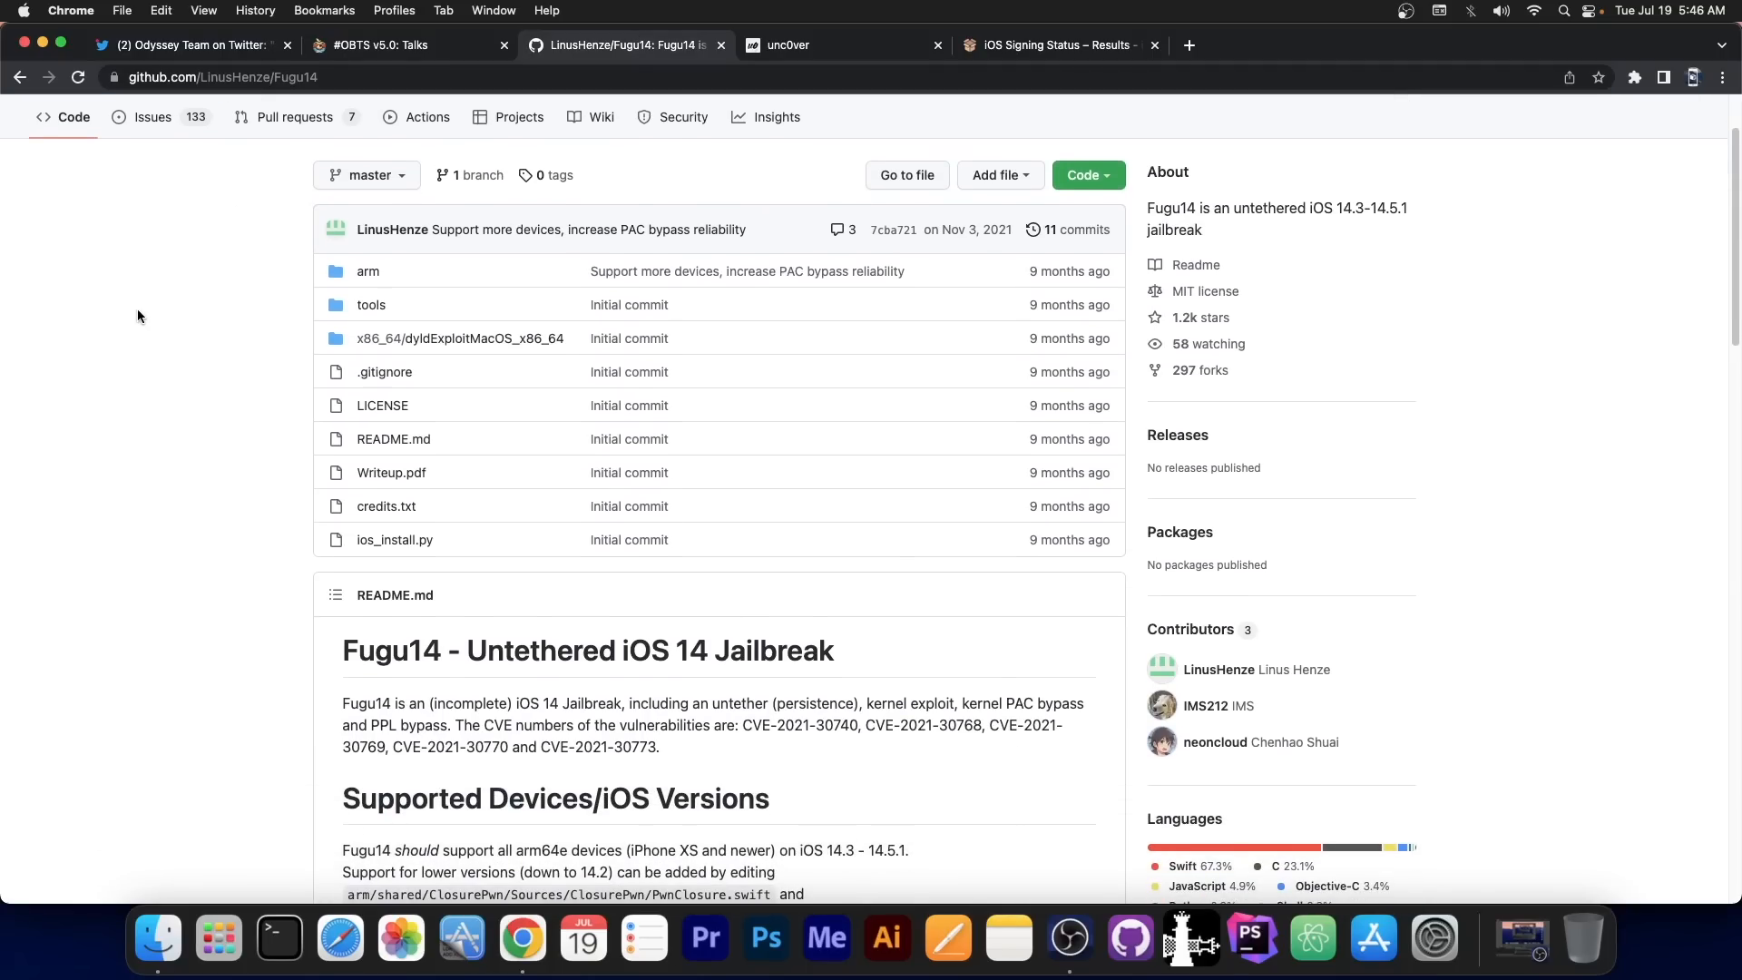
left_click(839, 44)
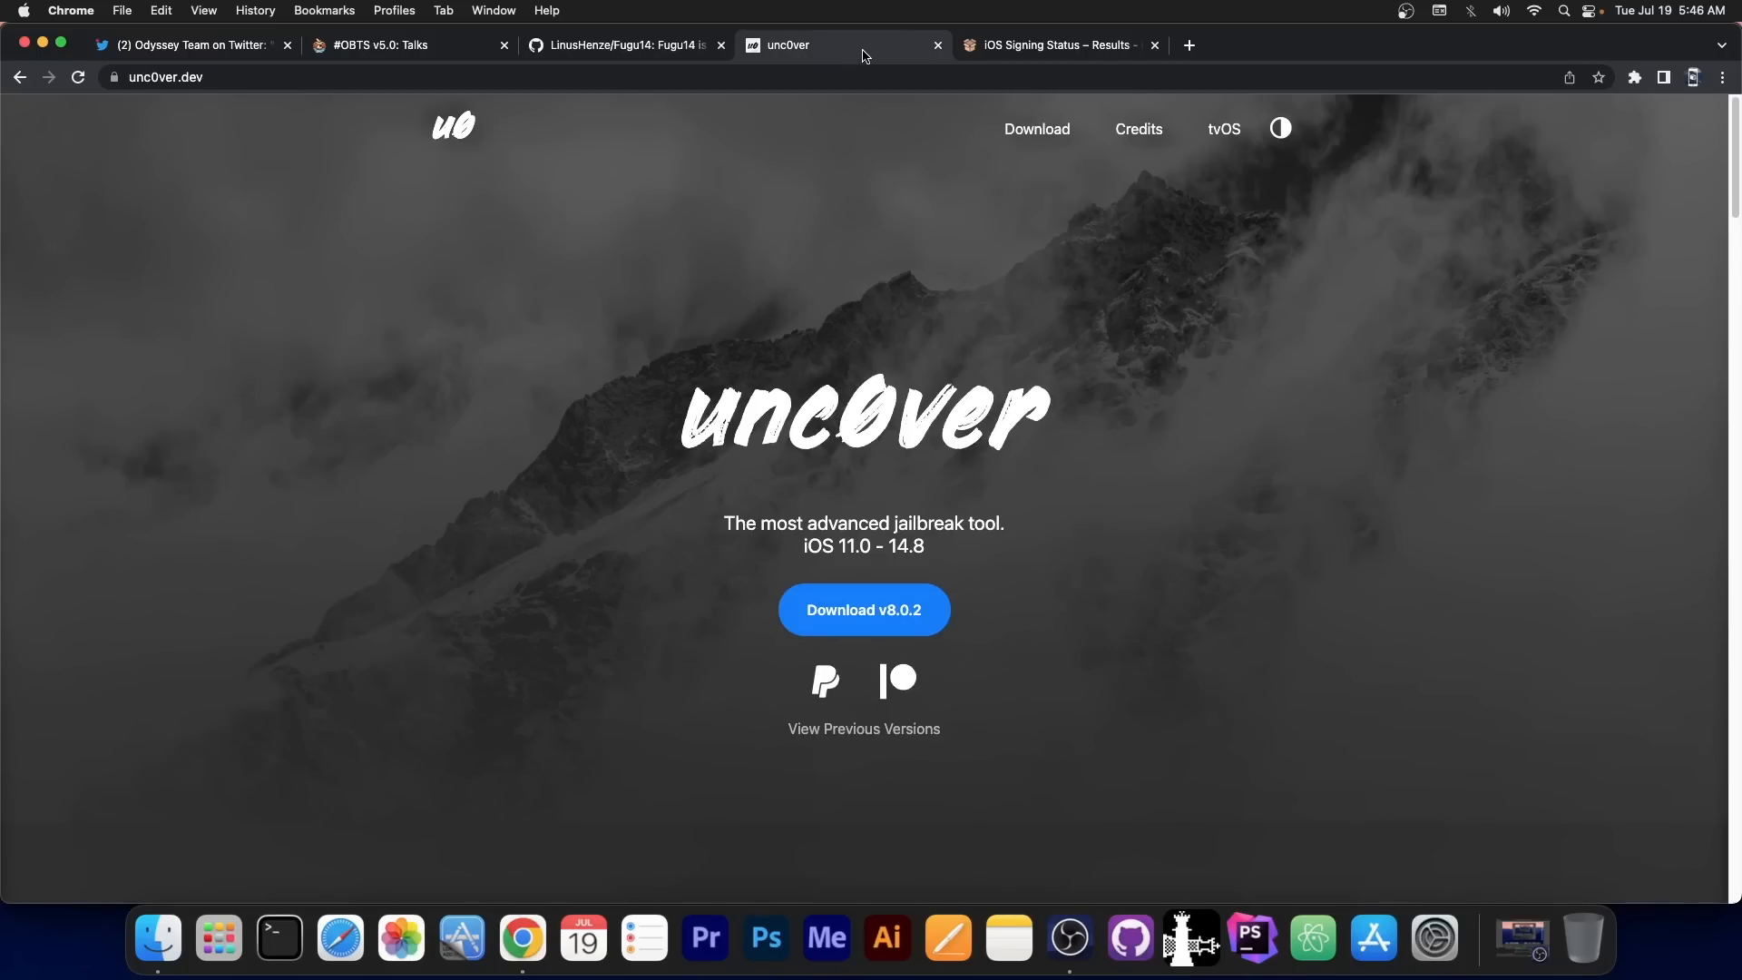
mouse_move(866, 60)
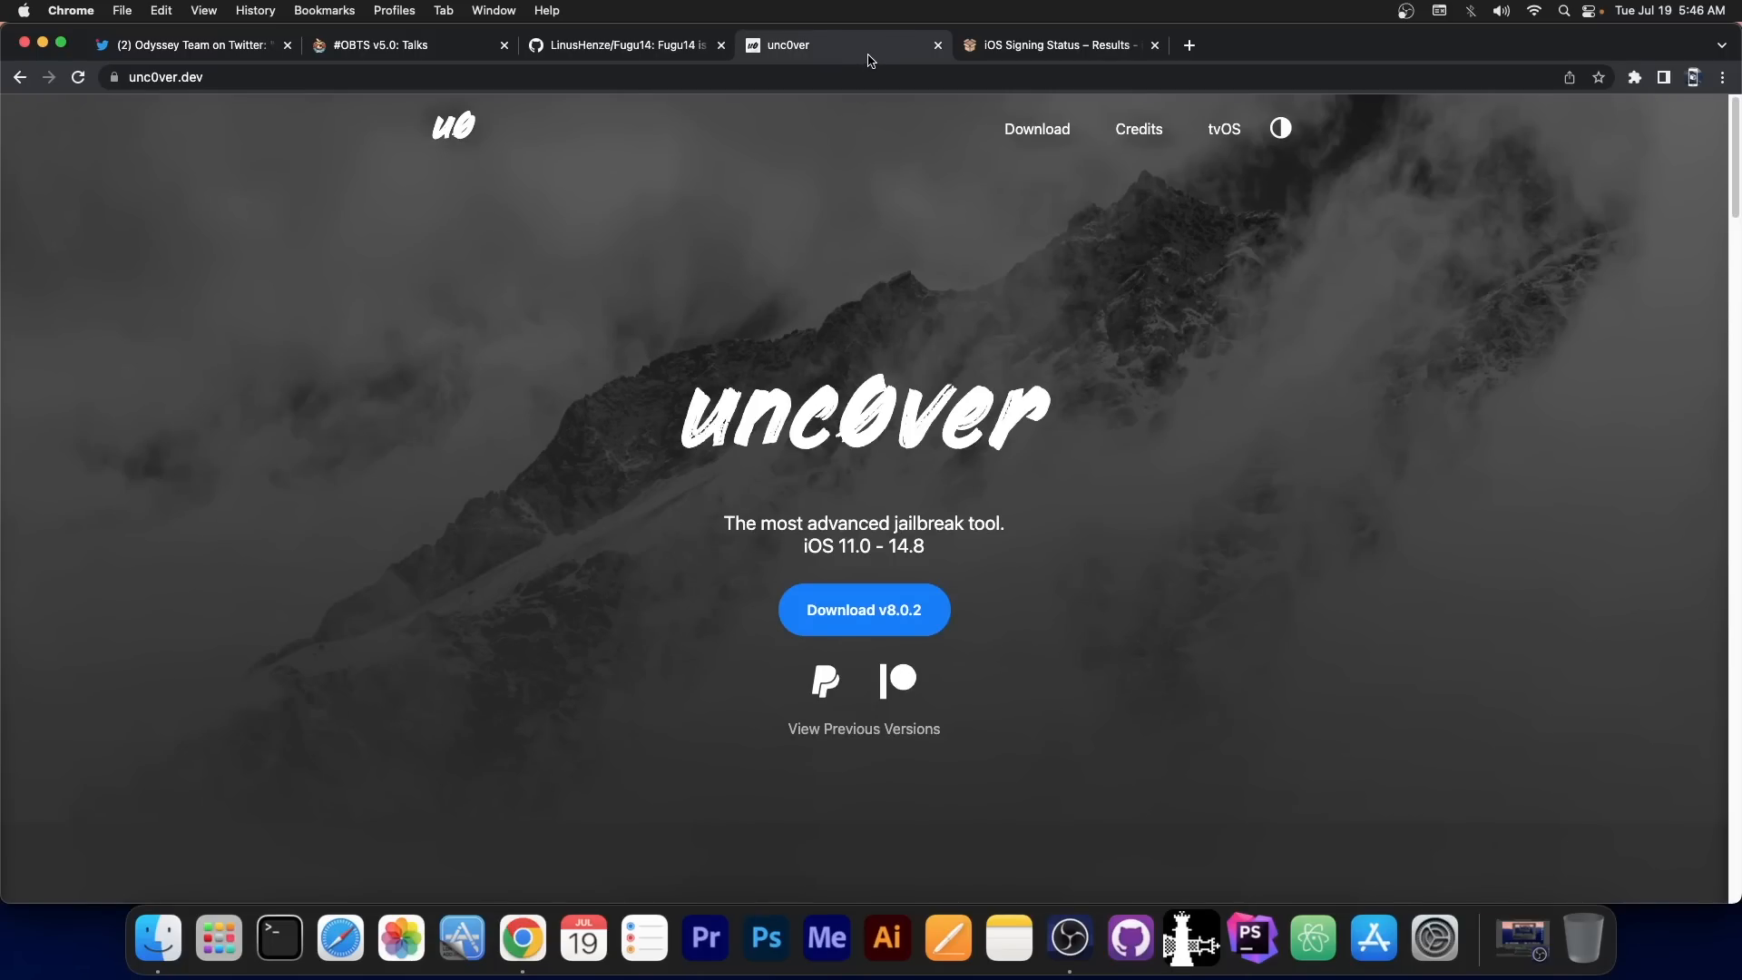
mouse_move(842, 62)
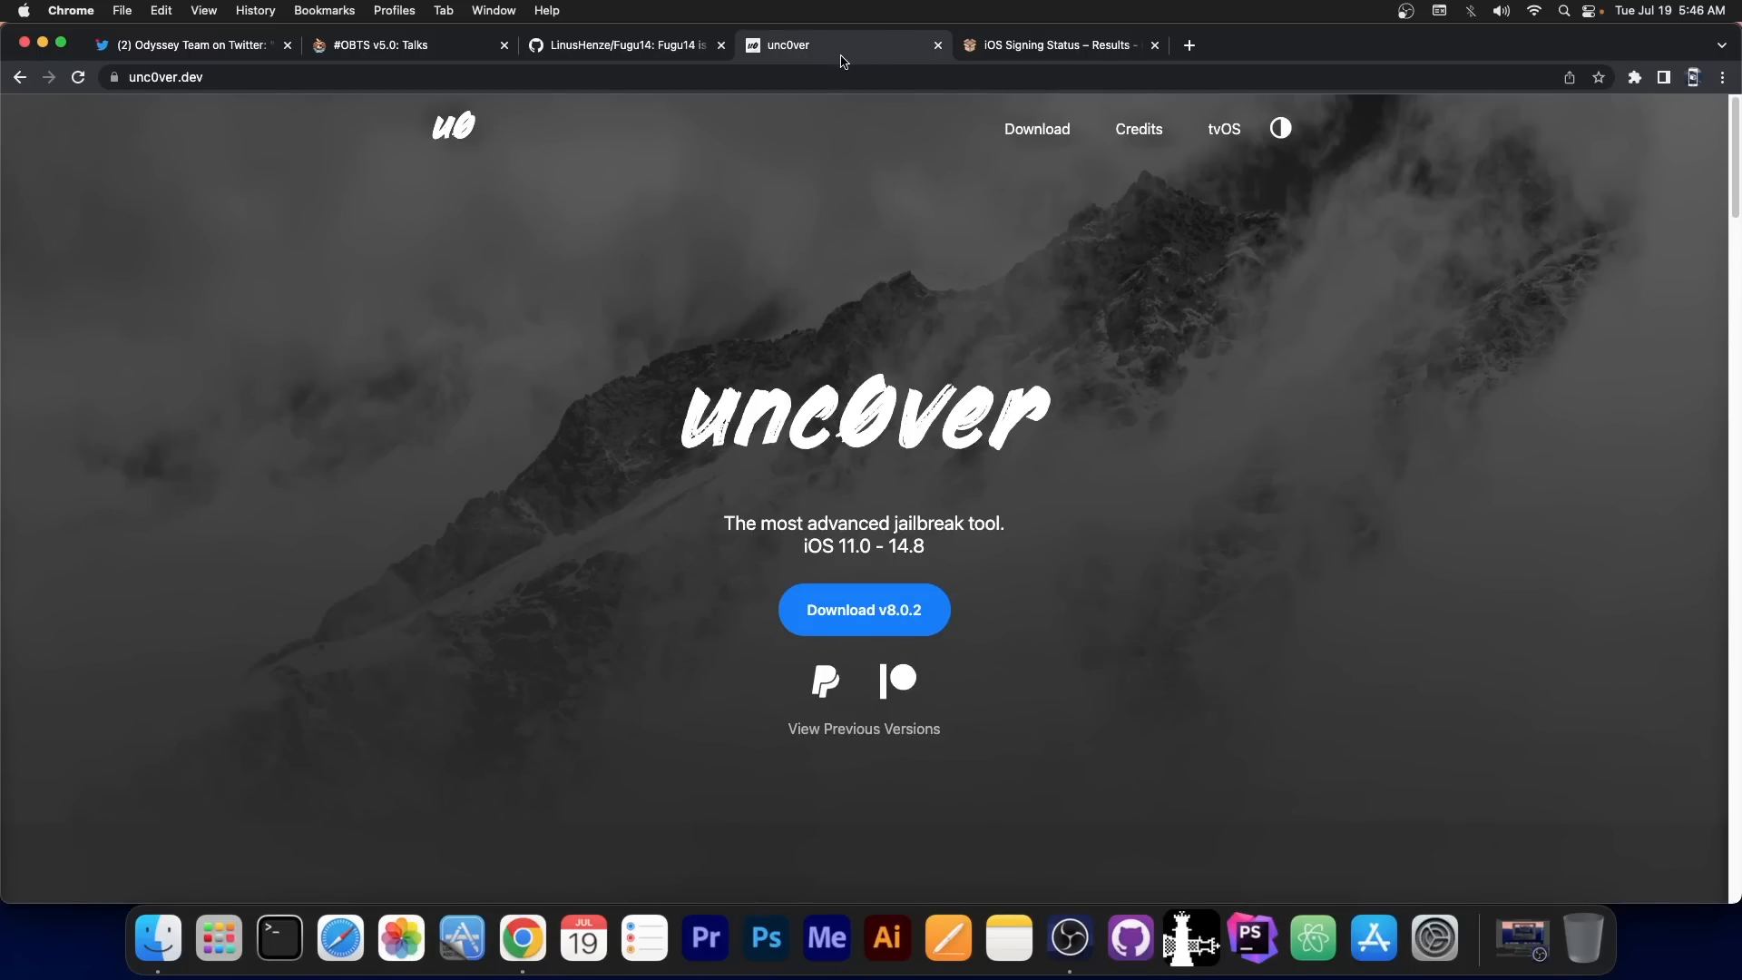
left_click(388, 44)
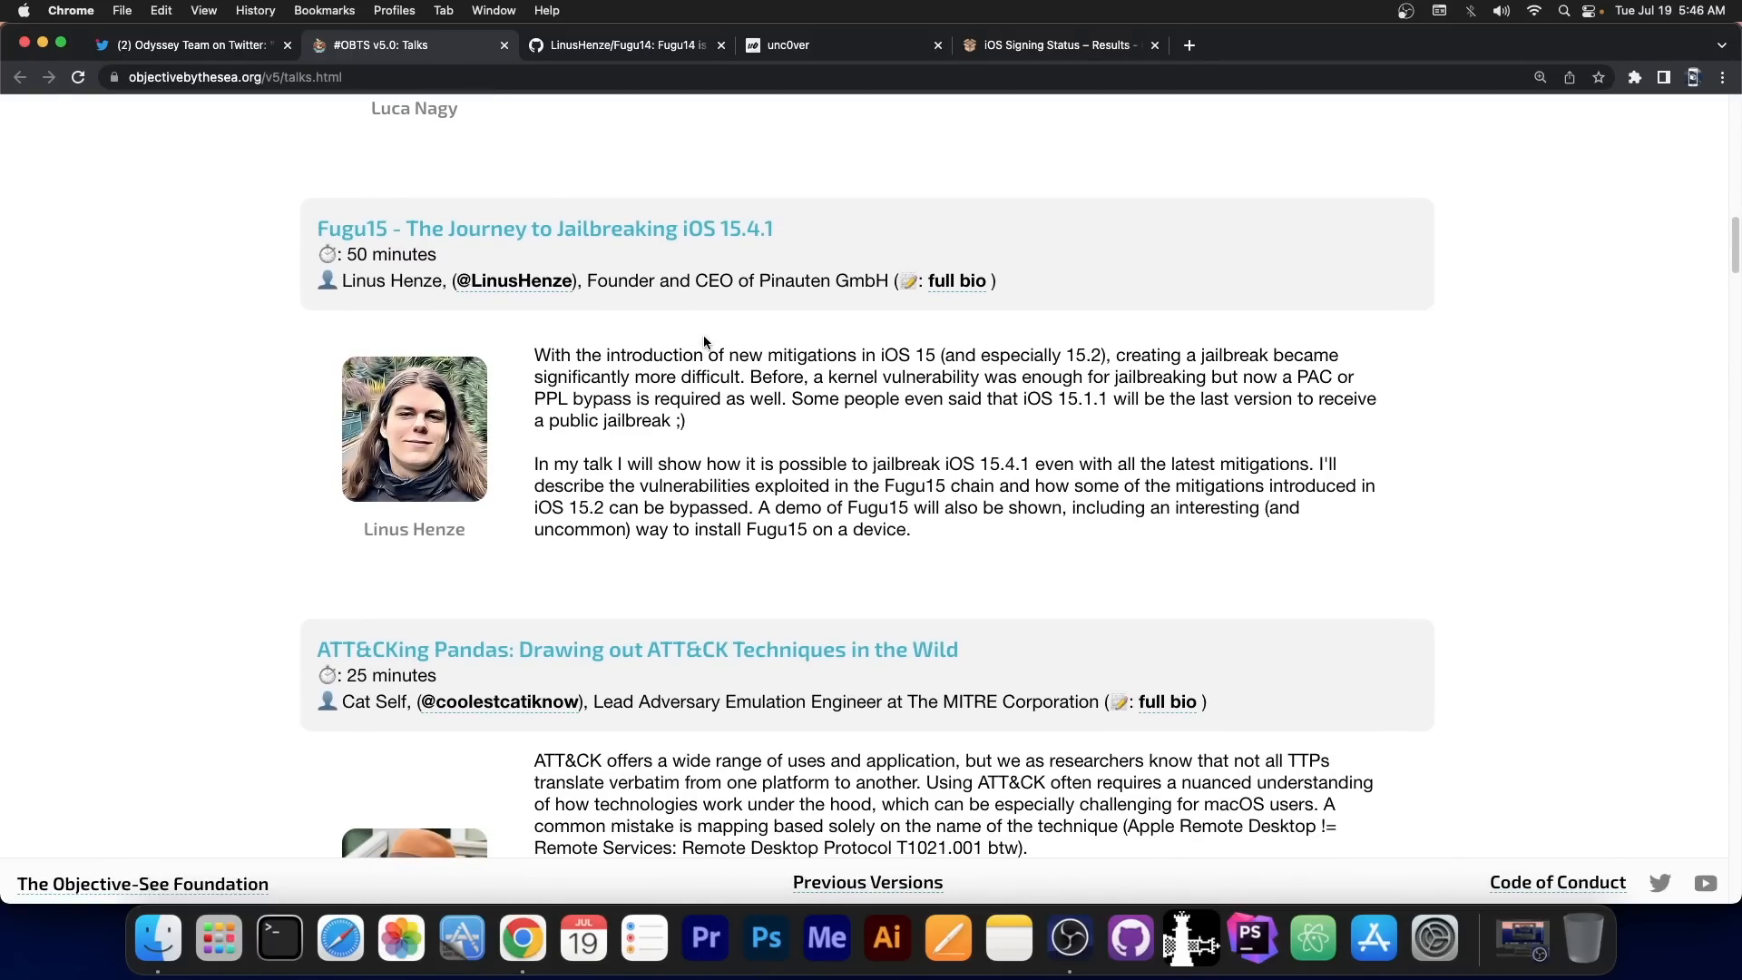
mouse_move(1020, 399)
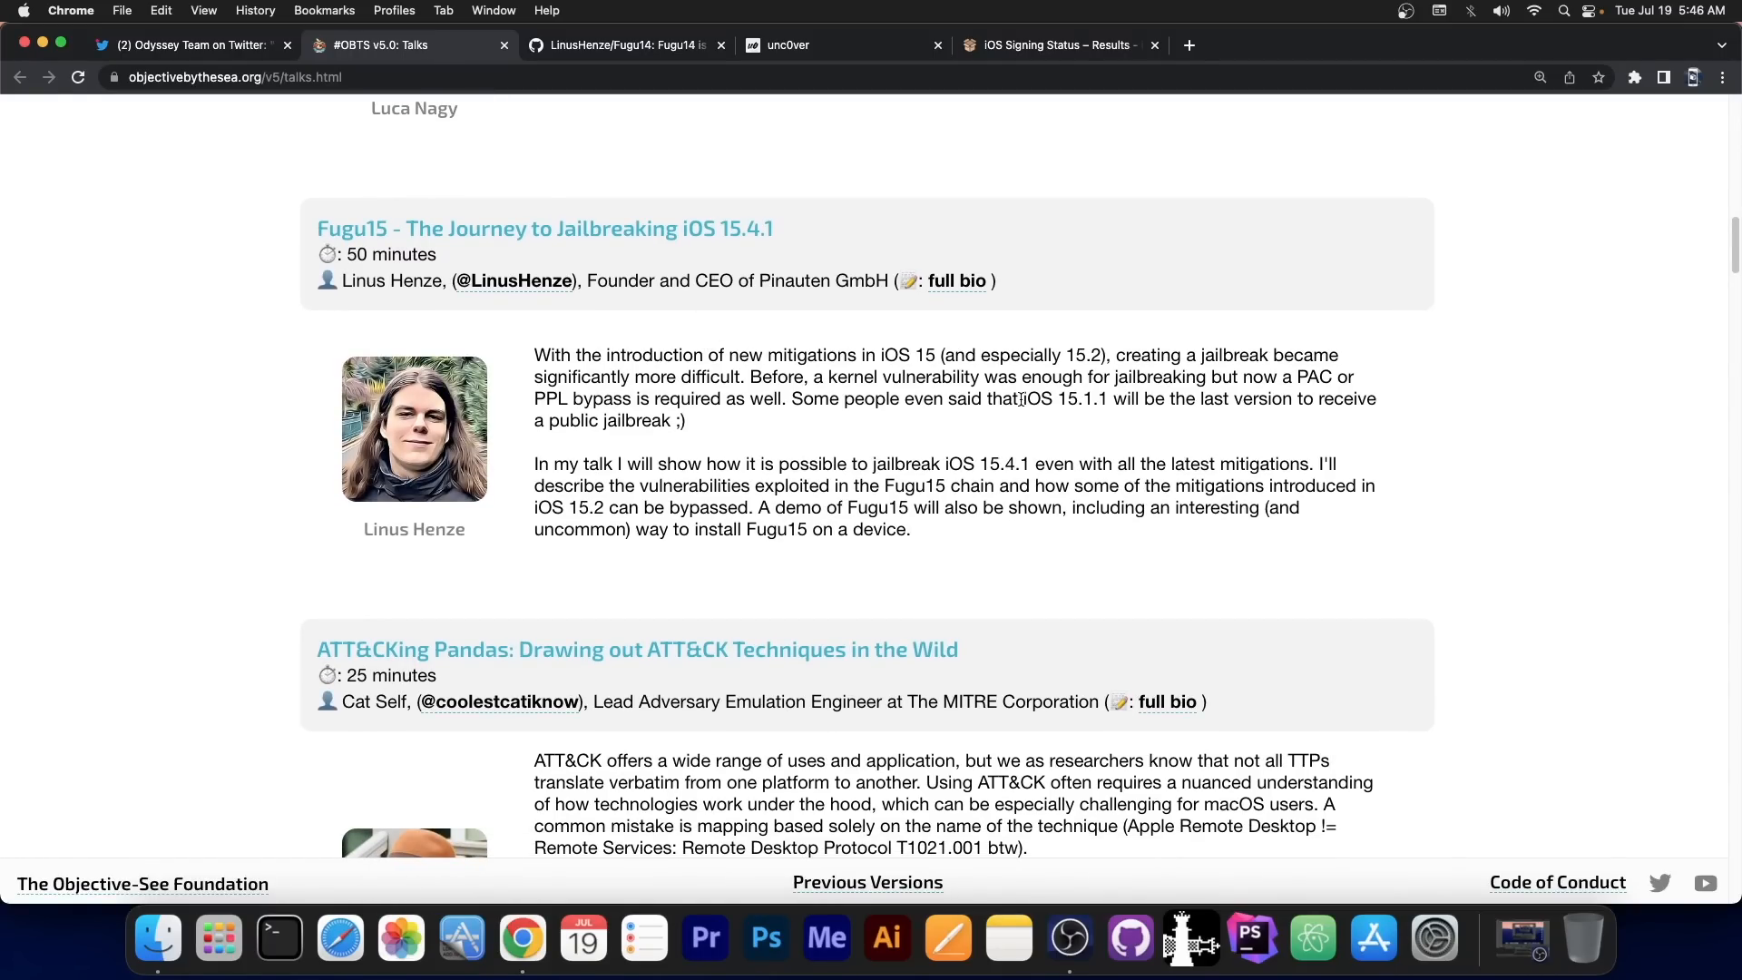
Highlight the iOS 15.1.1 mention in the Fugu15 abstract, then show the Cheyote tweet.
double_click(1063, 399)
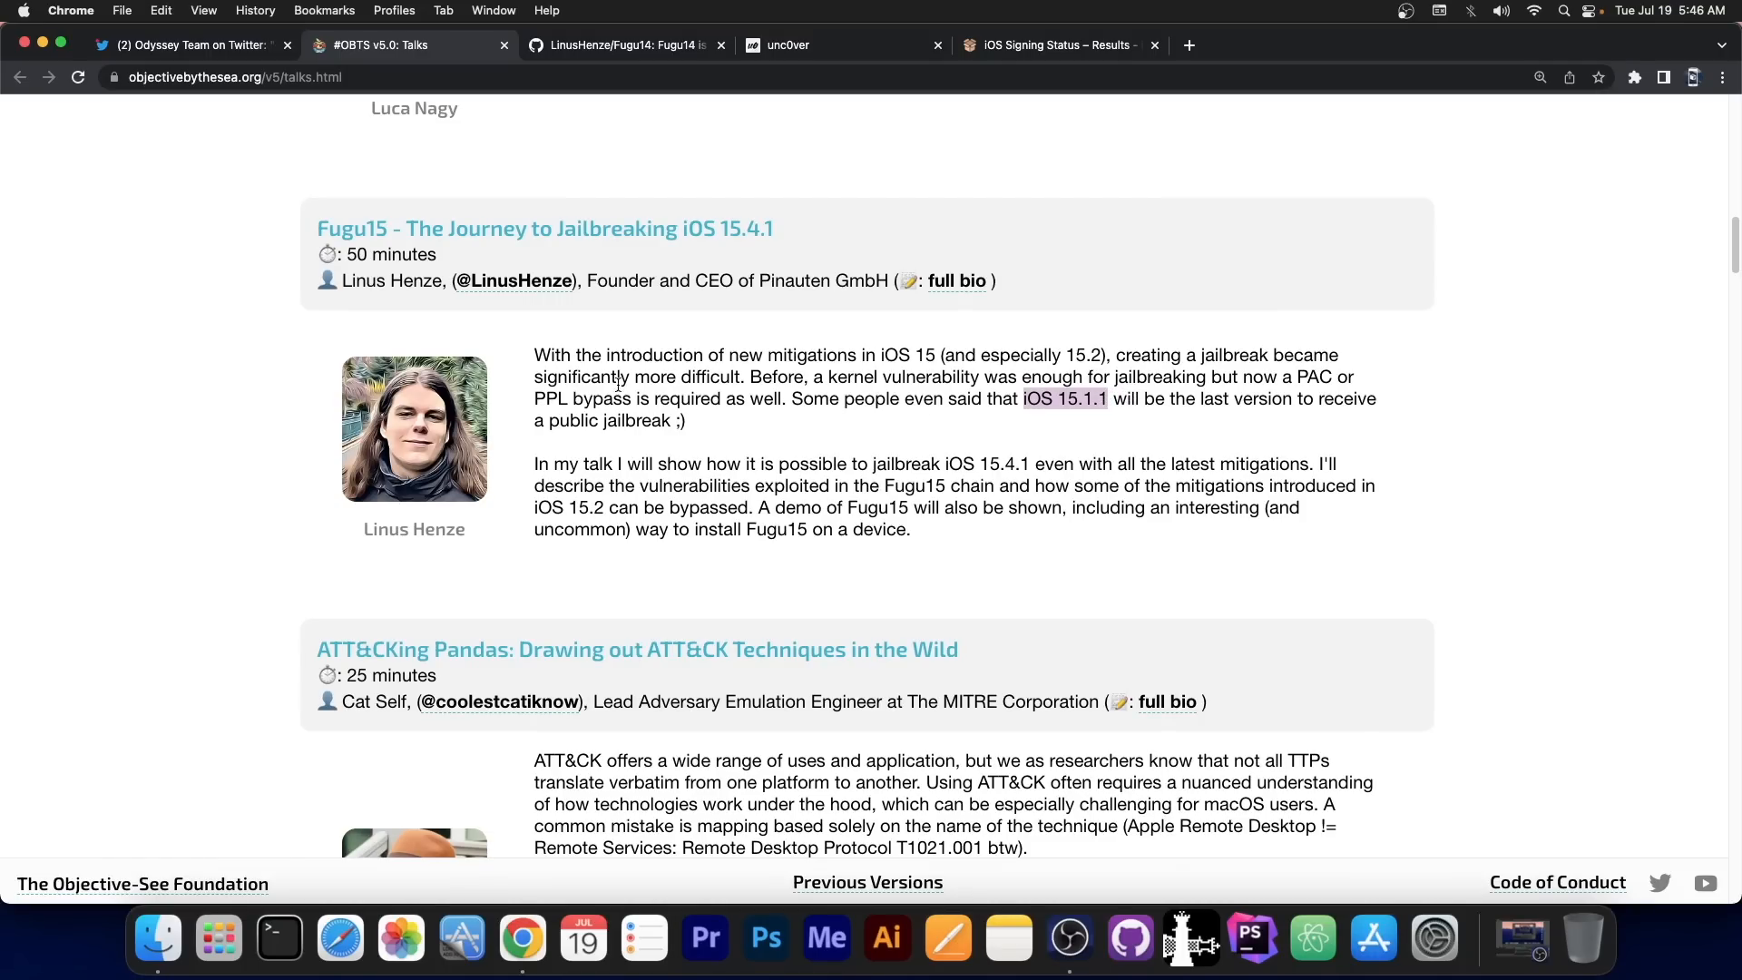
left_click(189, 44)
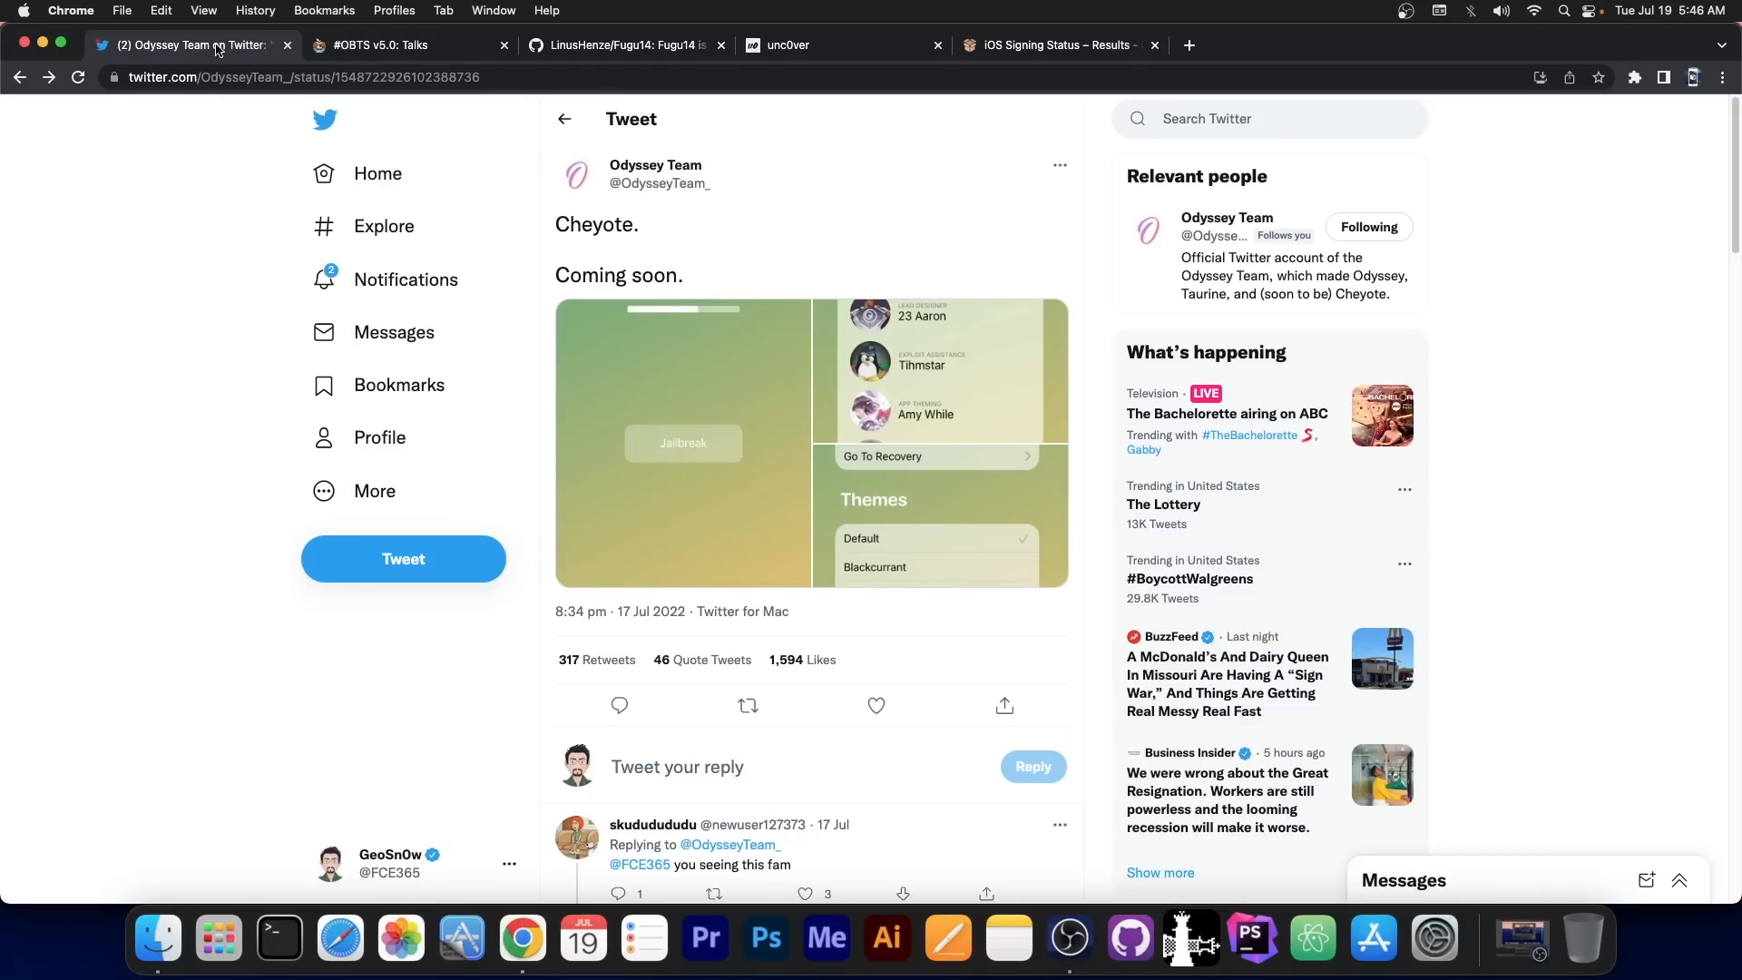
Enlarge and close the Cheyote screenshot, then return to the Fugu15 talk page.
left_click(684, 441)
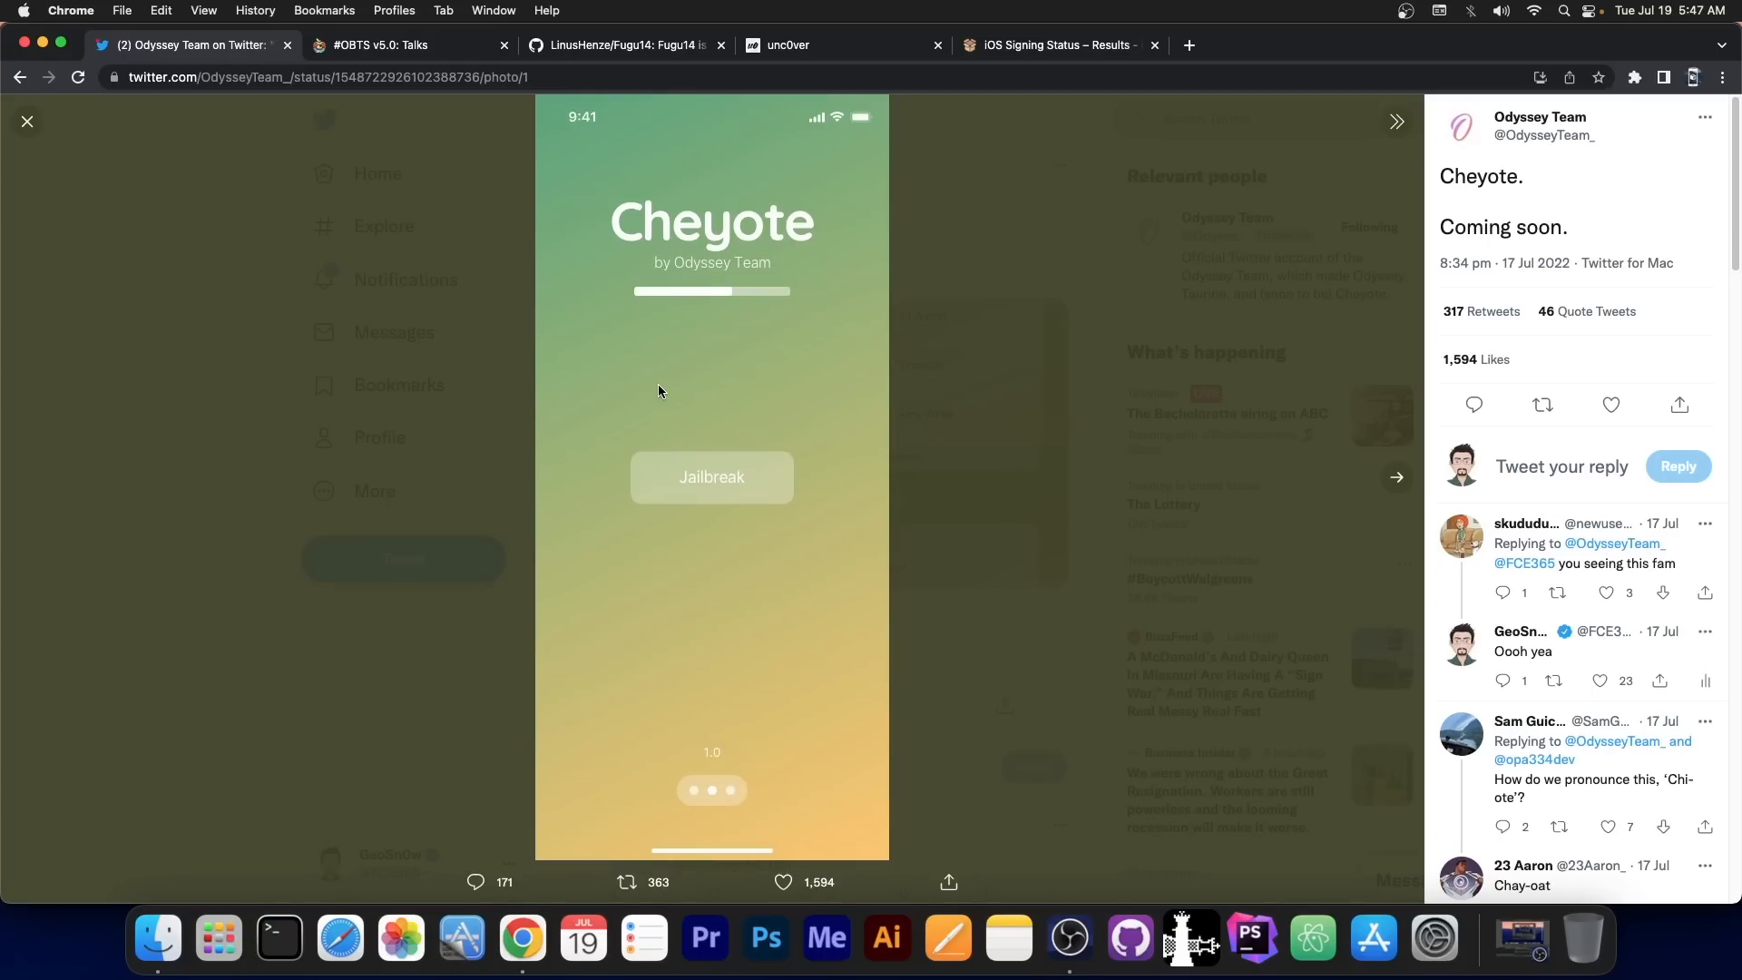
left_click(27, 121)
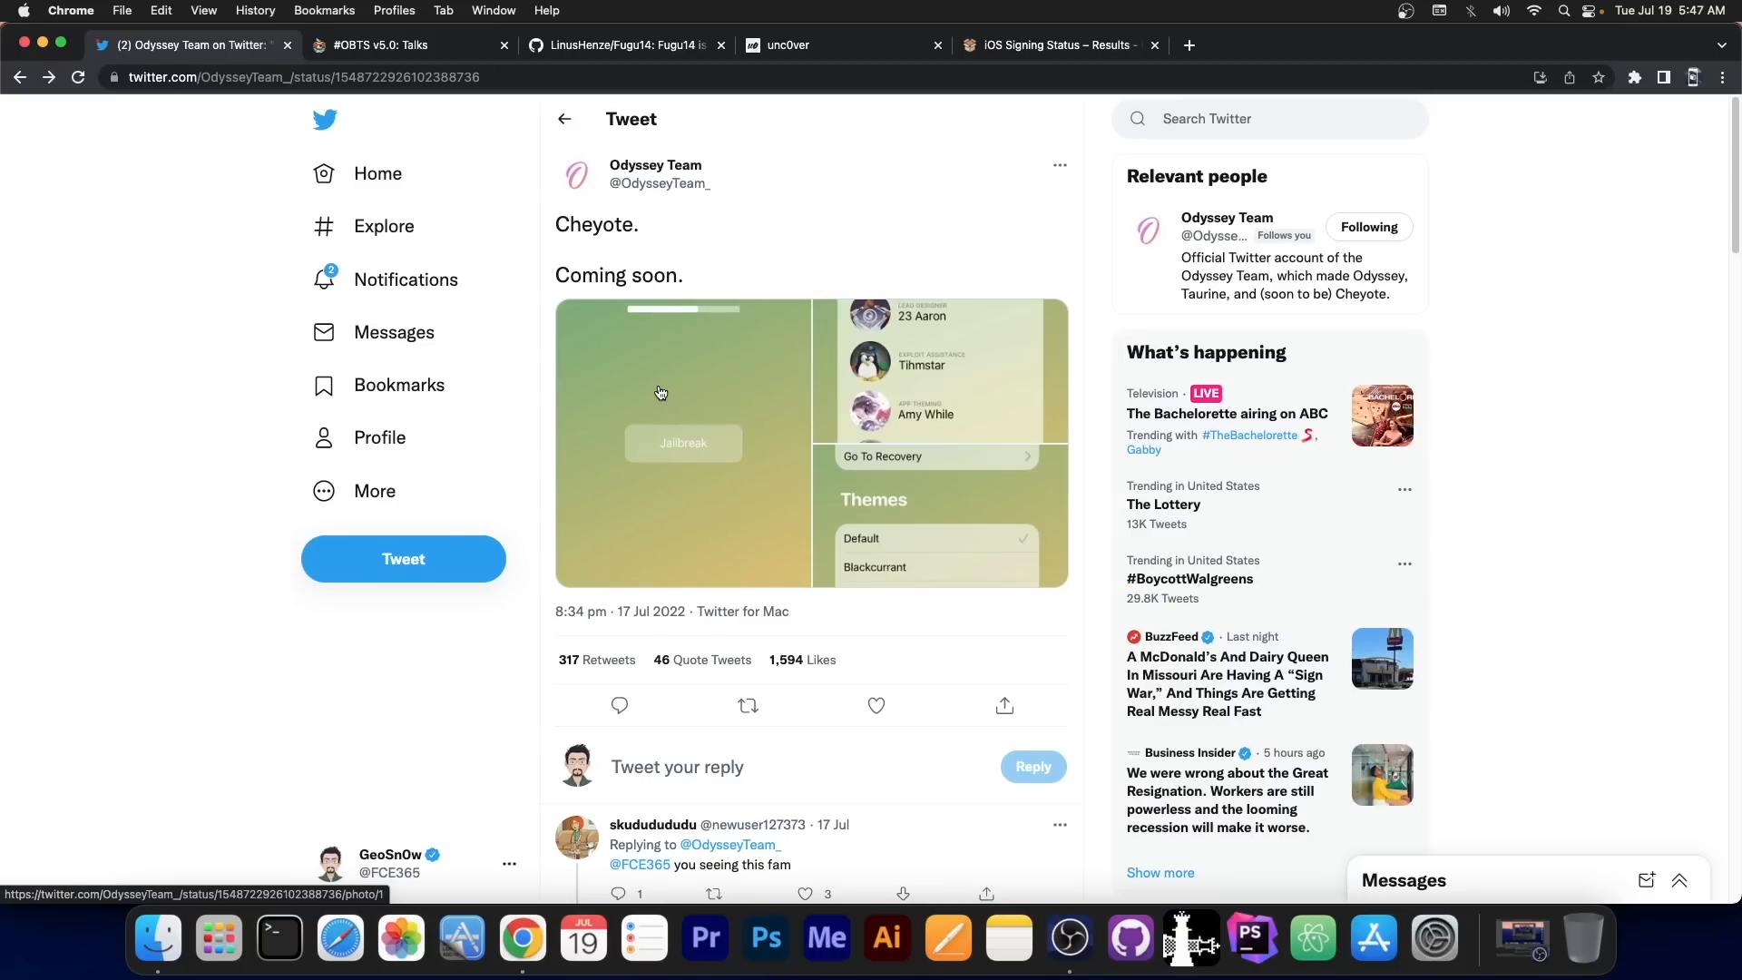
mouse_move(646, 386)
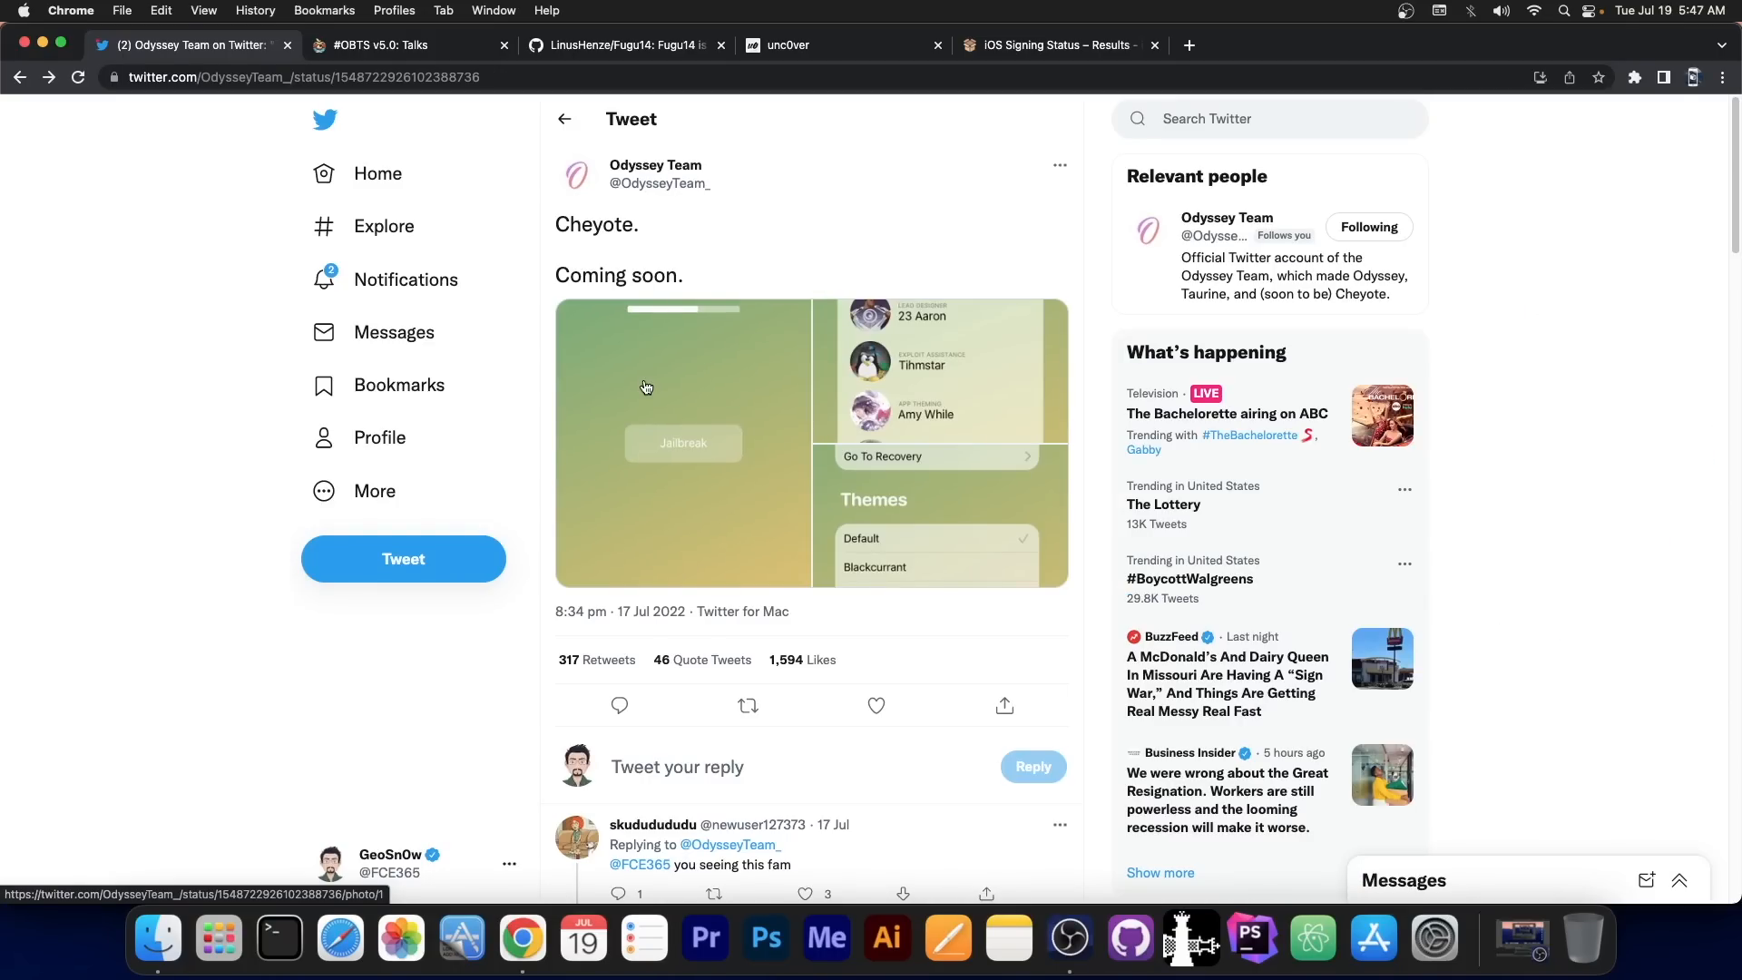
left_click(383, 44)
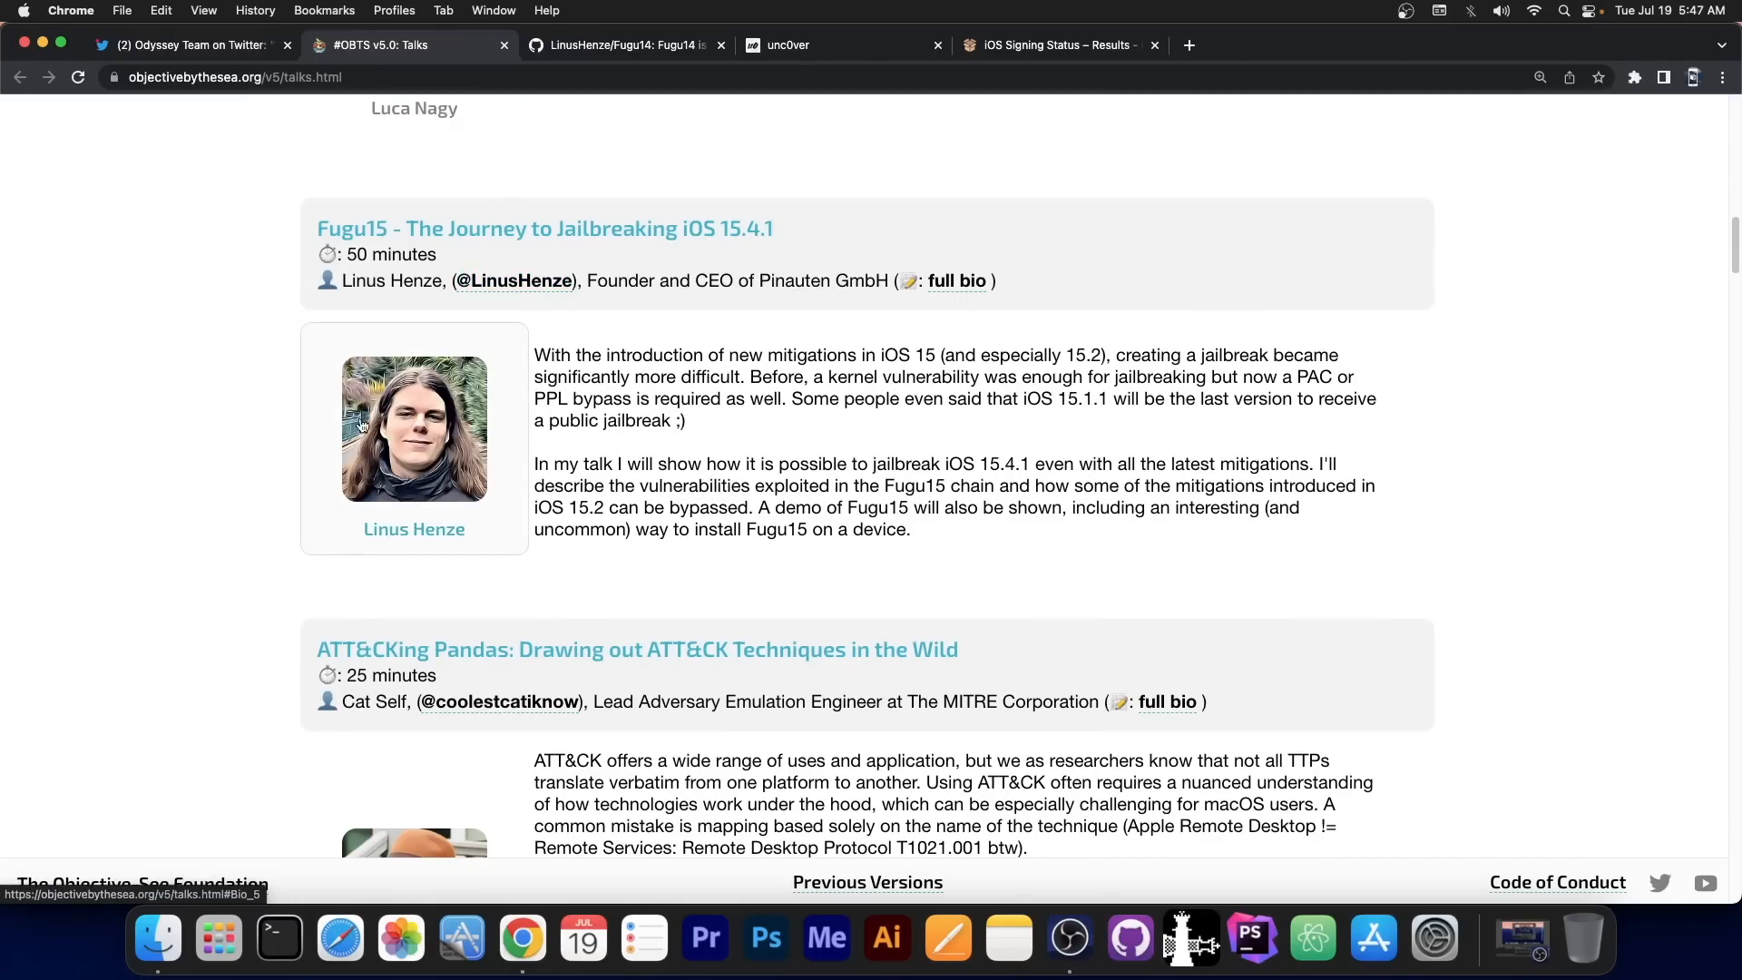
mouse_move(225, 423)
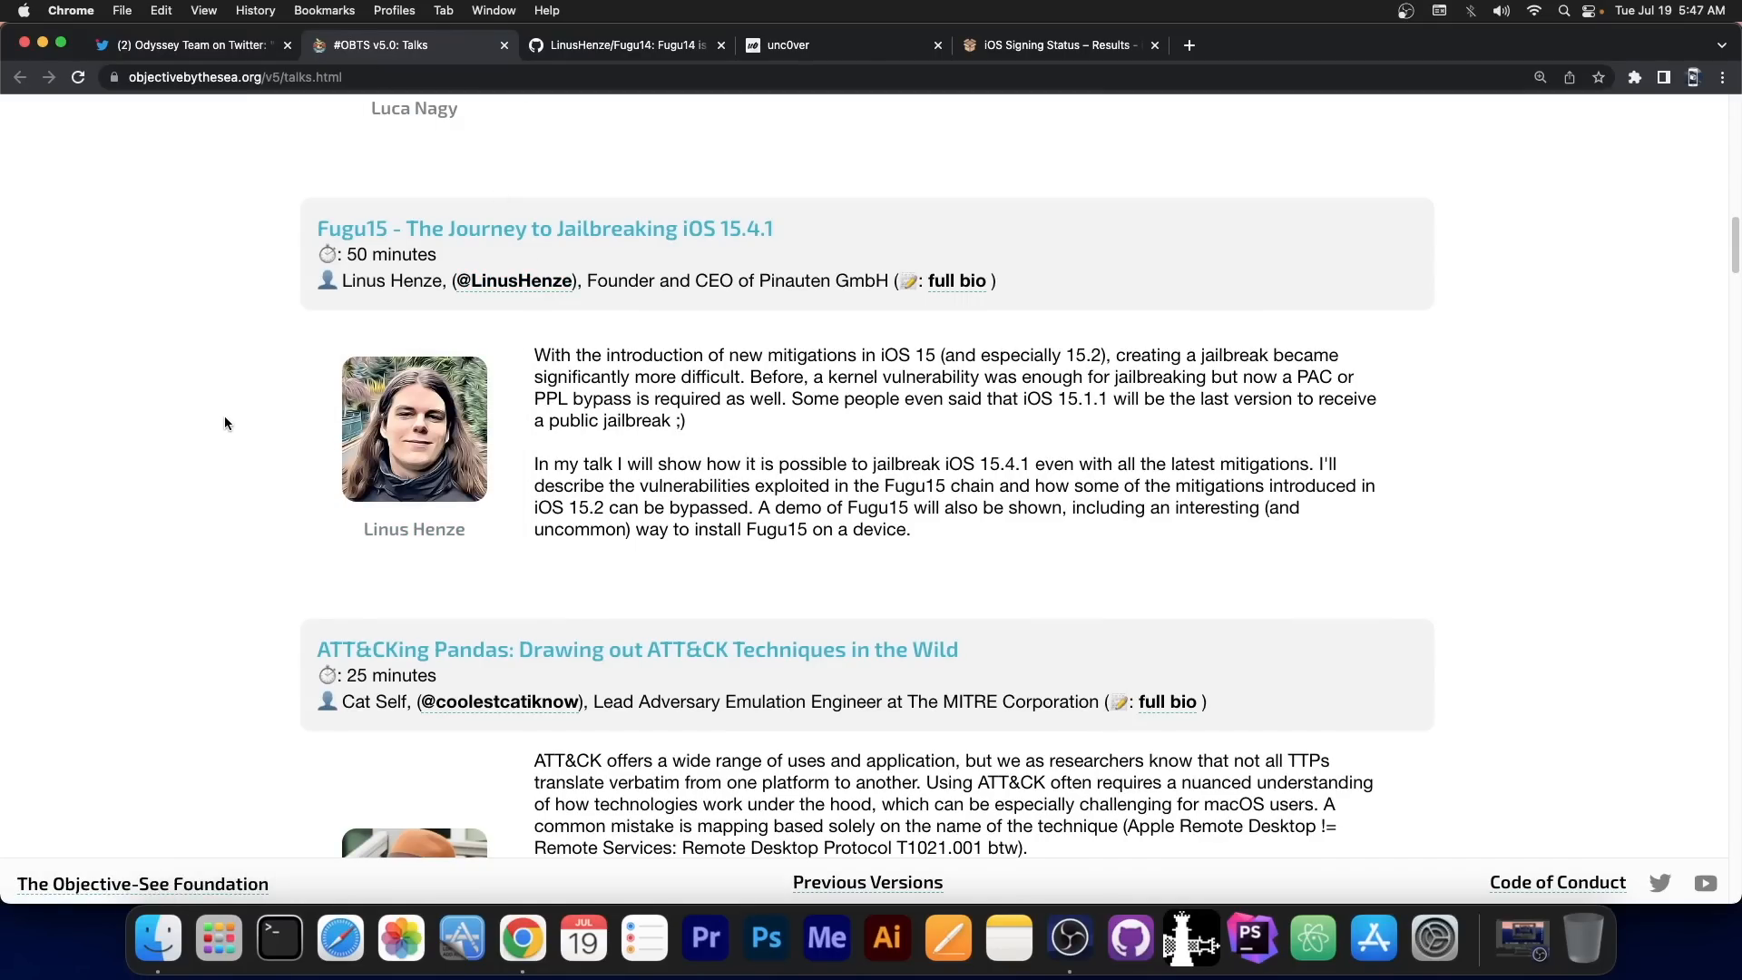
mouse_move(551, 337)
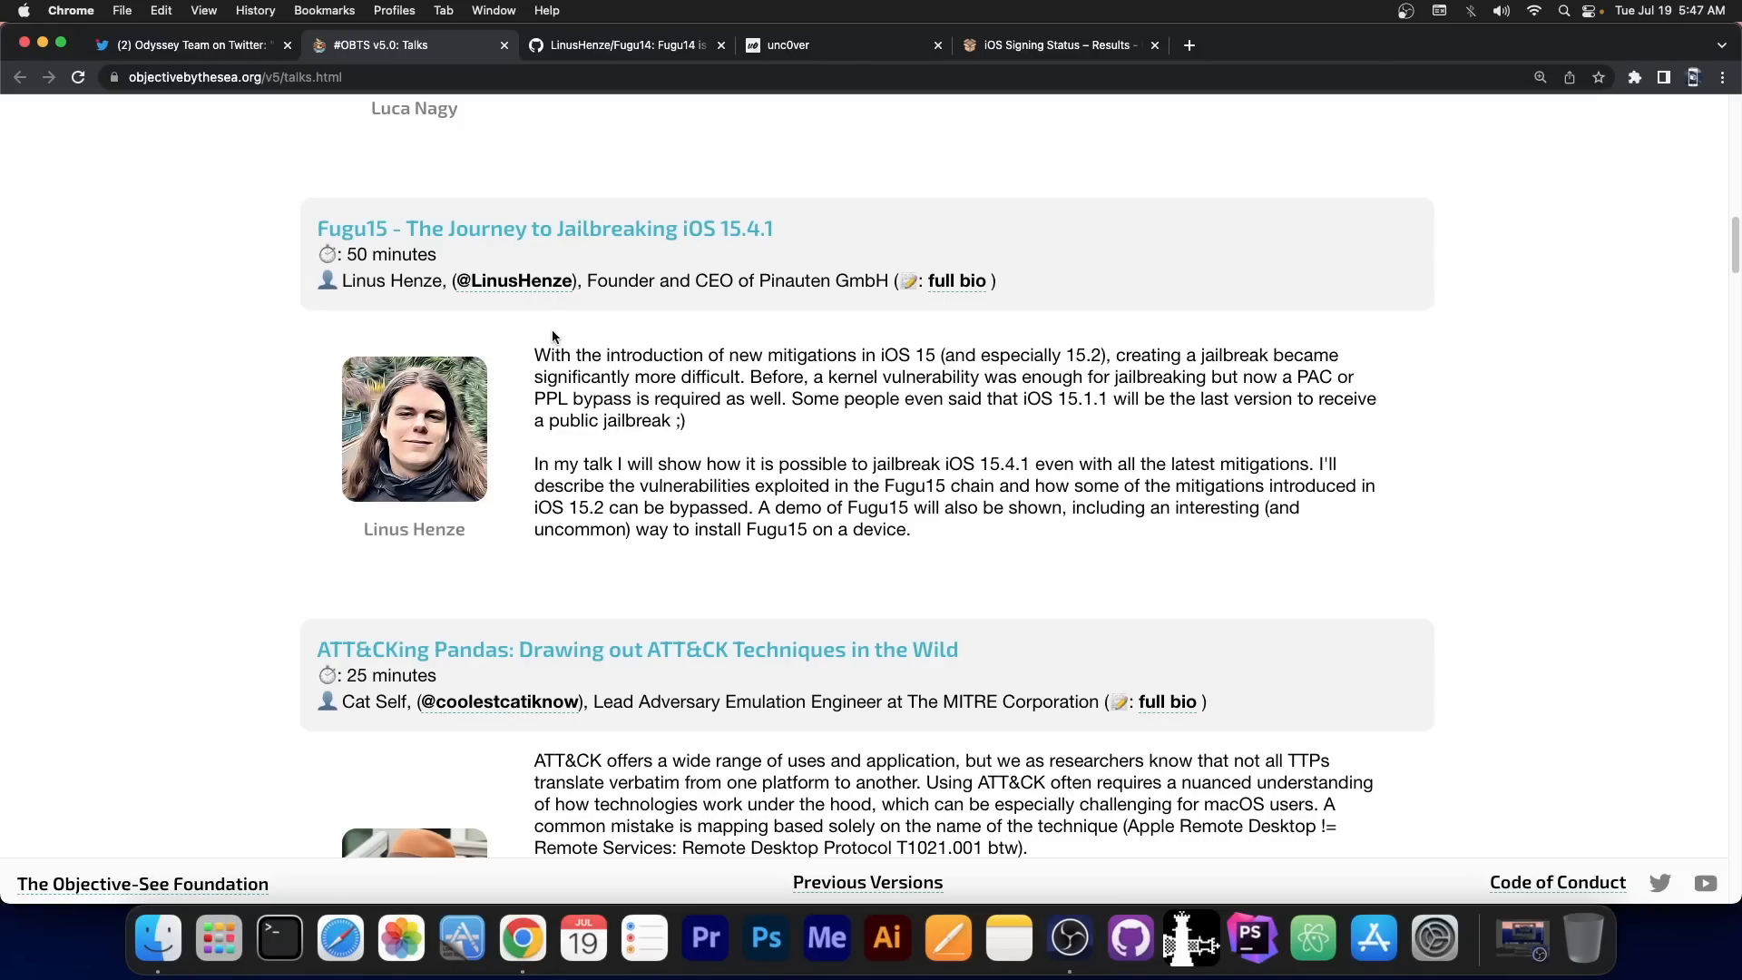
mouse_move(568, 423)
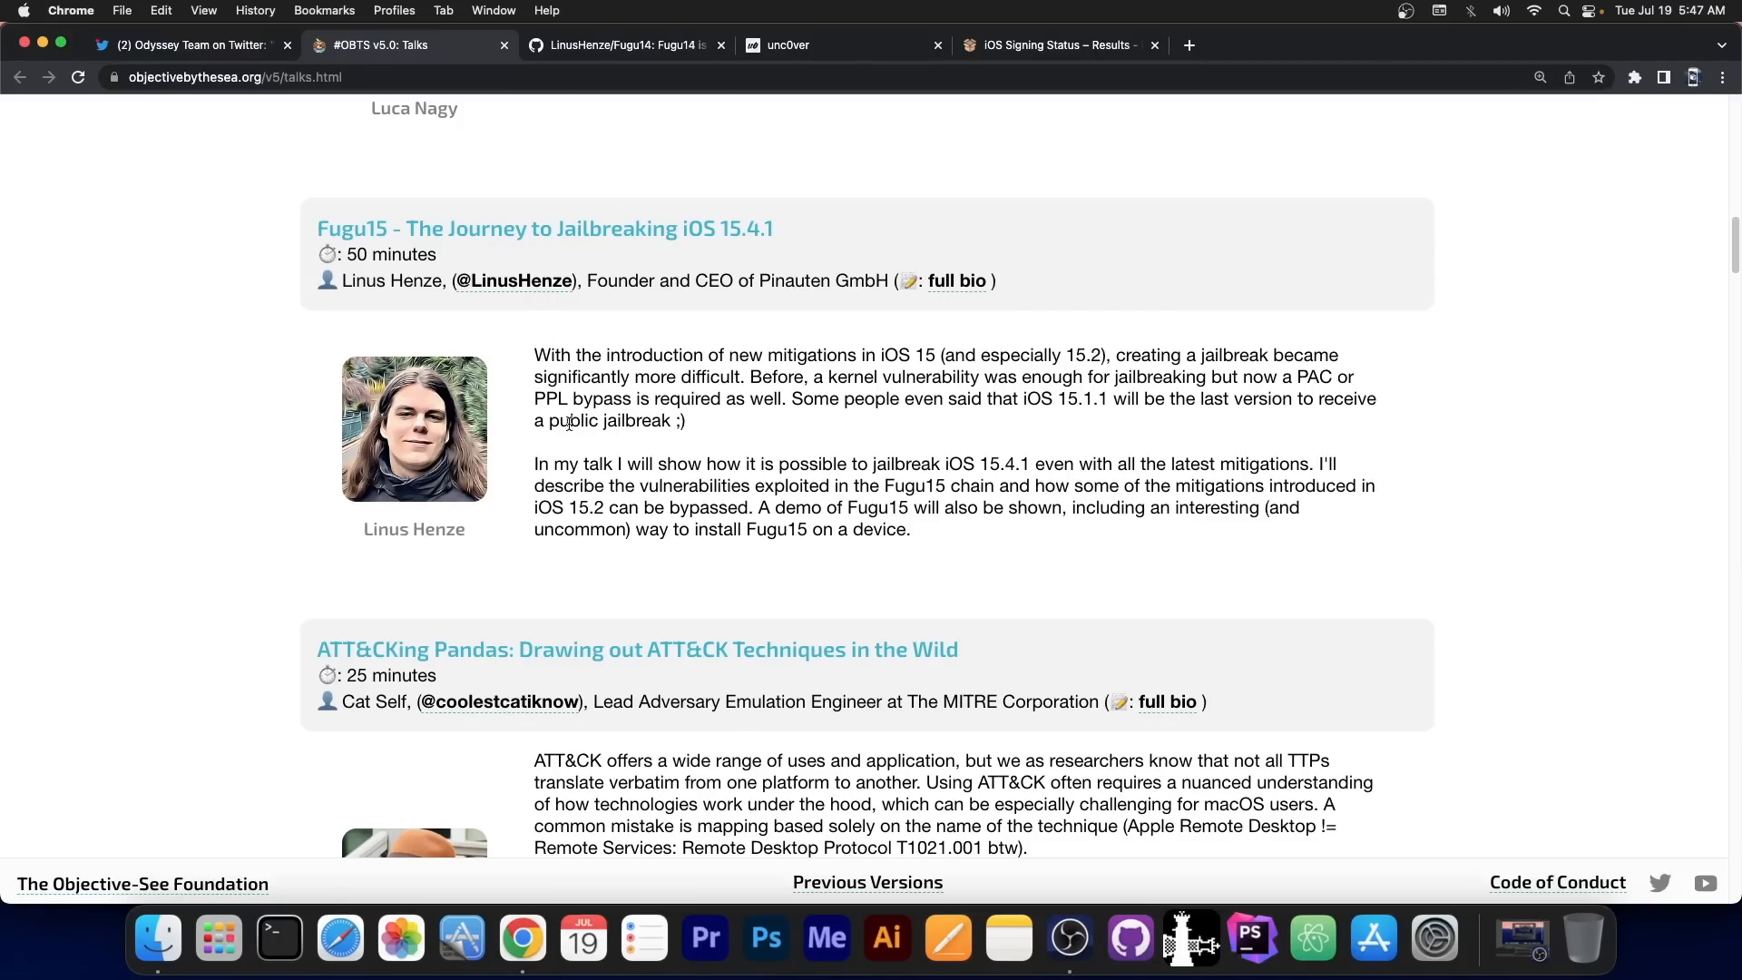
scroll("up", 3)
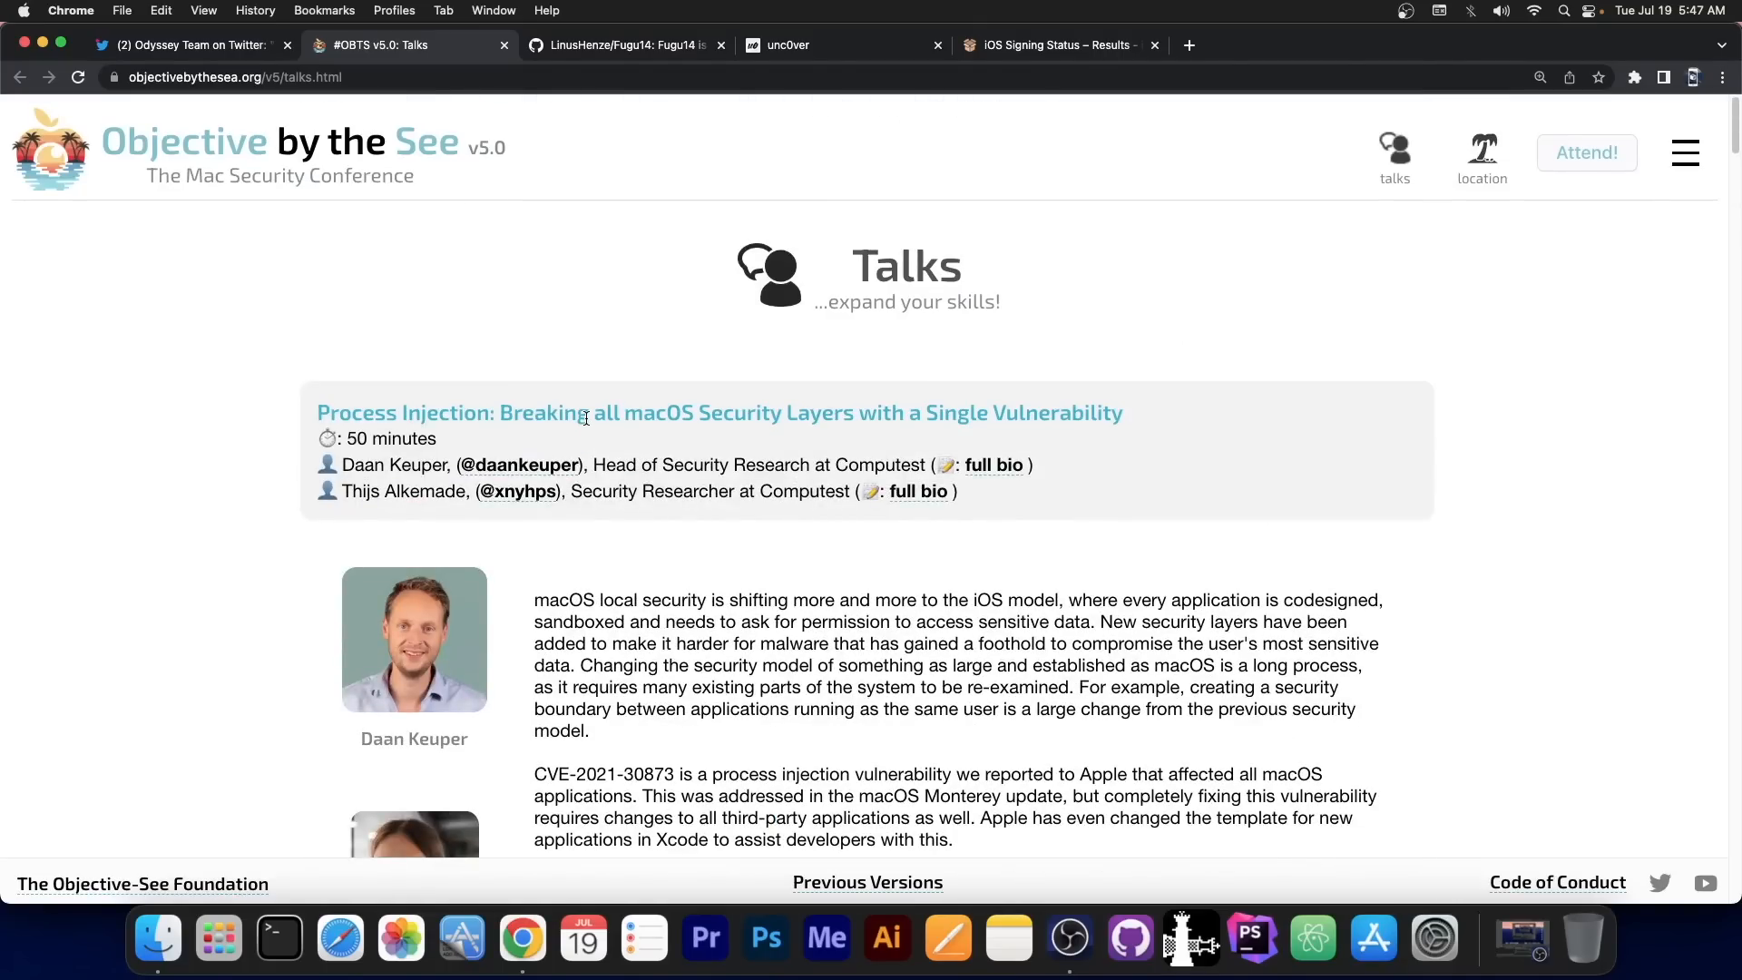
scroll("up", 3)
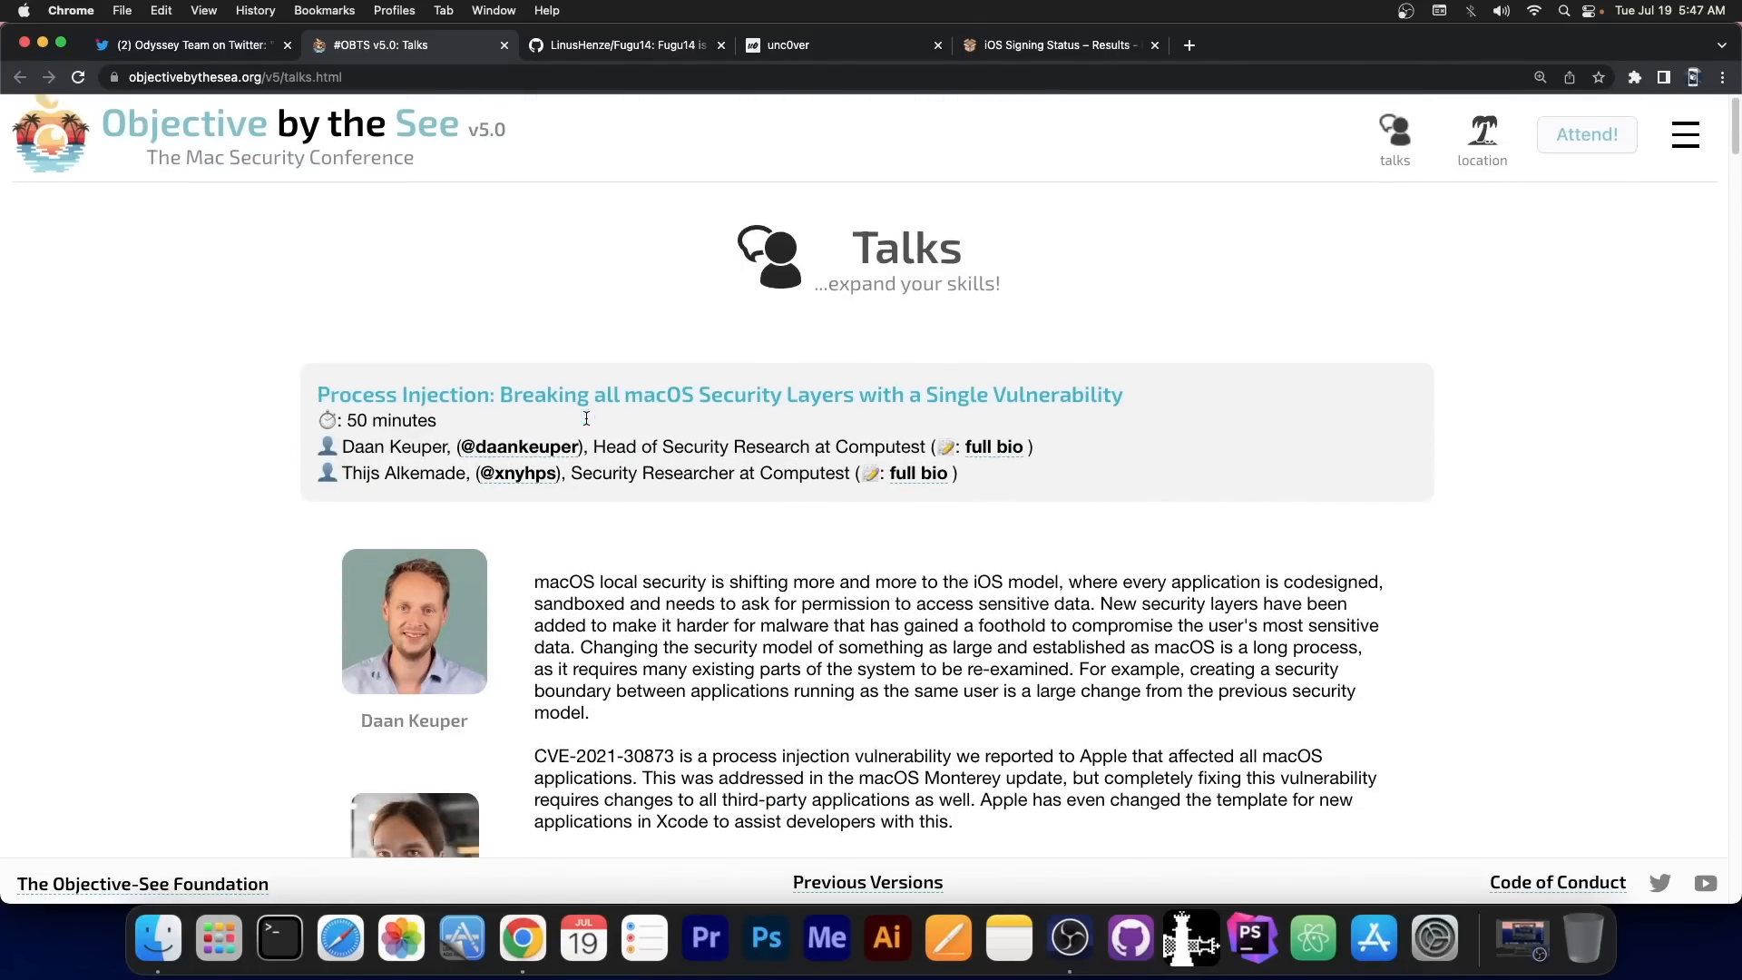
scroll("down", 3)
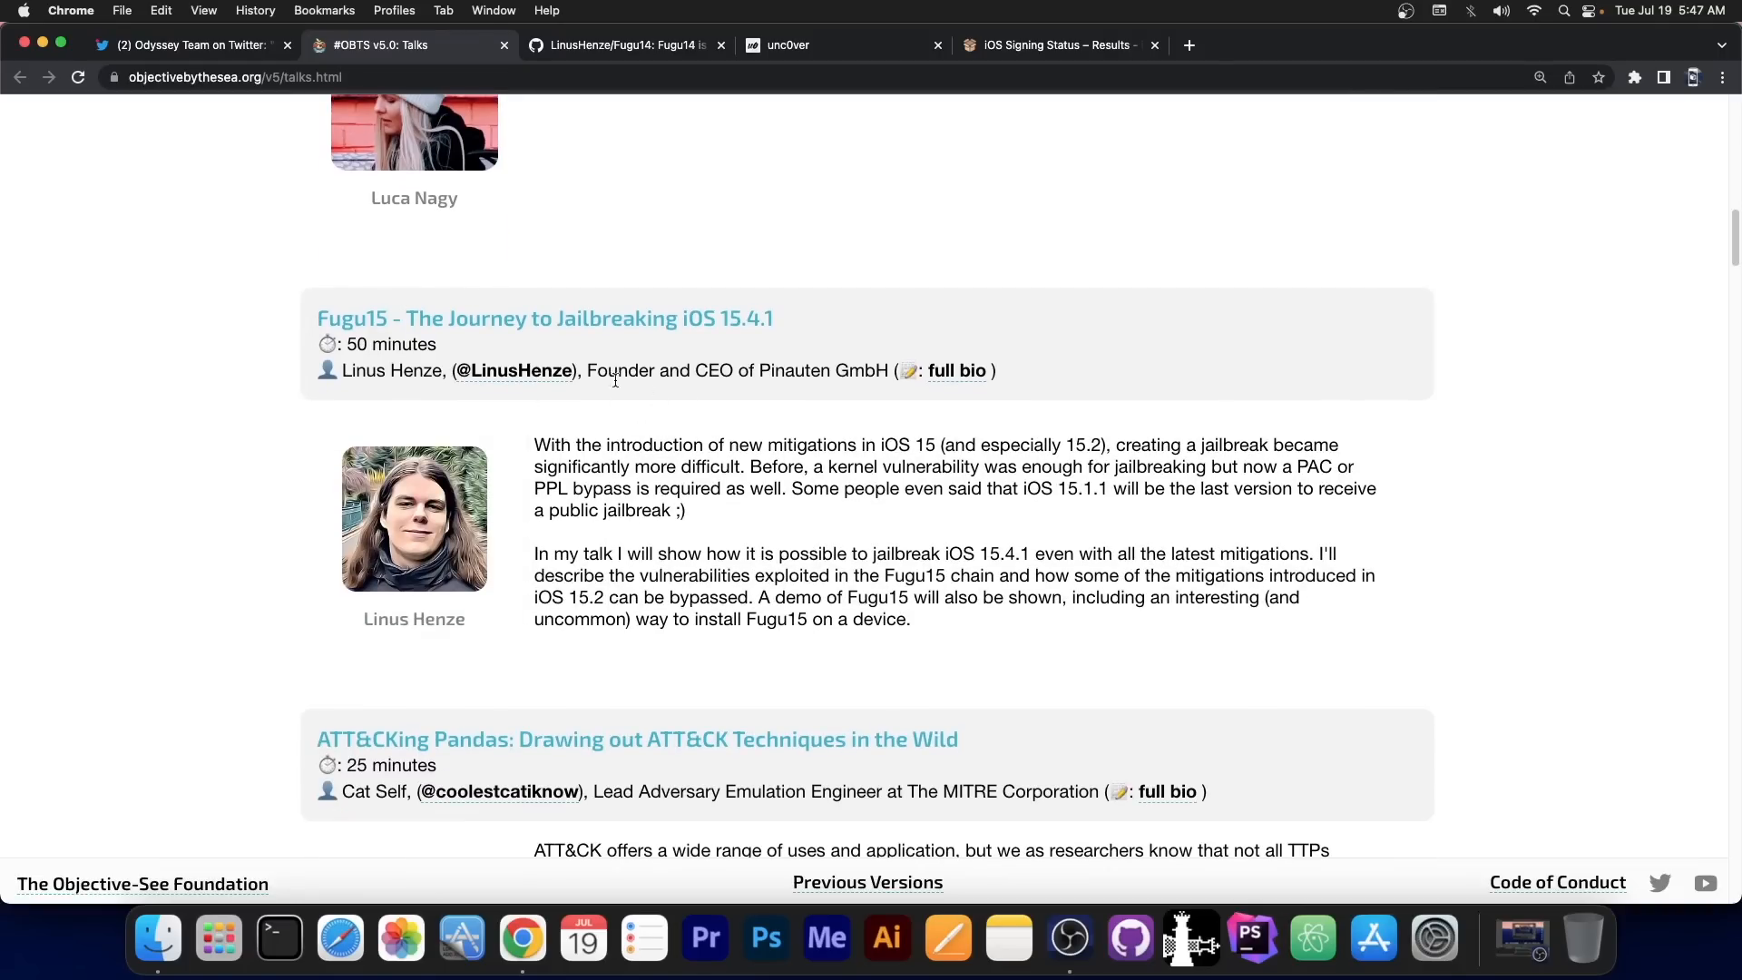
mouse_move(627, 424)
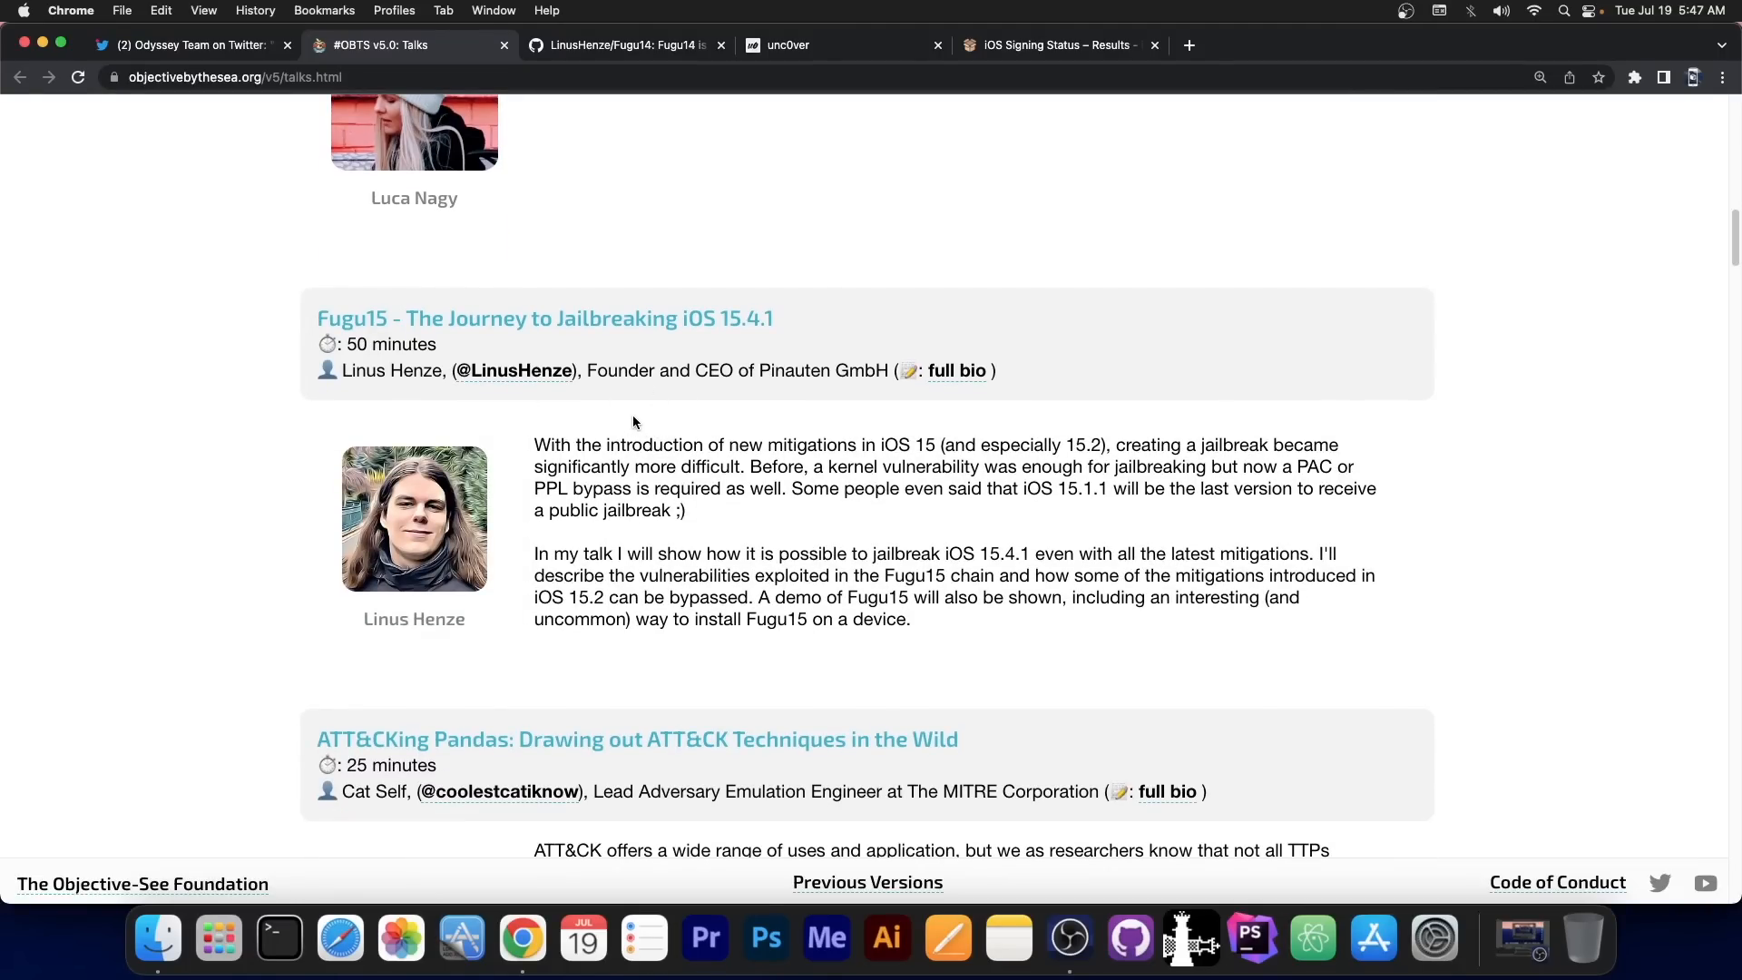
mouse_move(1074, 43)
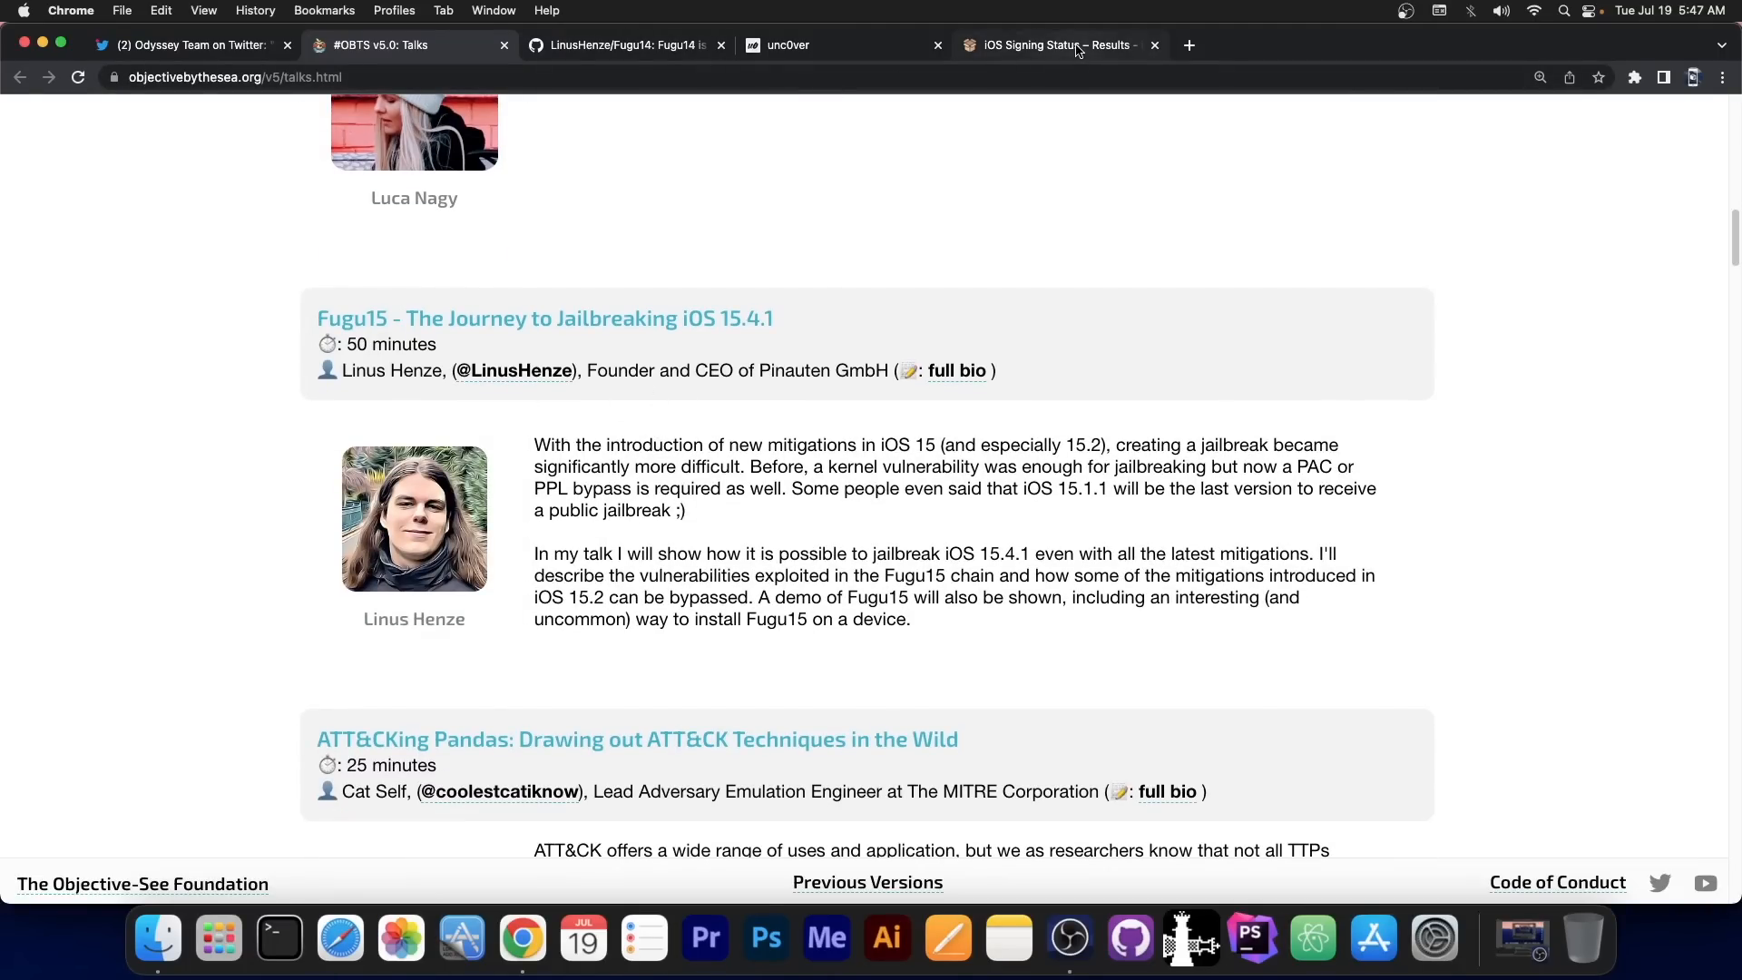
Review the iOS signing status list, briefly revisiting the Fugu15 talk, and scroll to the page top.
left_click(1051, 44)
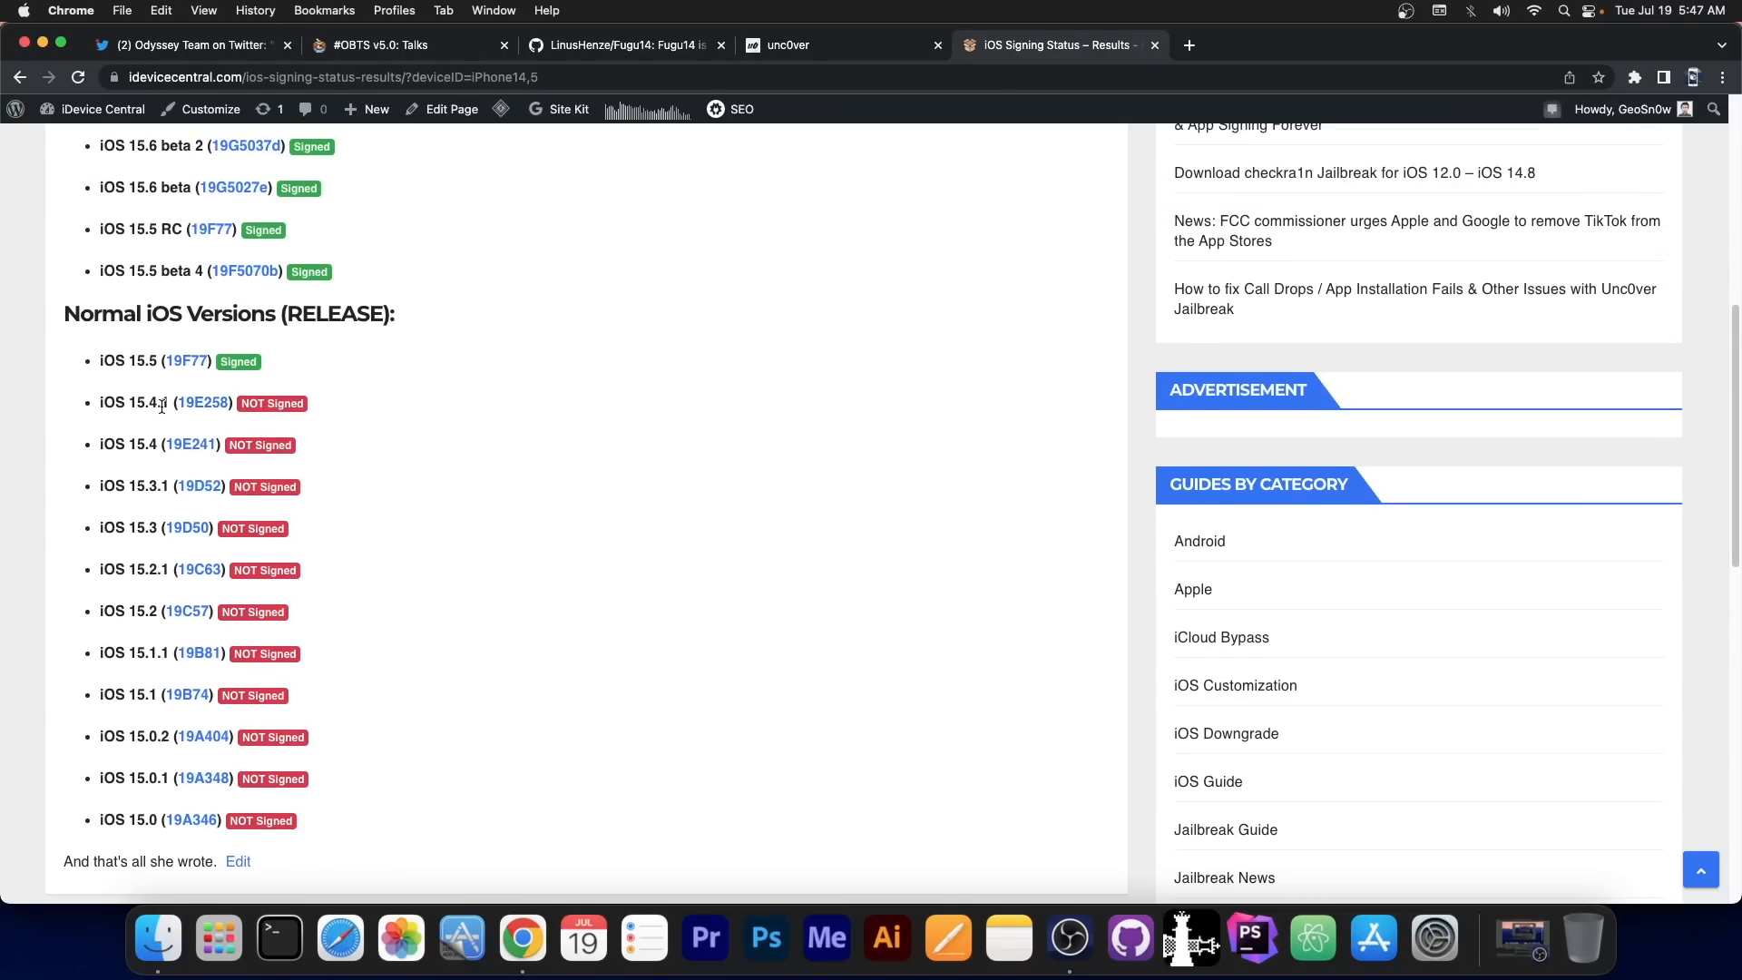
mouse_move(243, 413)
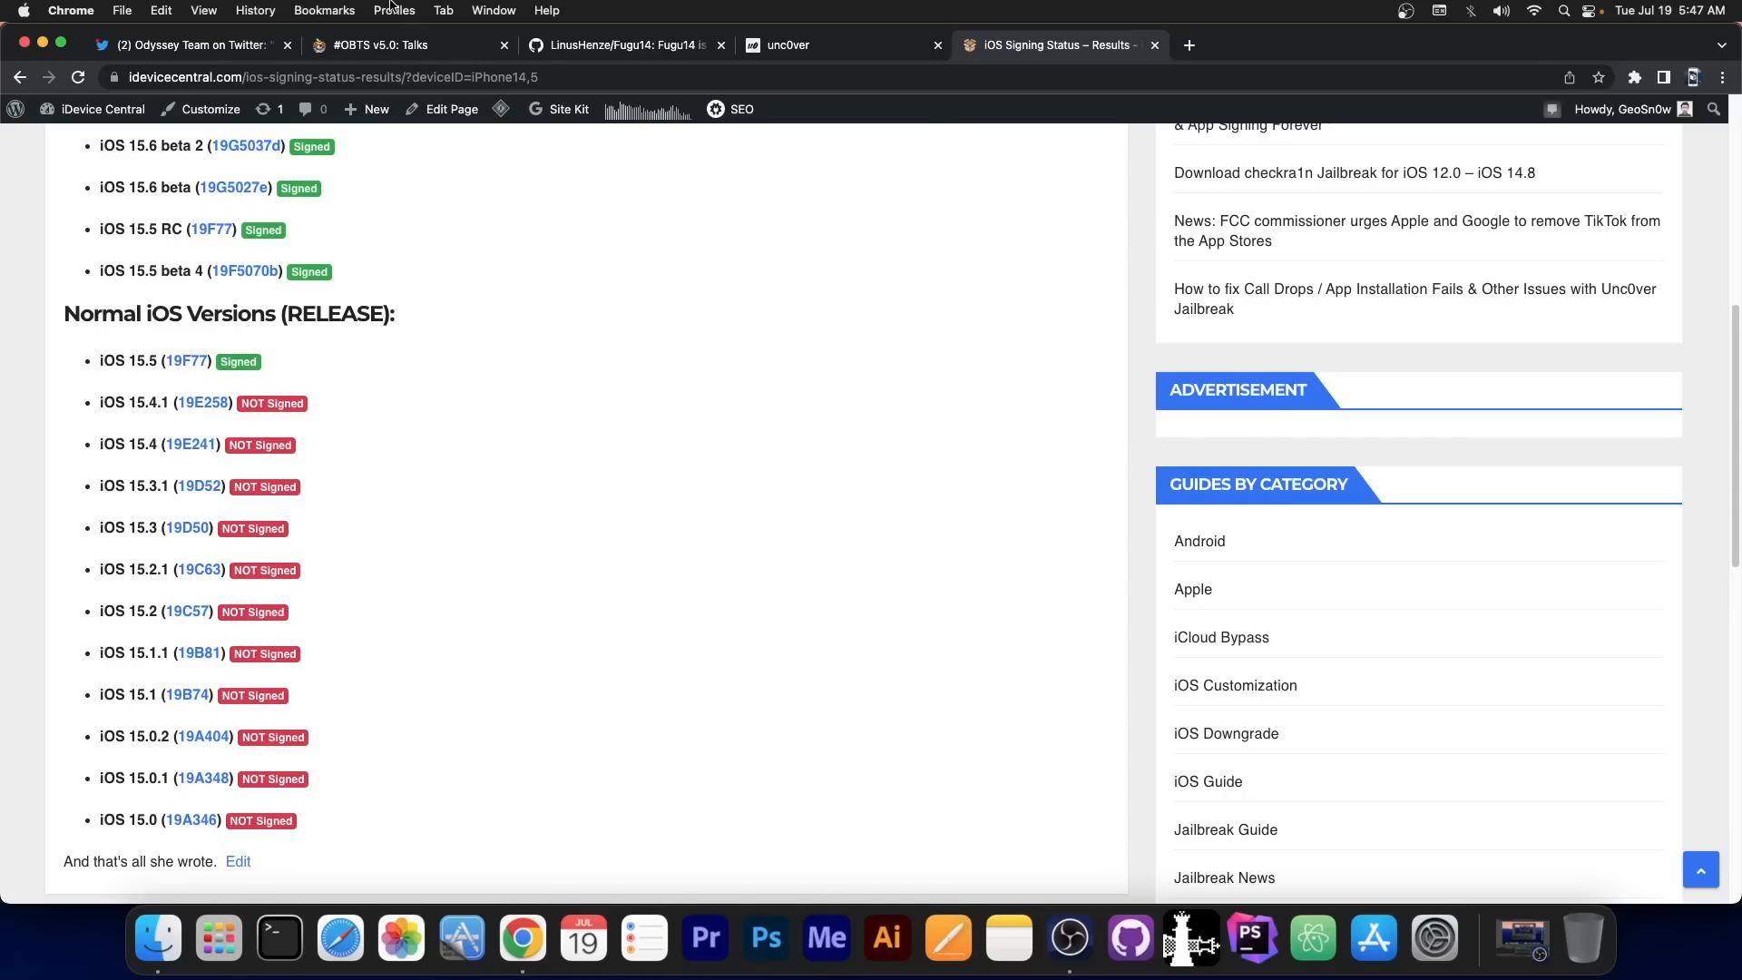
left_click(381, 43)
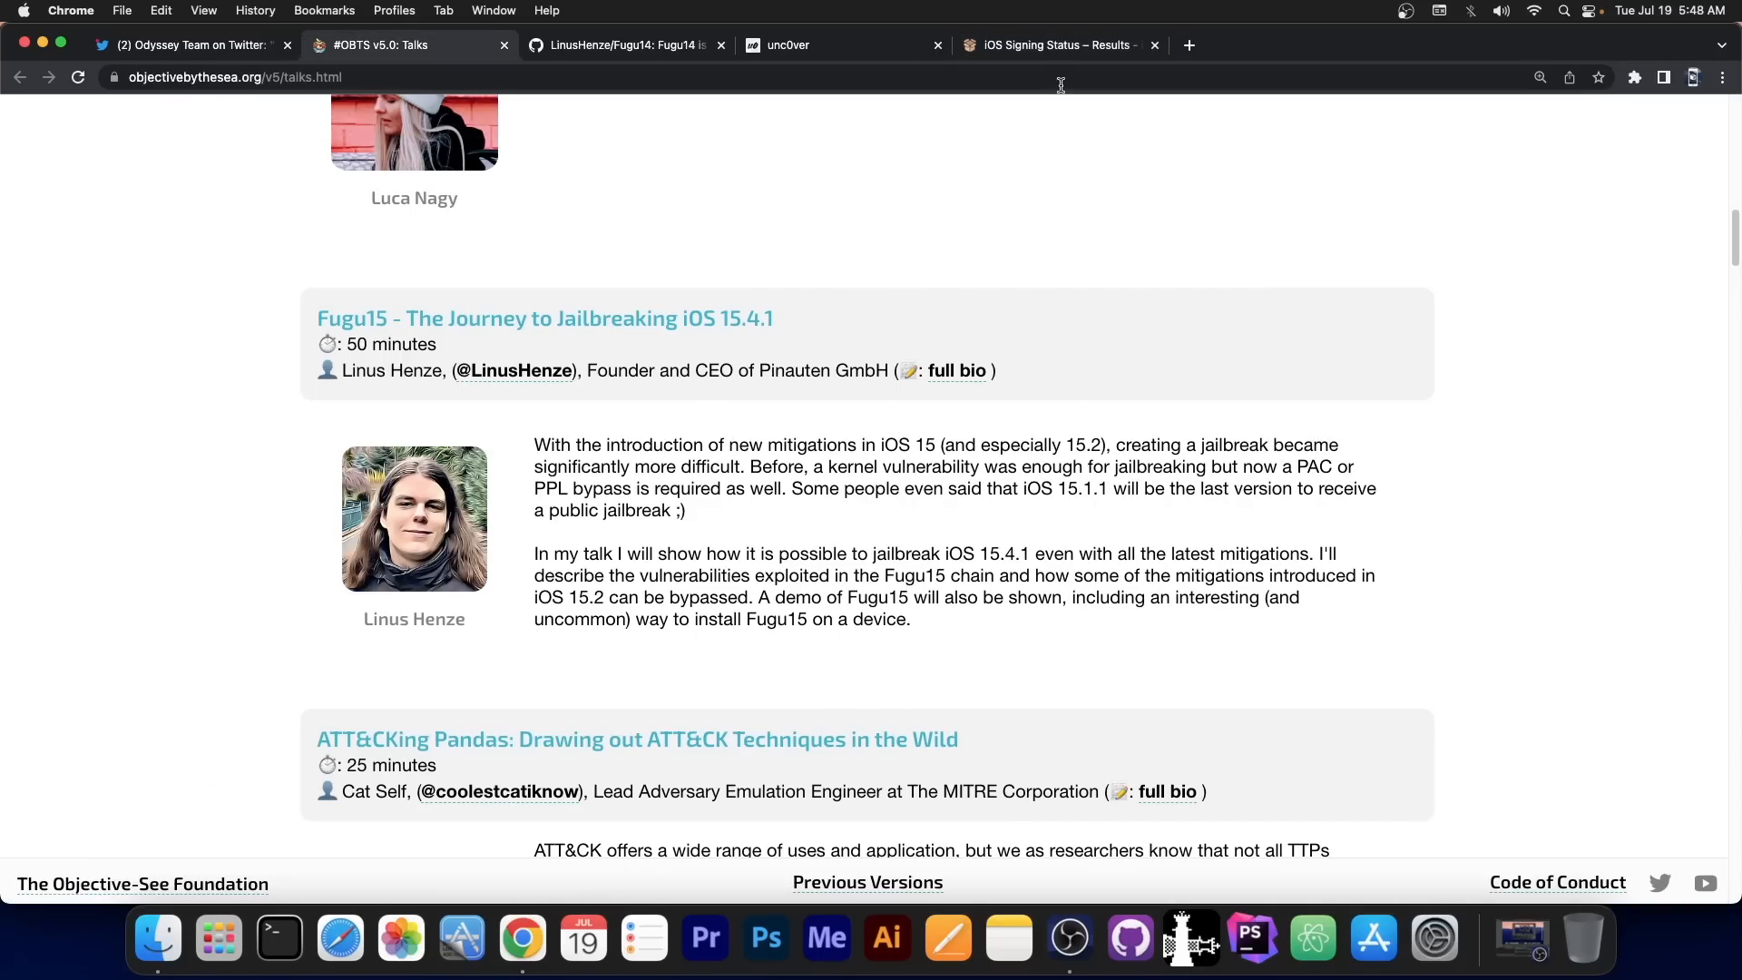
left_click(1056, 44)
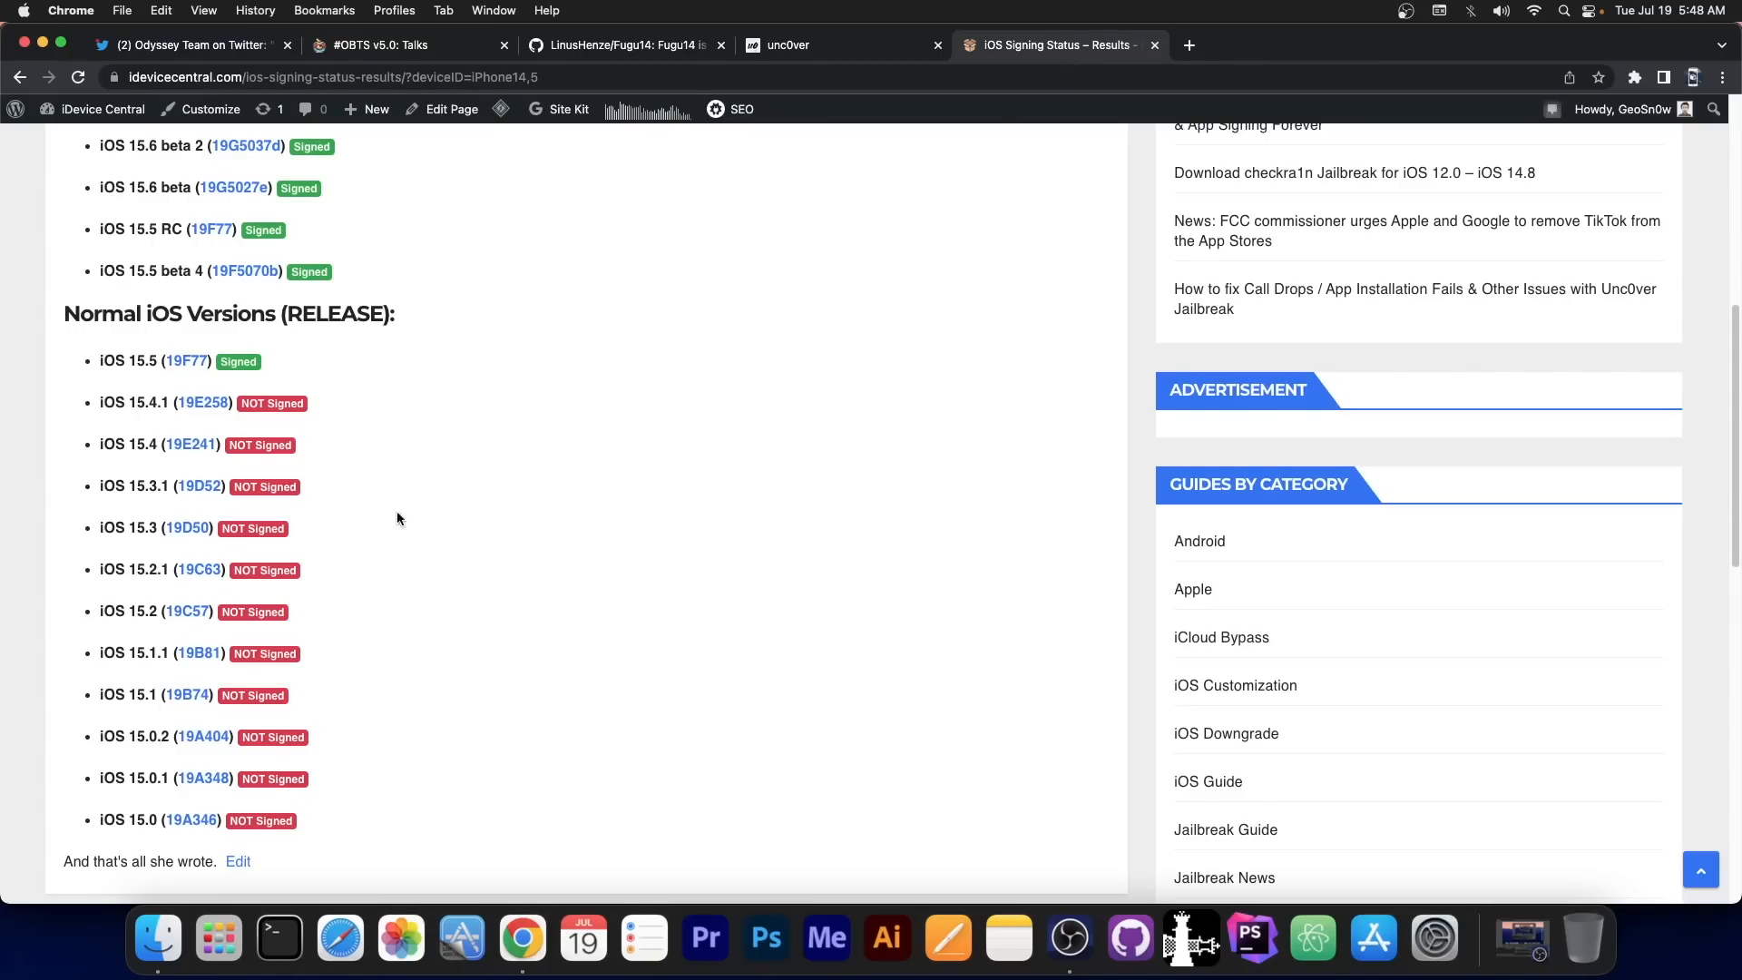
mouse_move(292, 370)
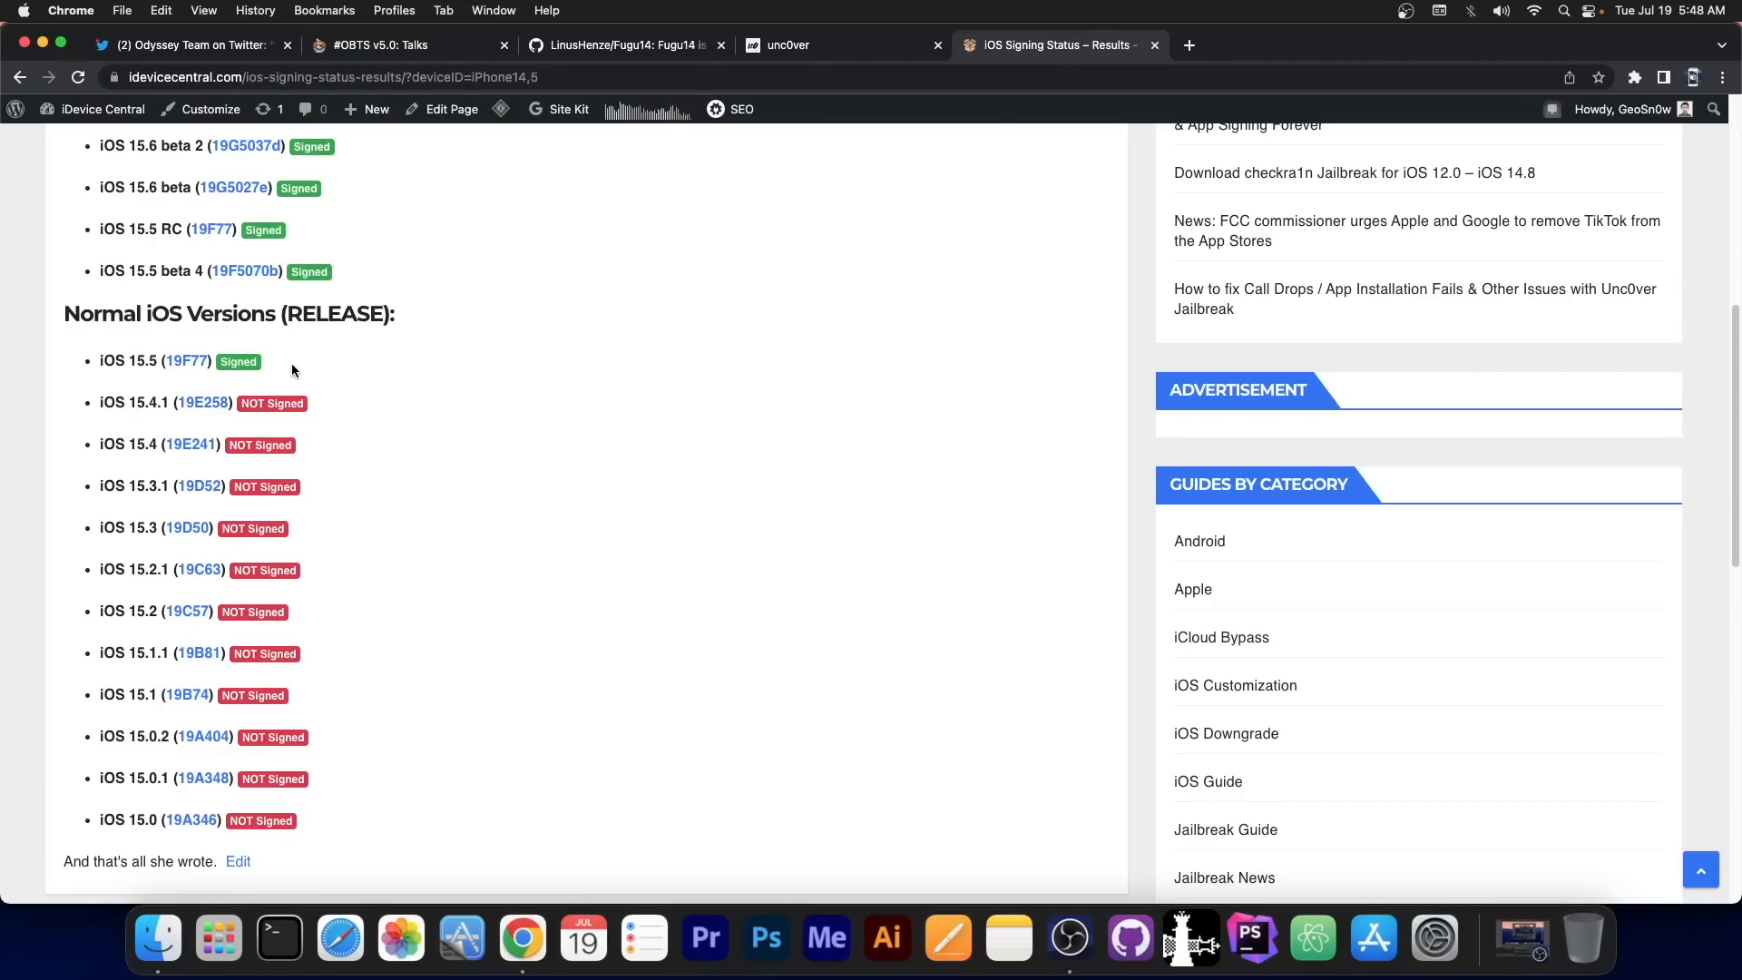
scroll("up", 3)
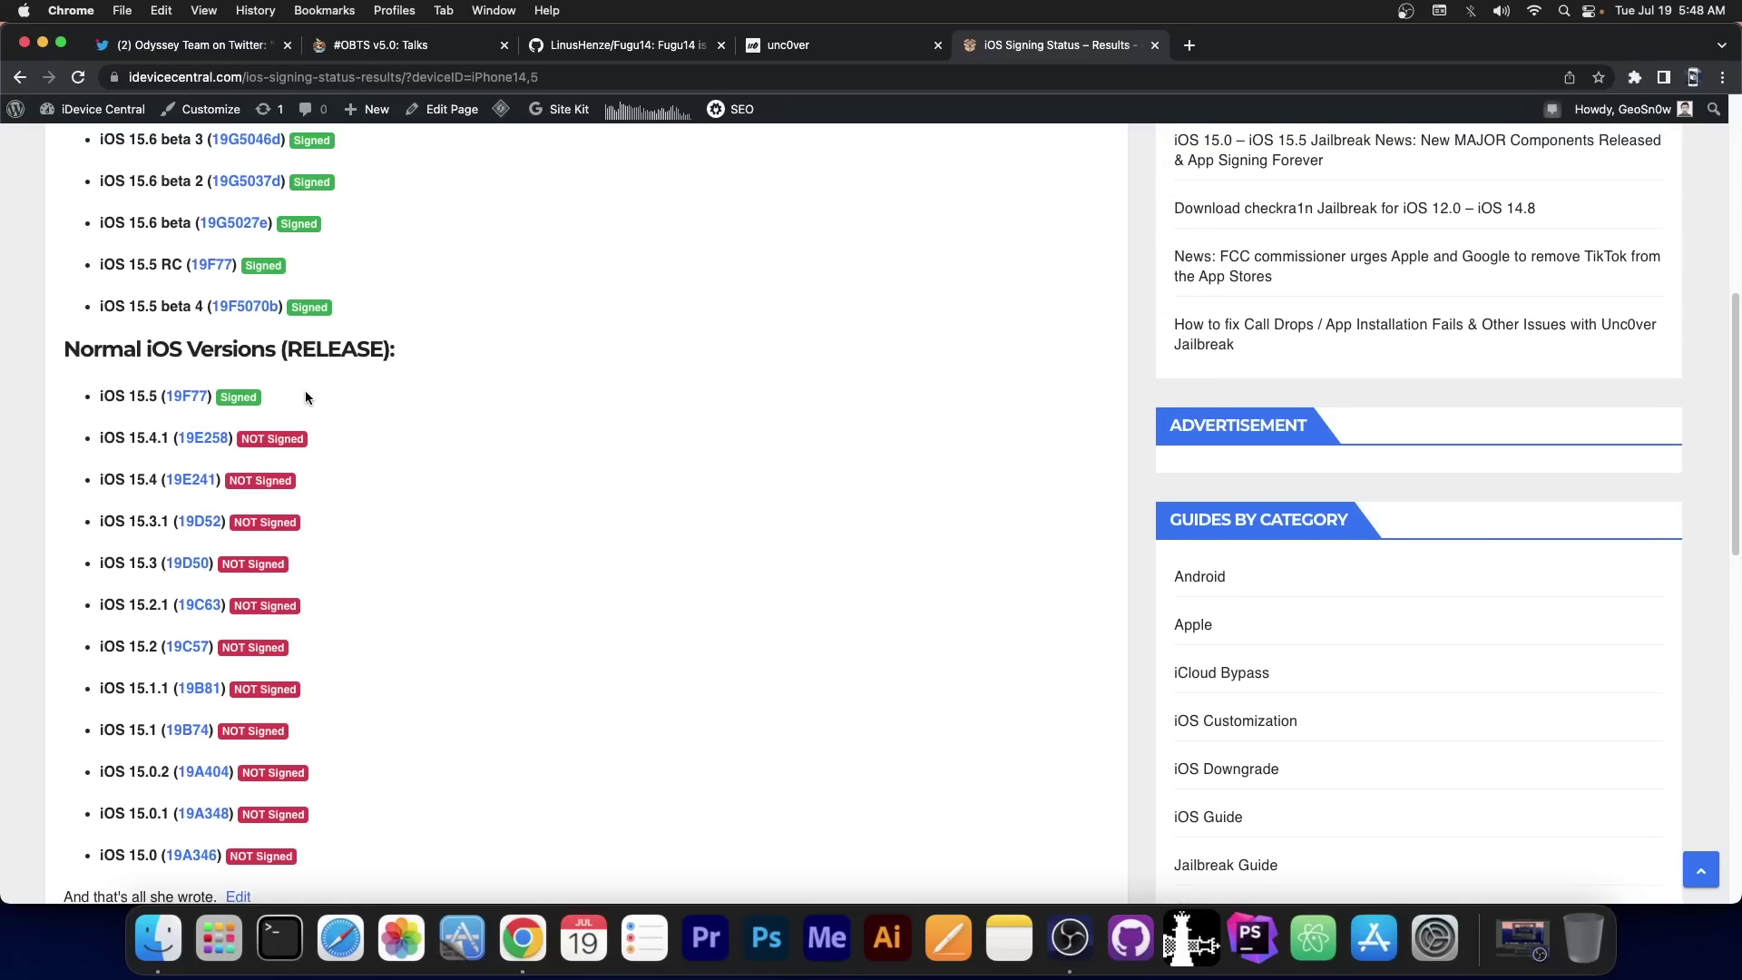
scroll("up", 3)
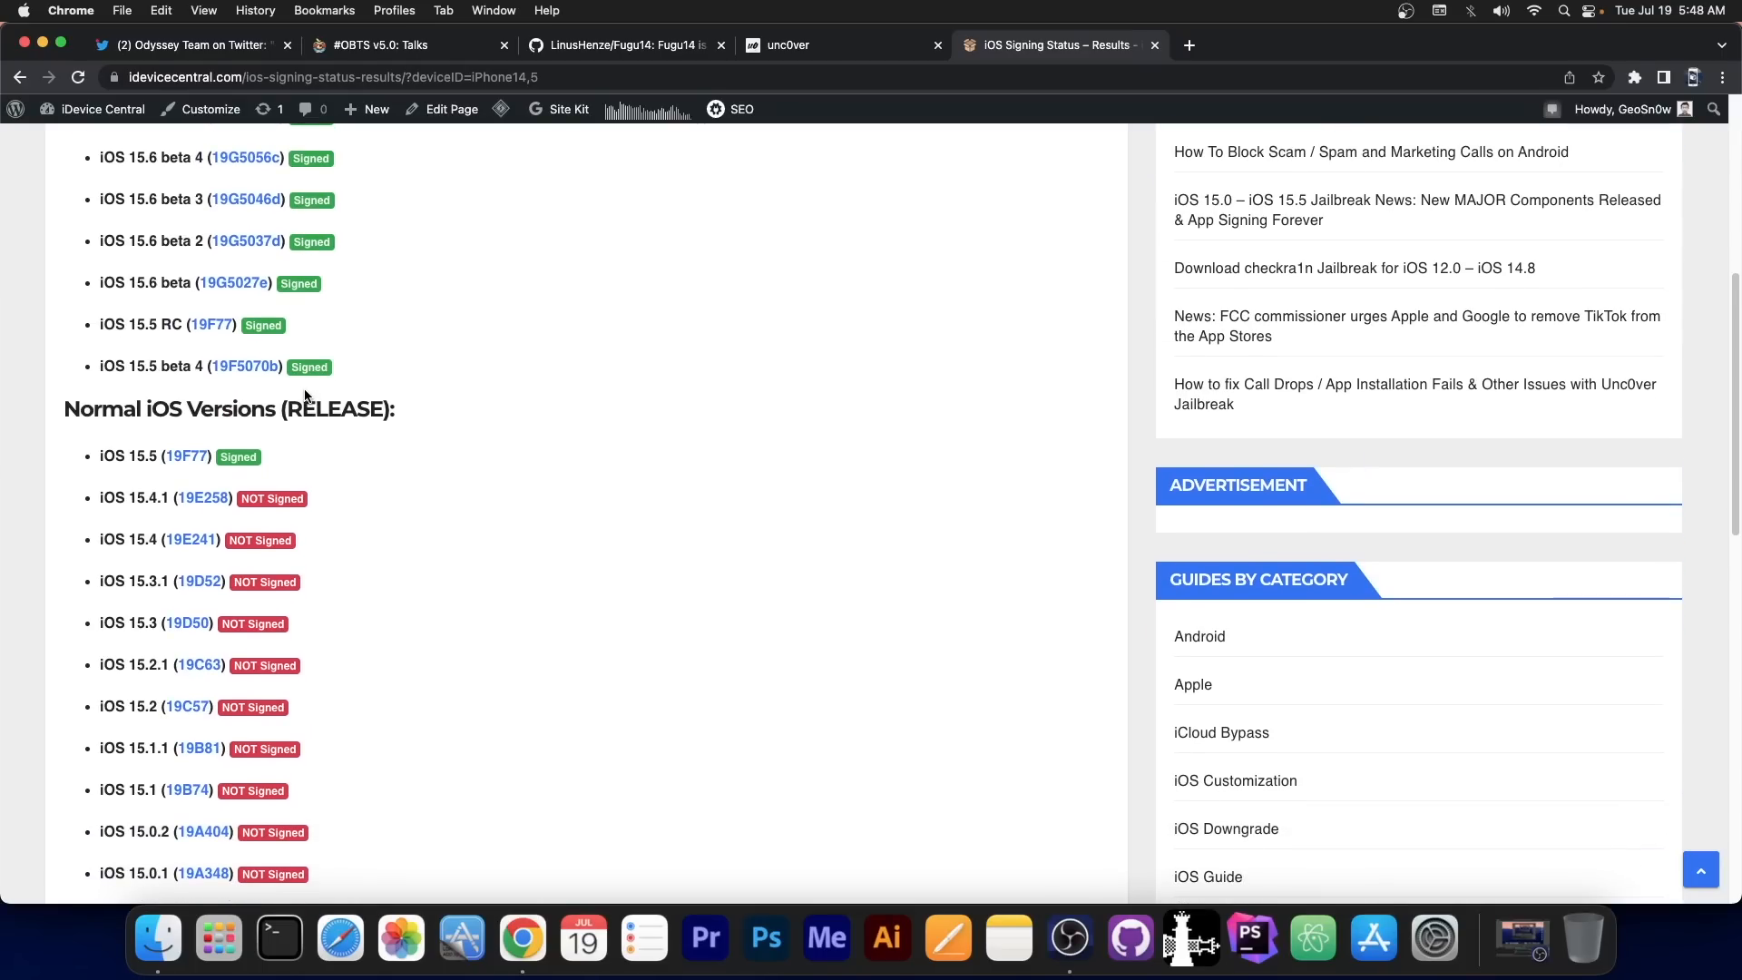
scroll("up", 3)
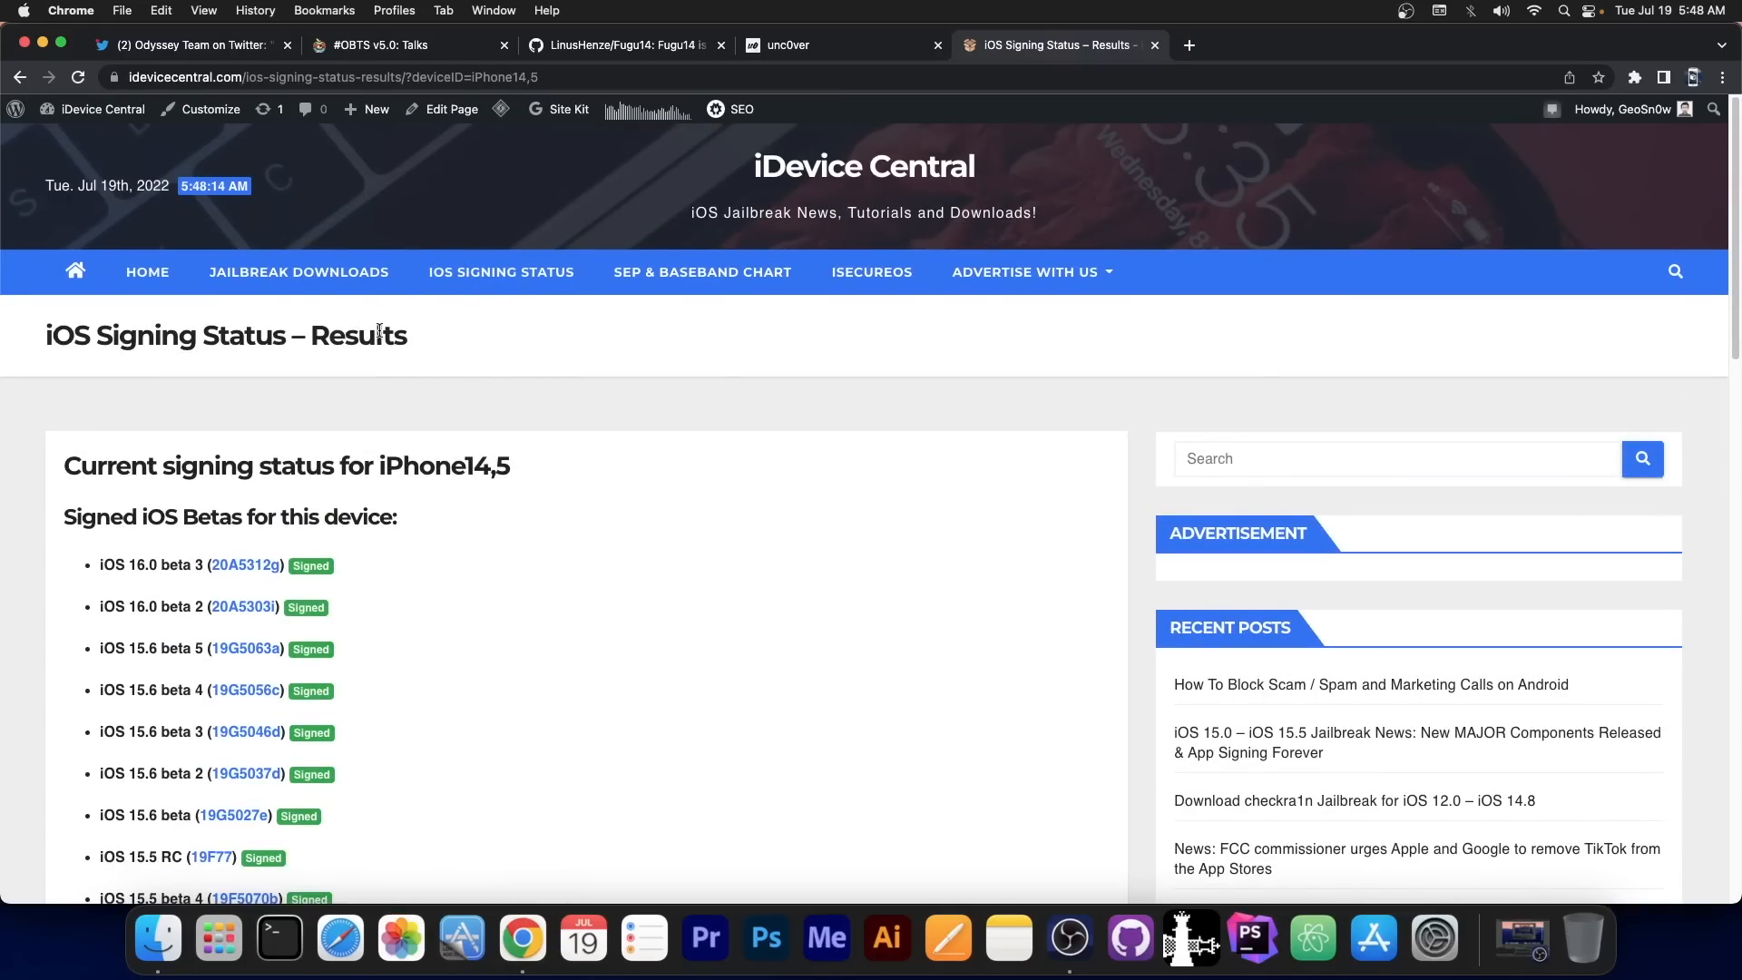
Open iDevice Central's Jailbreak Downloads list from the site menu.
left_click(298, 271)
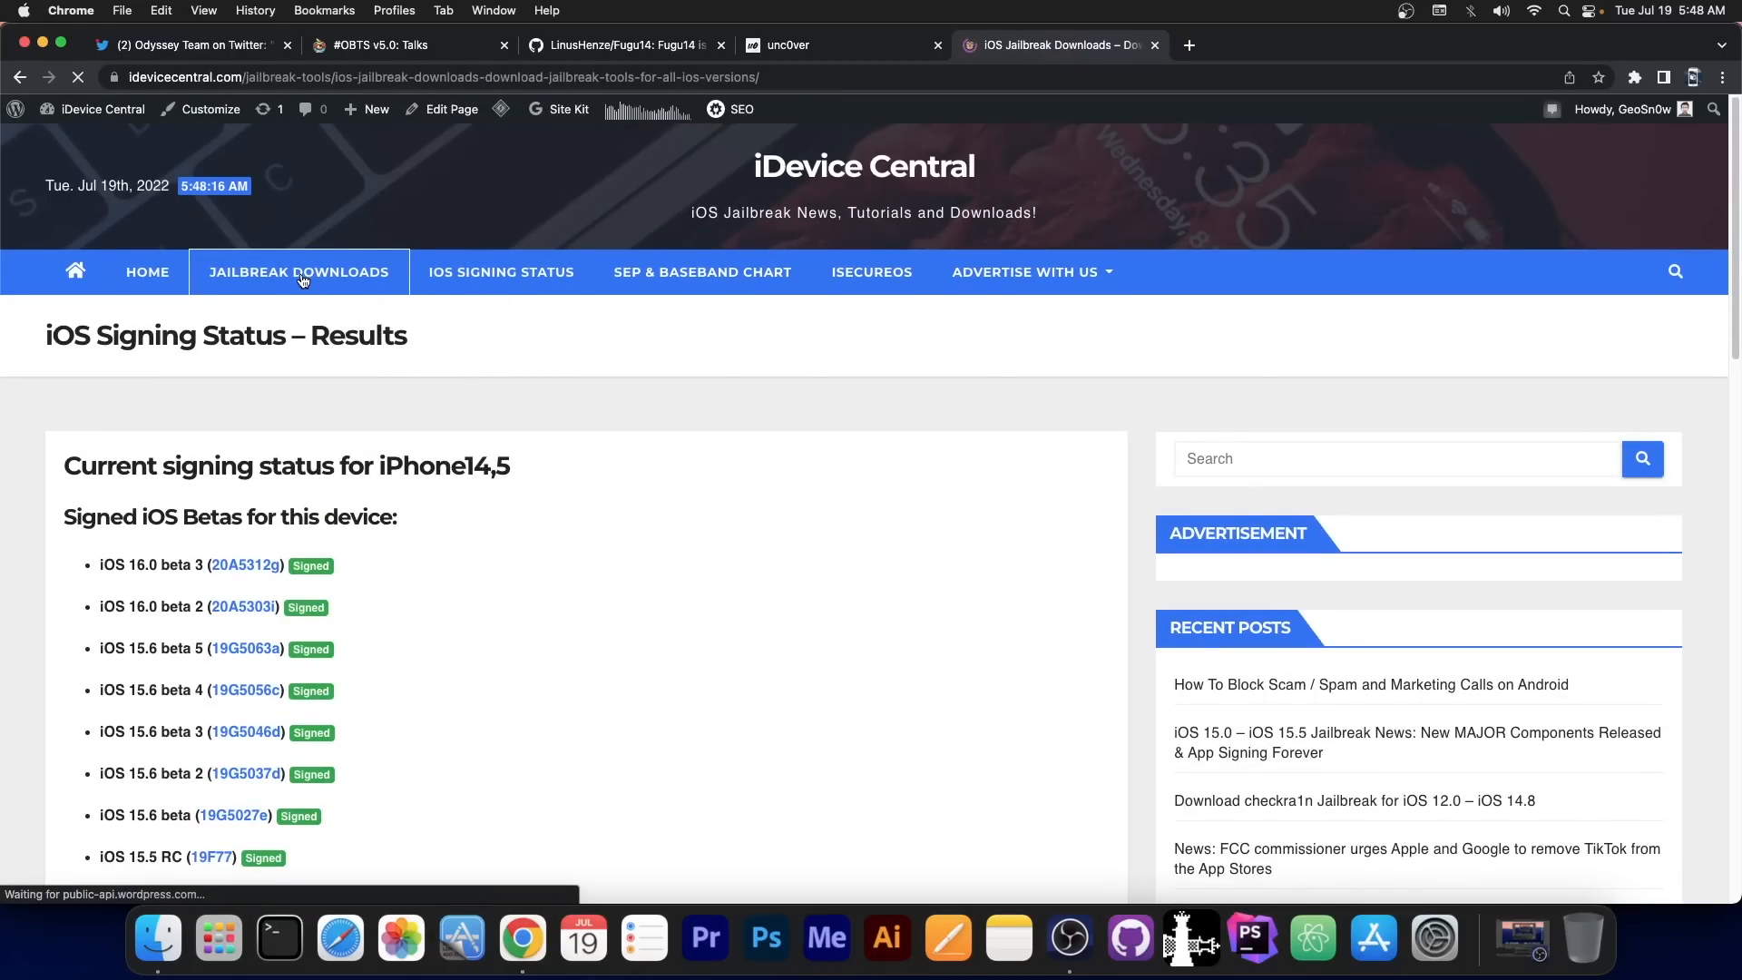
left_click(298, 270)
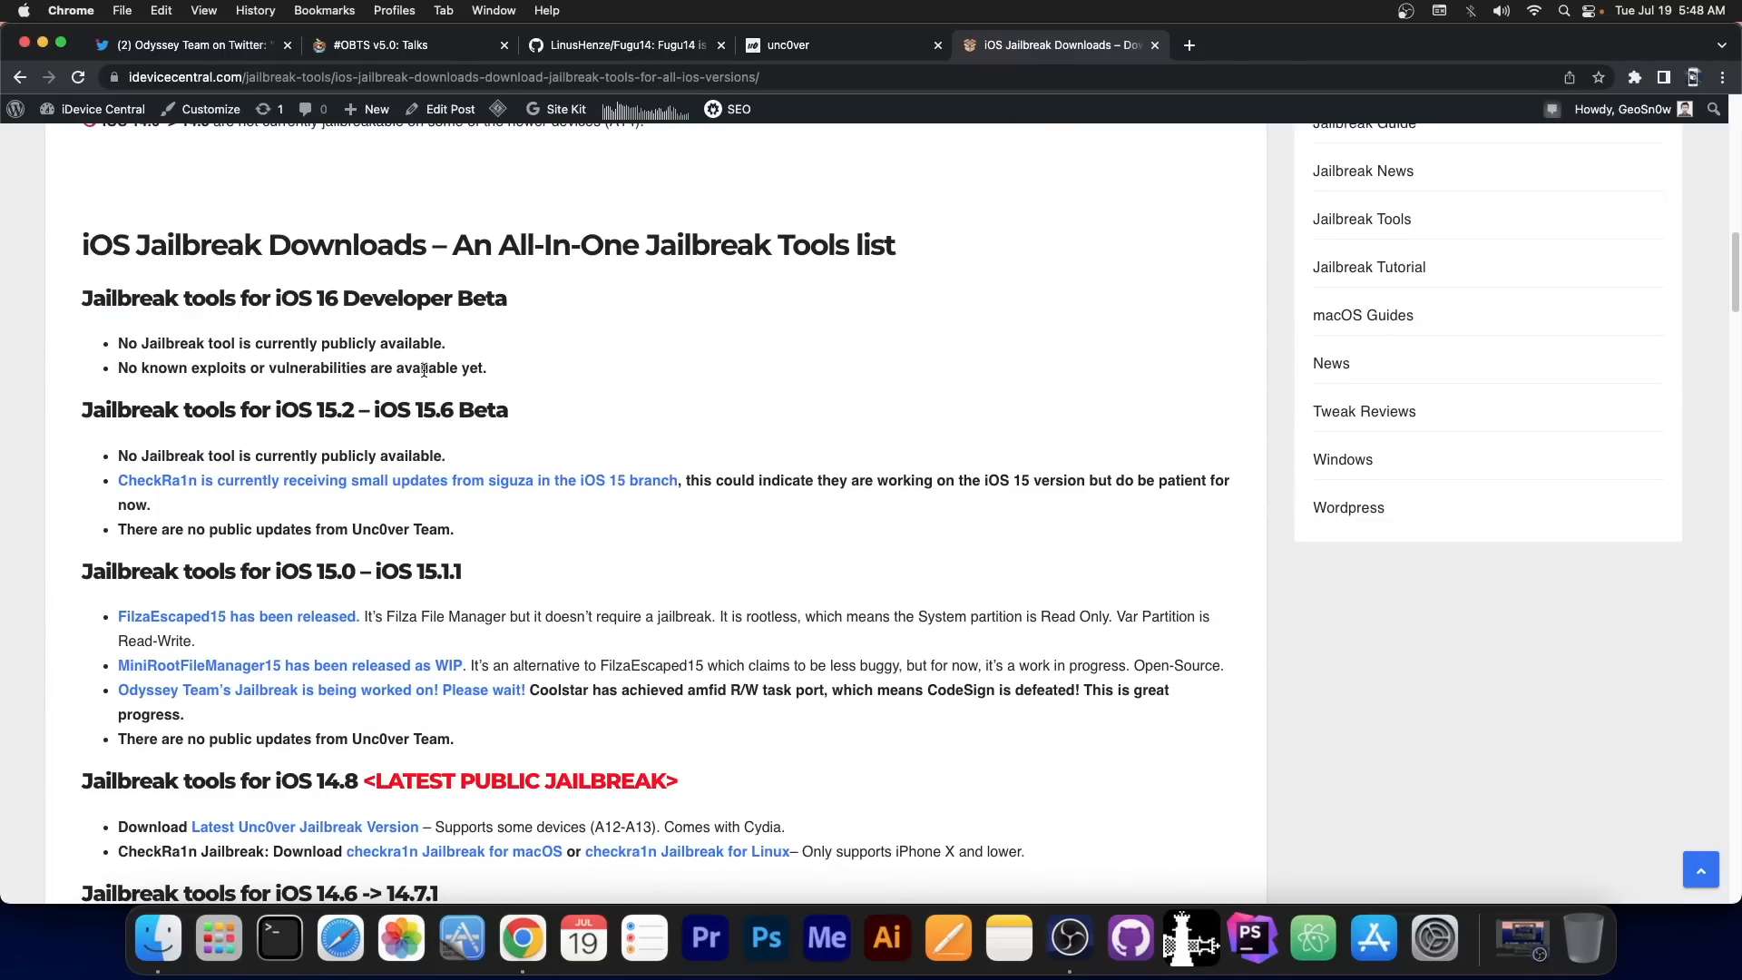
scroll("down", 3)
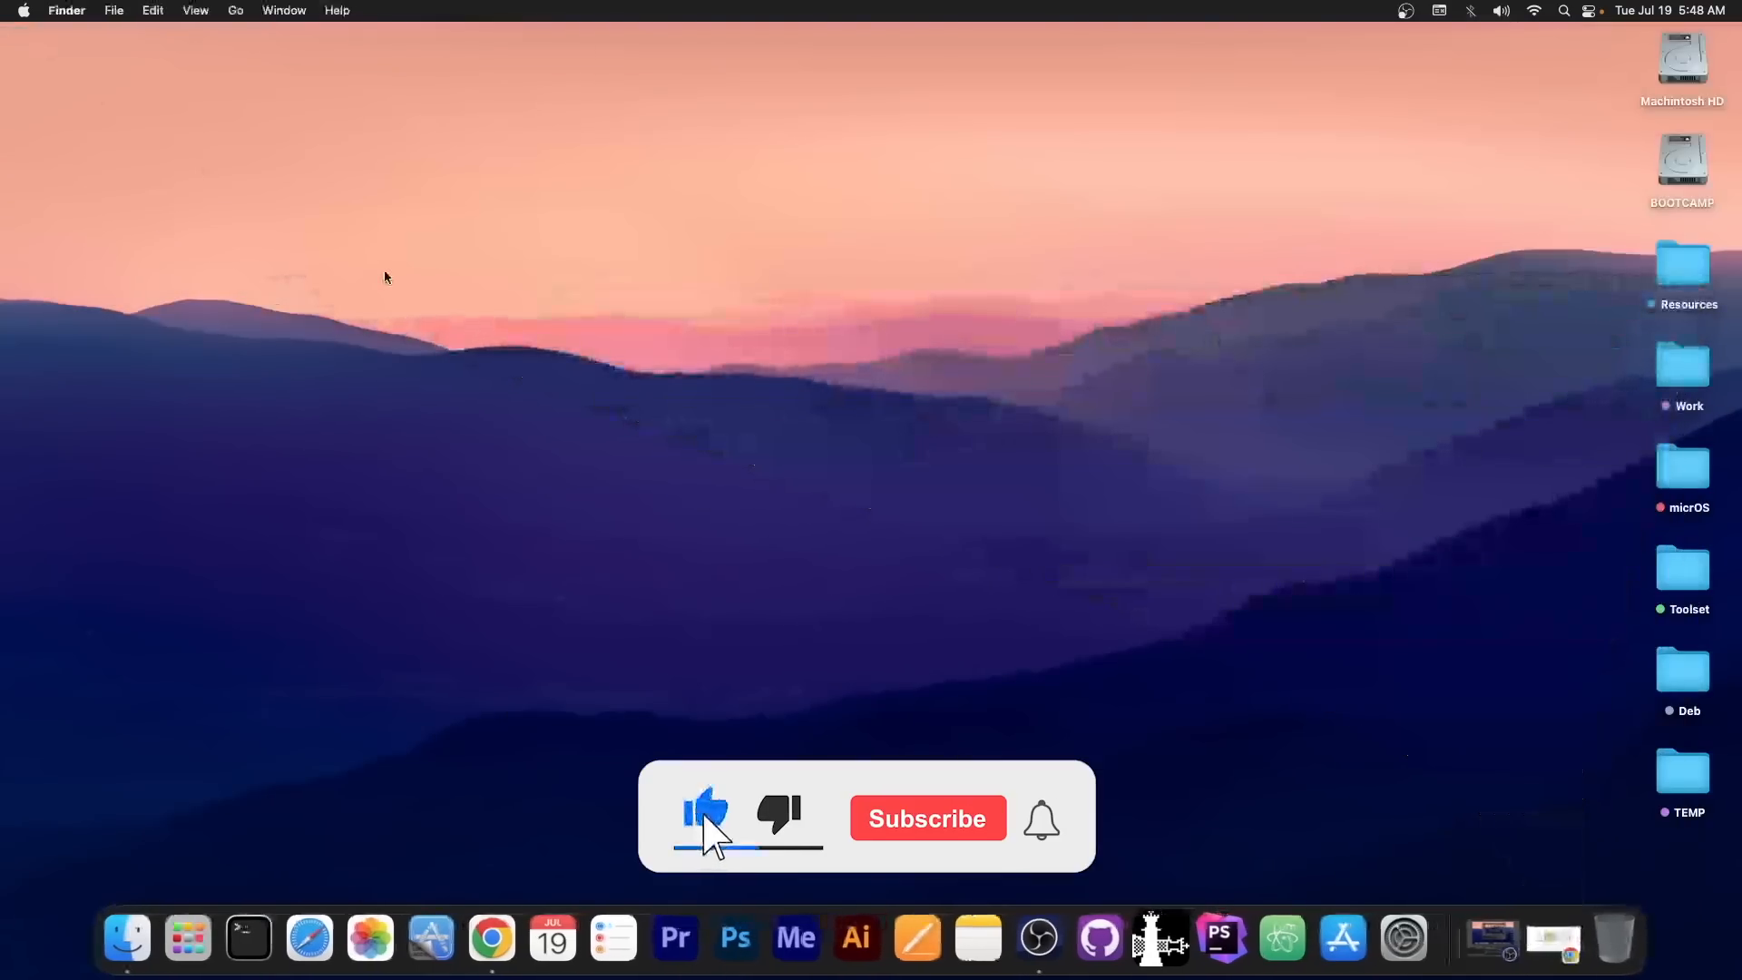
left_click(928, 818)
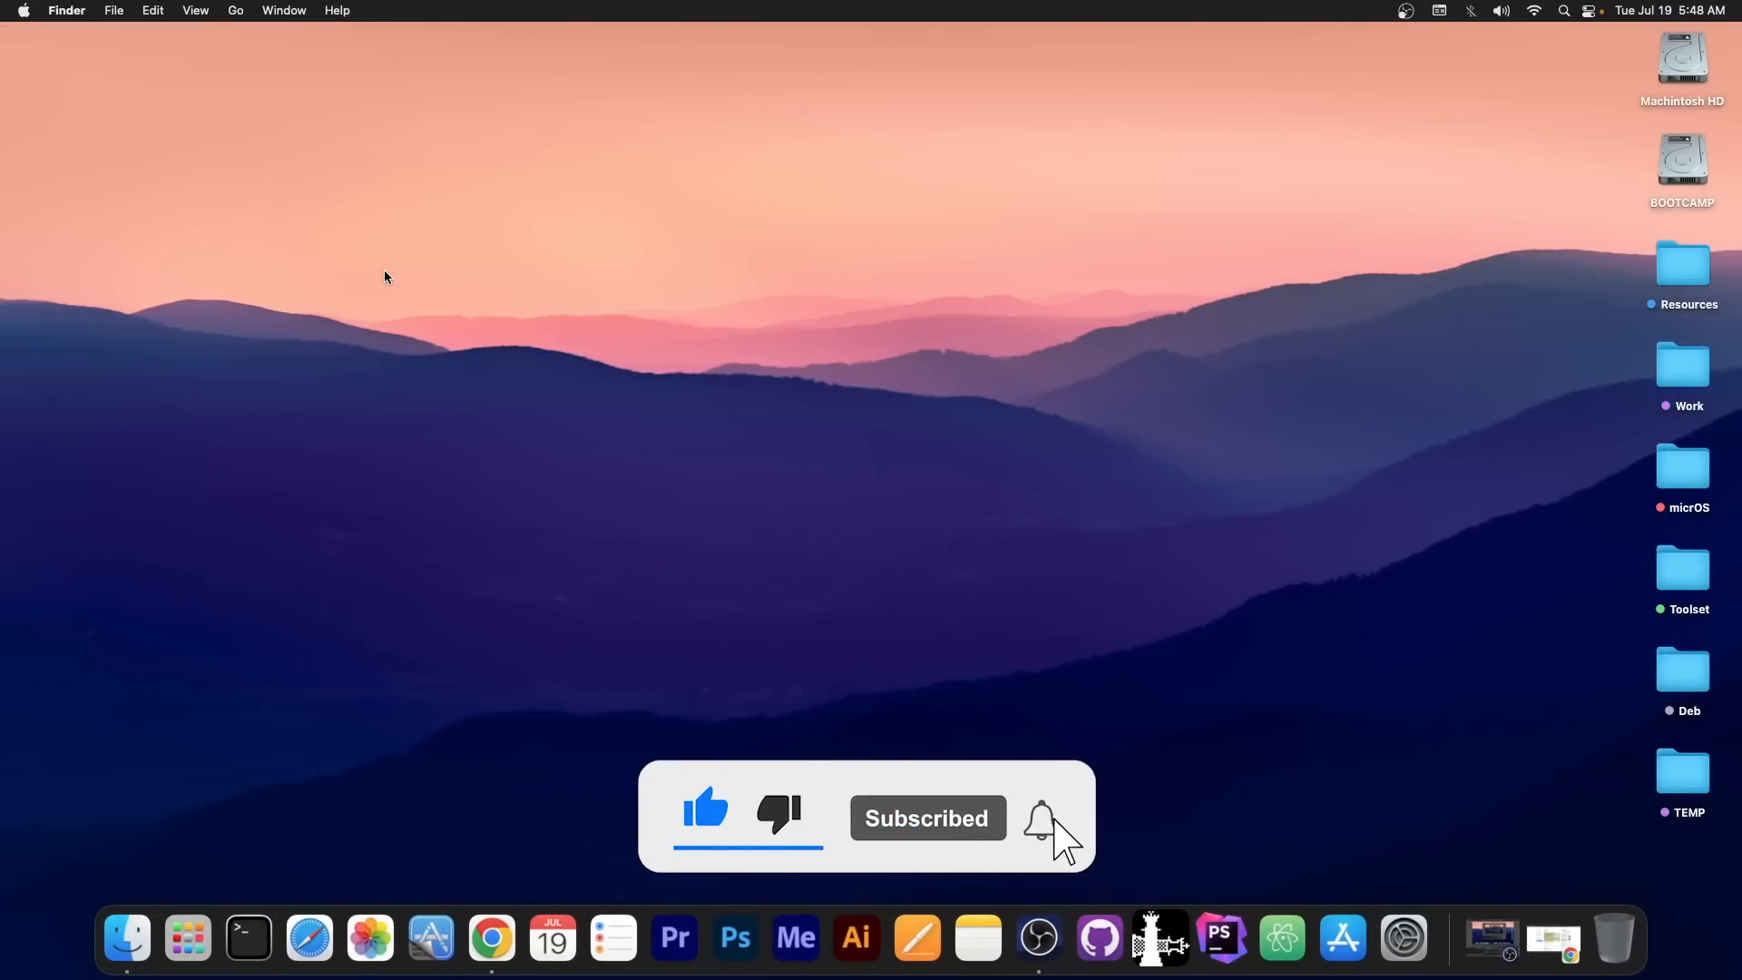
left_click(1039, 818)
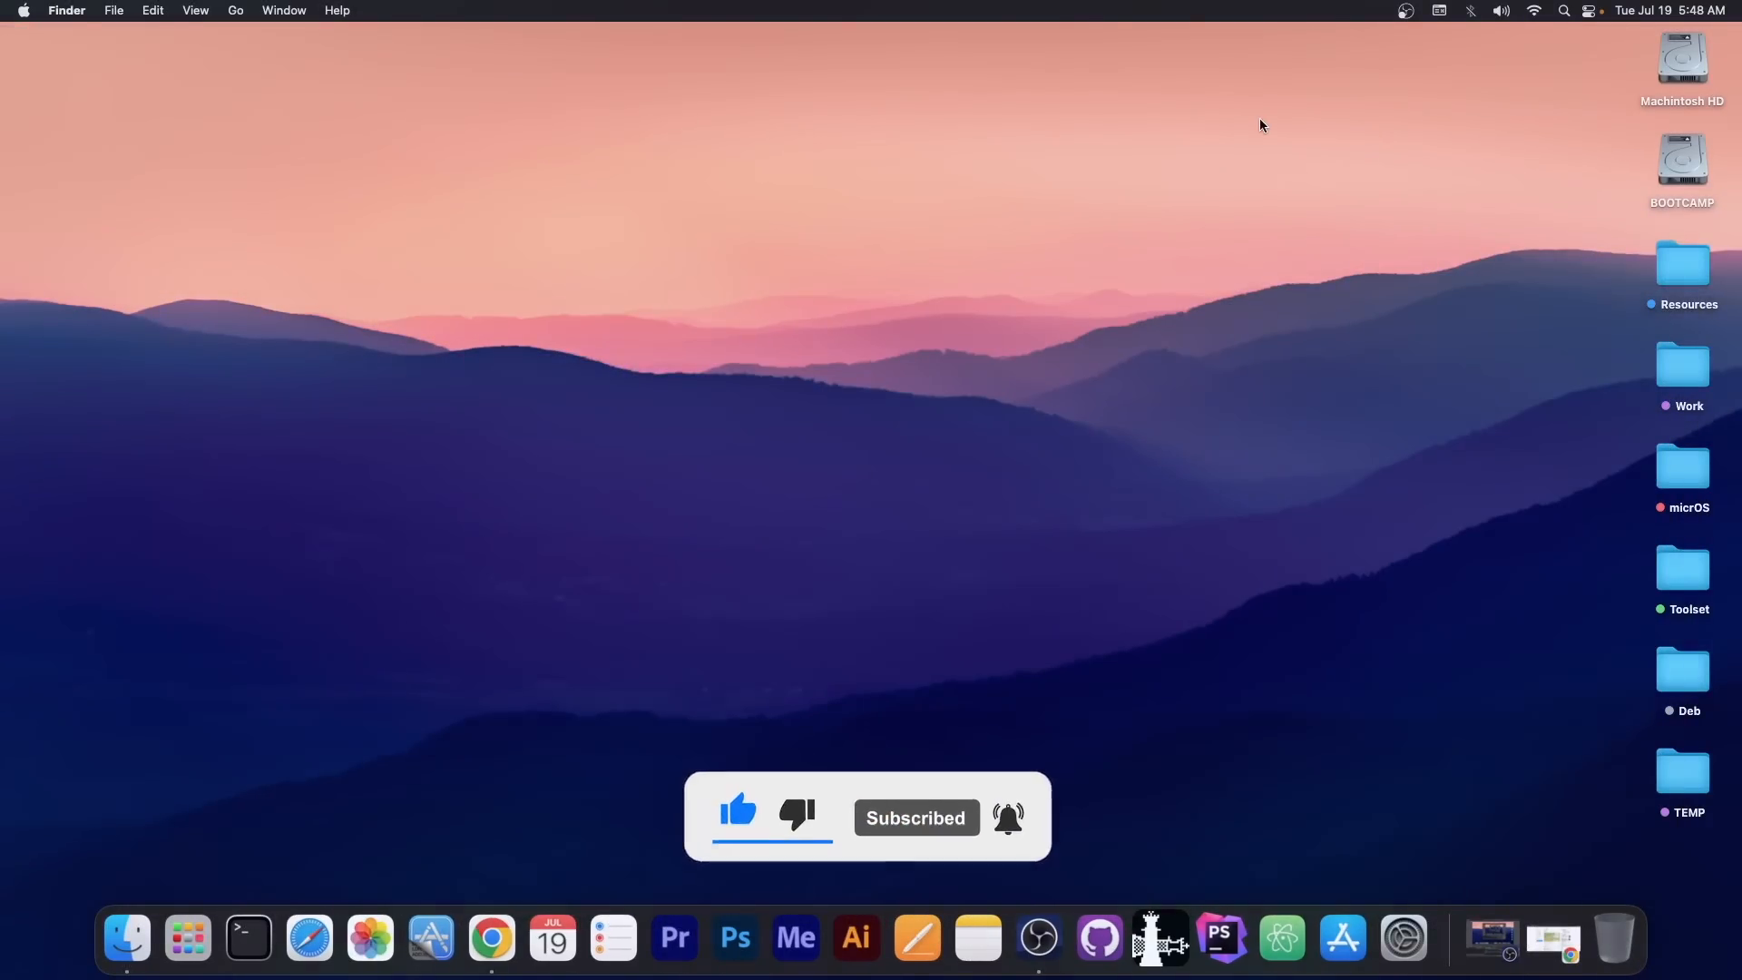